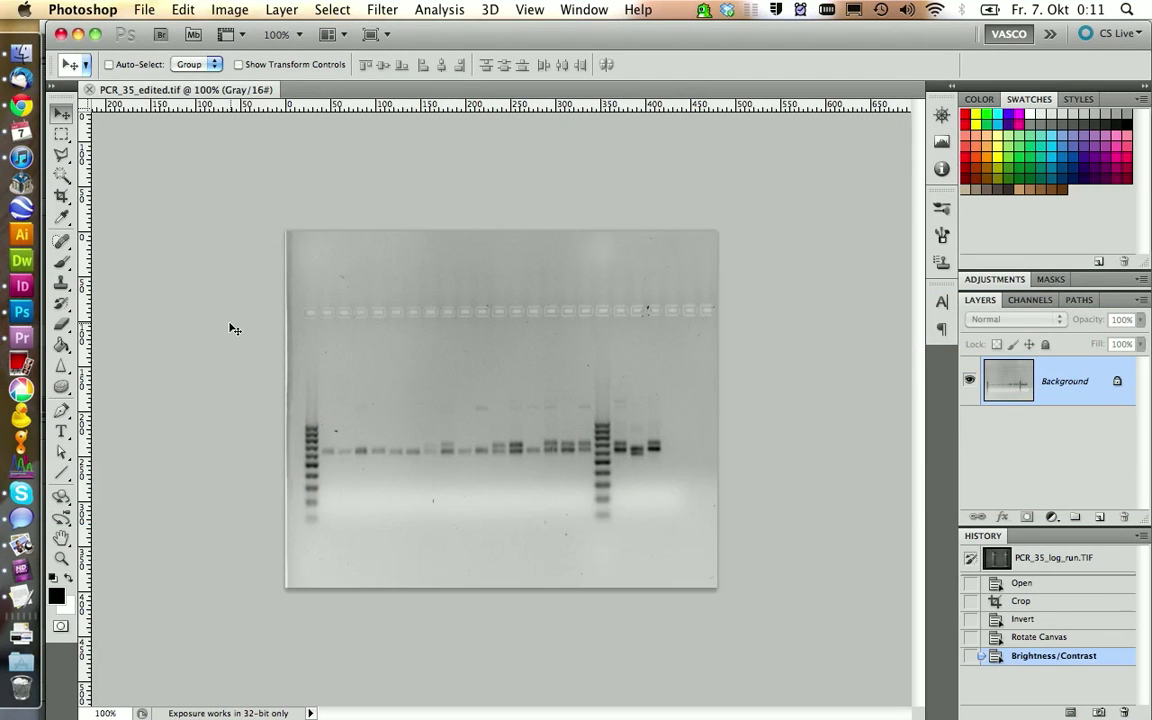
mouse_move(504, 260)
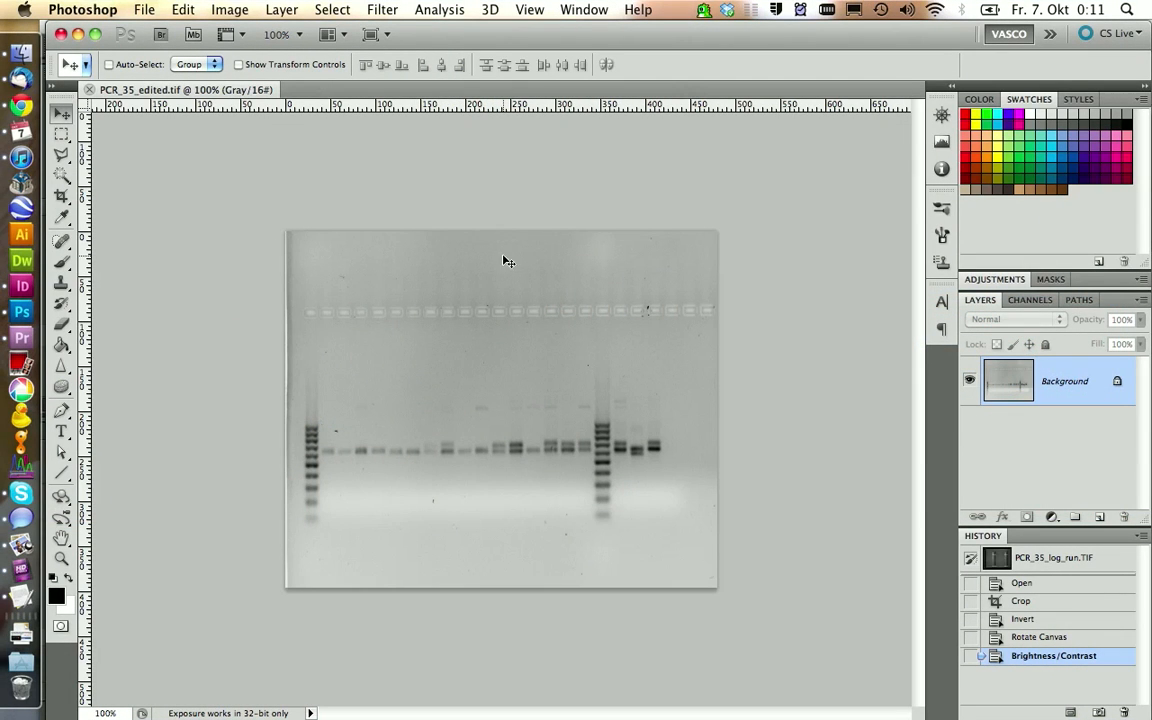
mouse_move(528, 342)
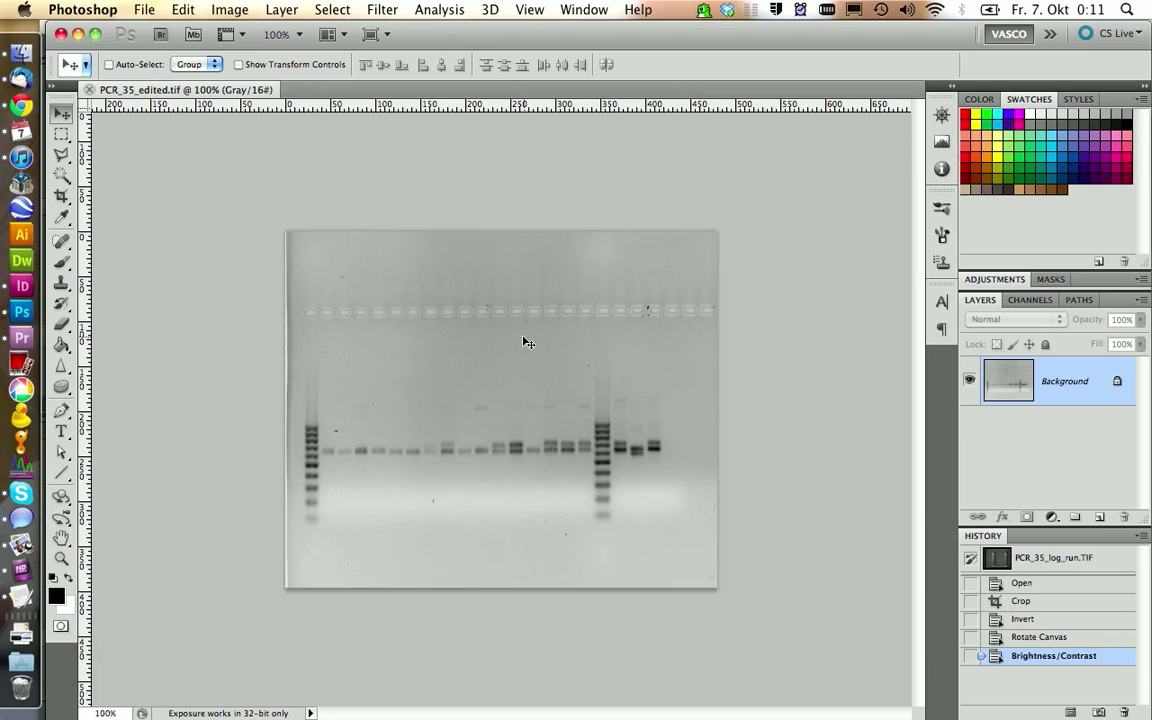
mouse_move(336, 410)
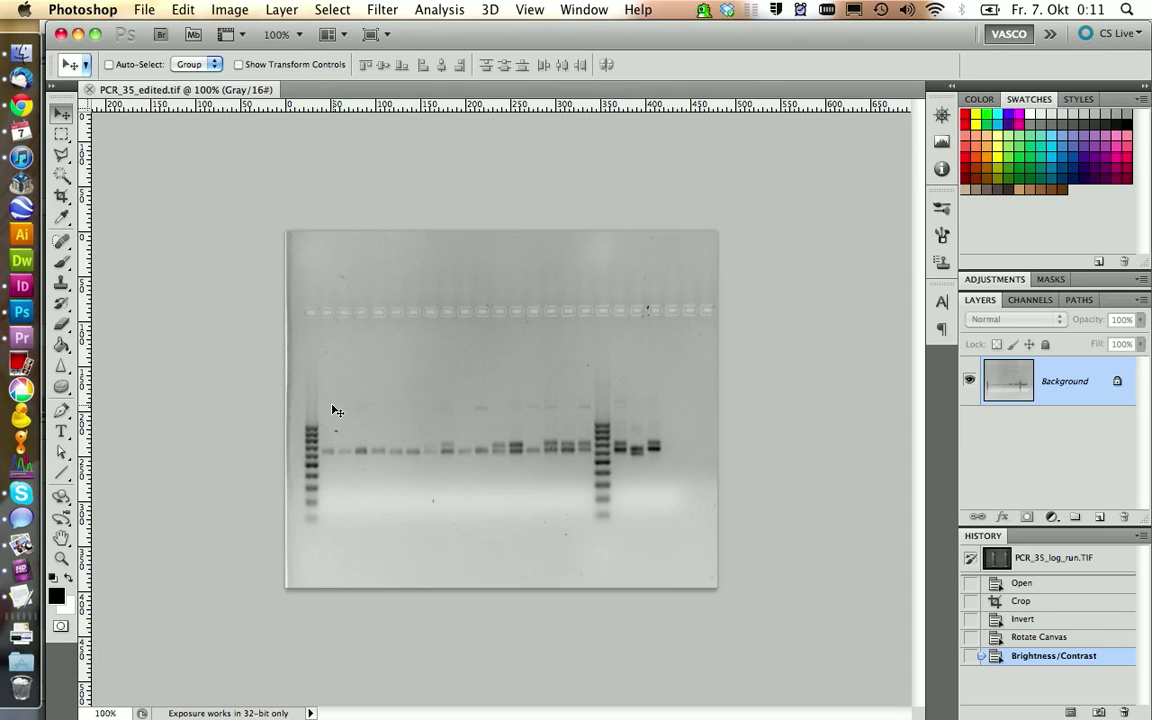
mouse_move(344, 410)
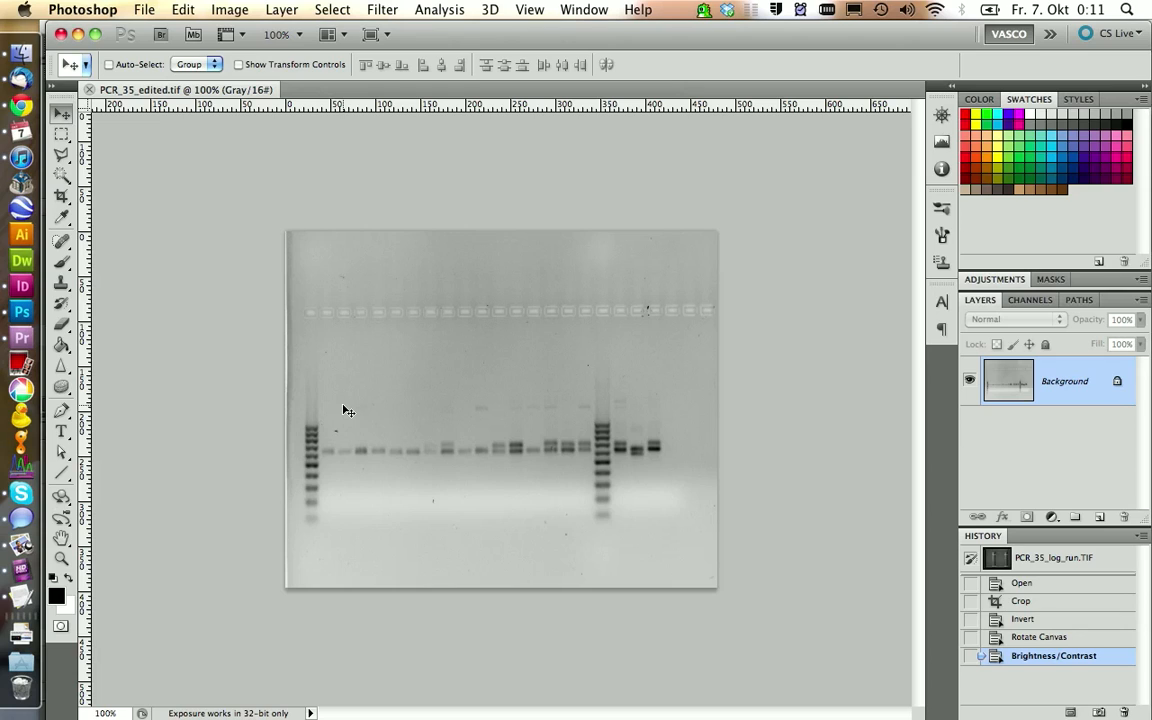
mouse_move(424, 384)
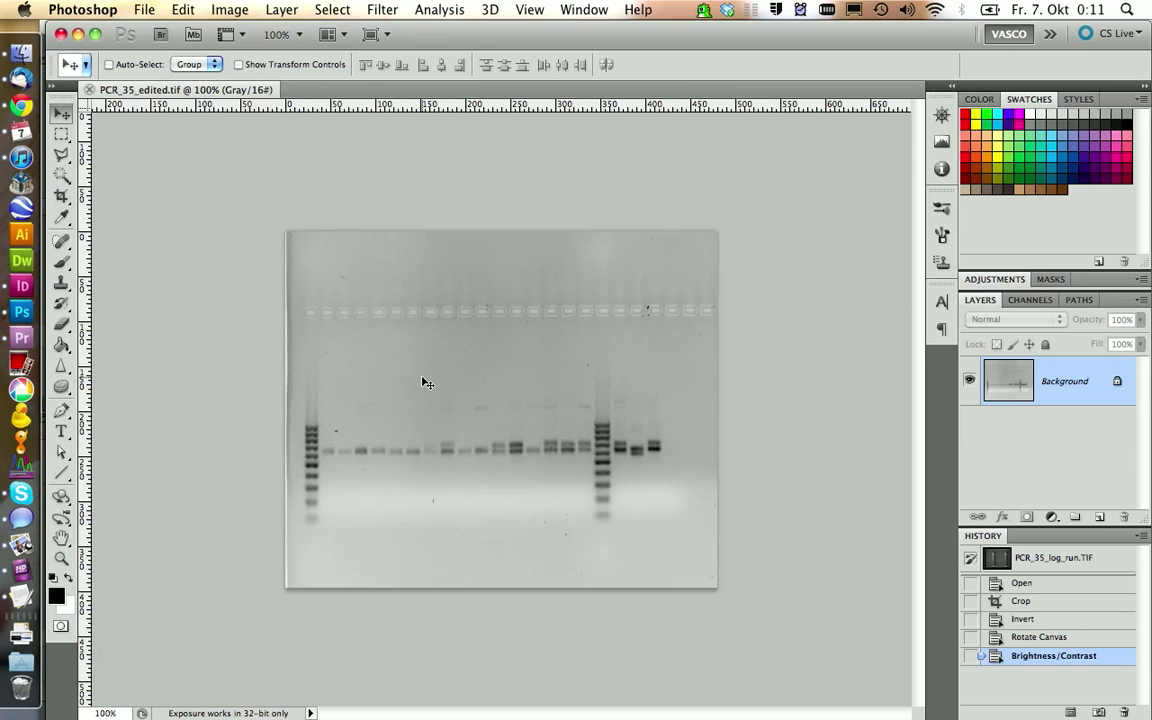
Select the Horizontal Type tool in the toolbox.
click(60, 432)
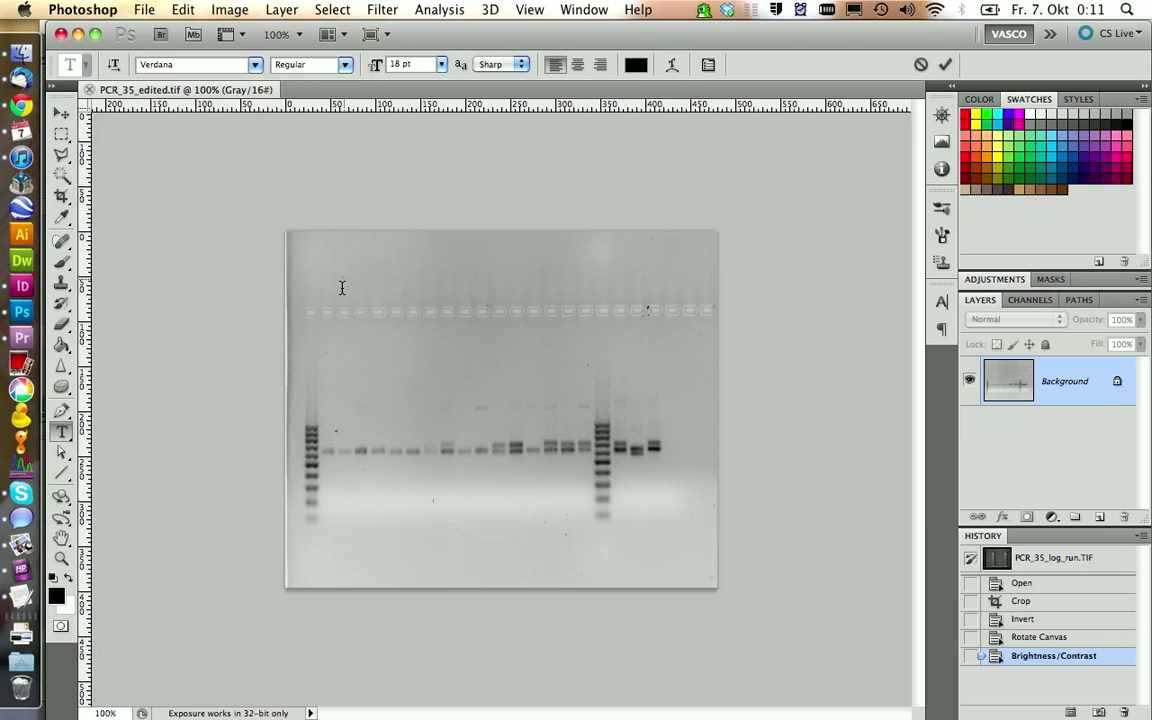
Add a text layer reading 'A B C' and move it above the first gel lanes.
click(344, 276)
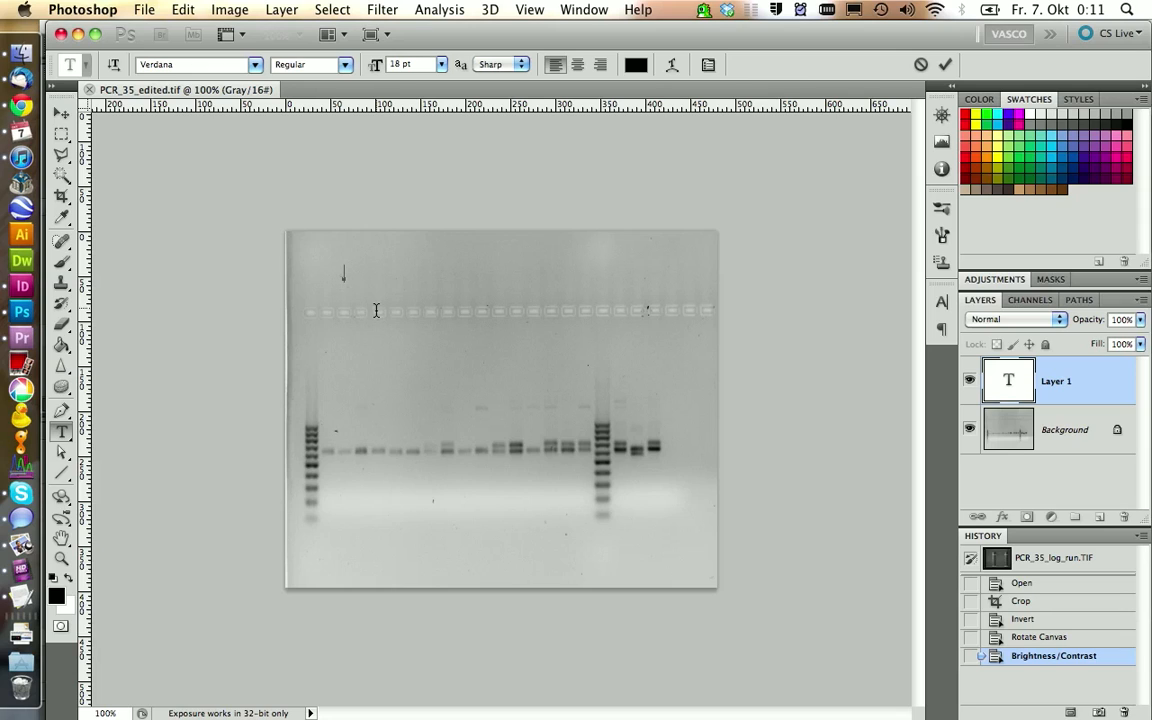
text(AB C)
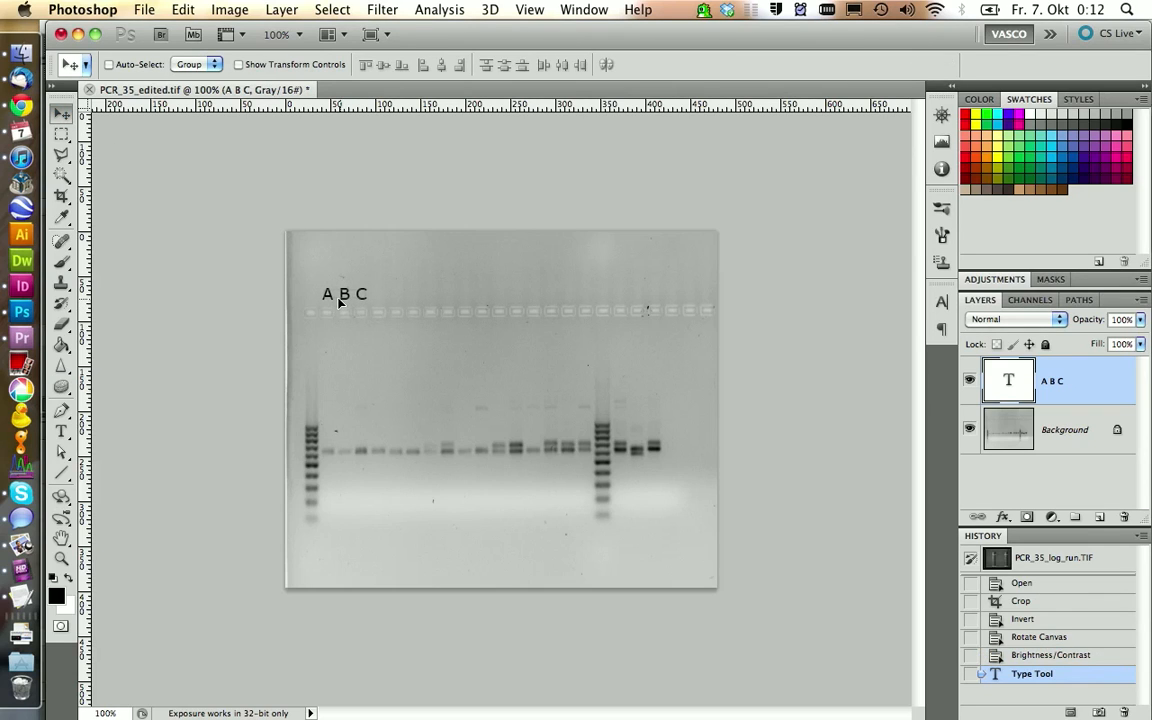
drag(344, 292, 360, 298)
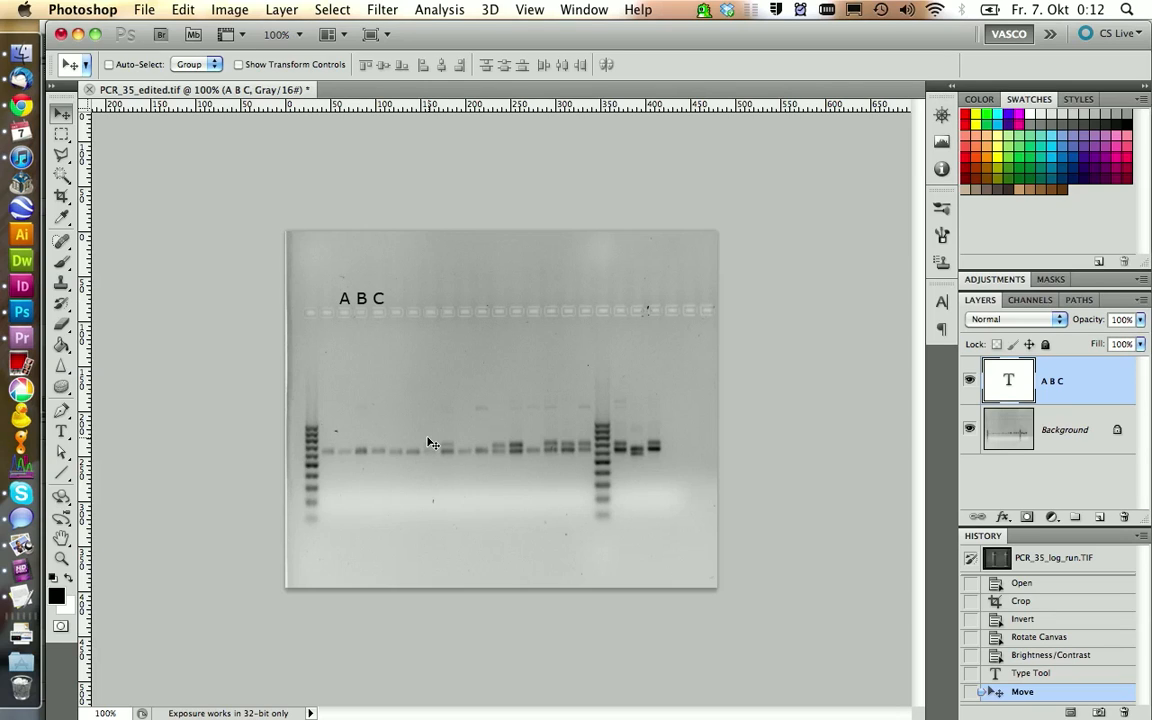
mouse_move(316, 440)
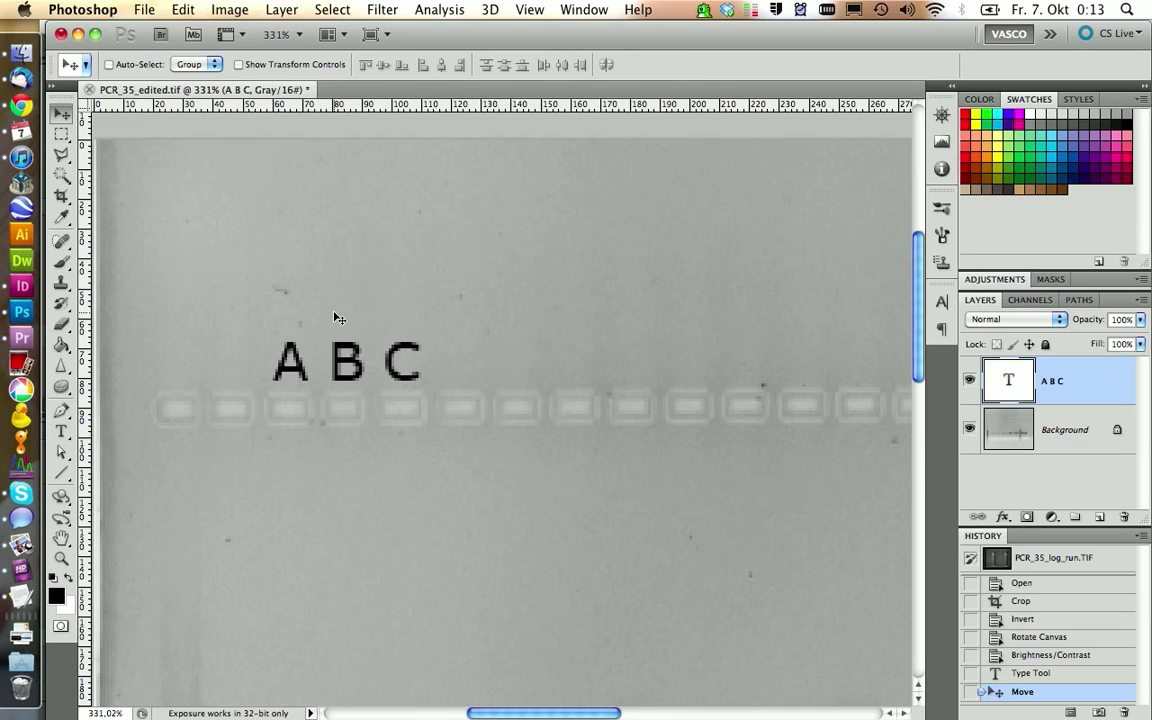
mouse_move(296, 378)
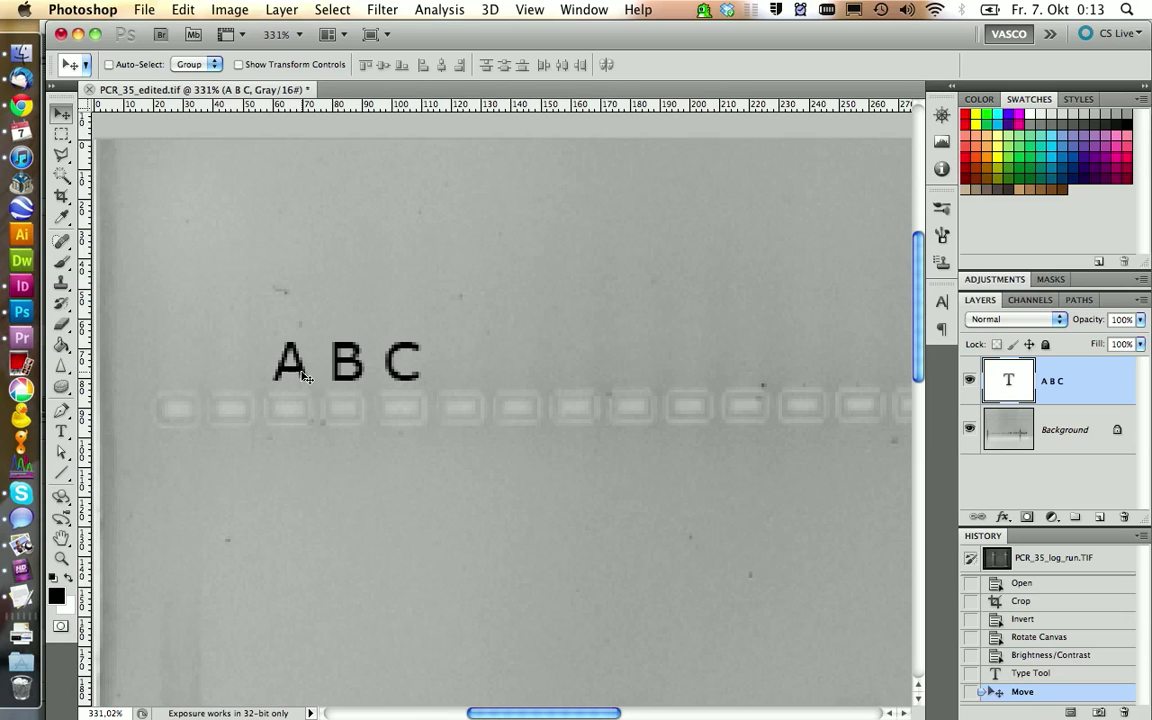
mouse_move(304, 412)
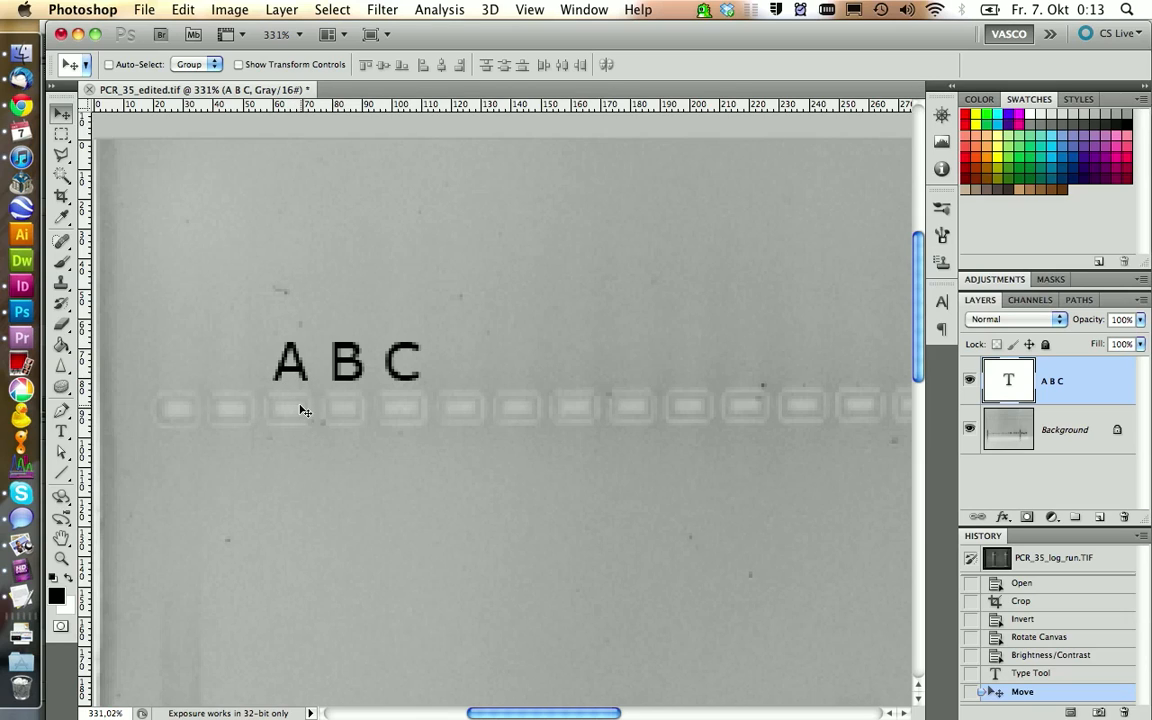
mouse_move(298, 388)
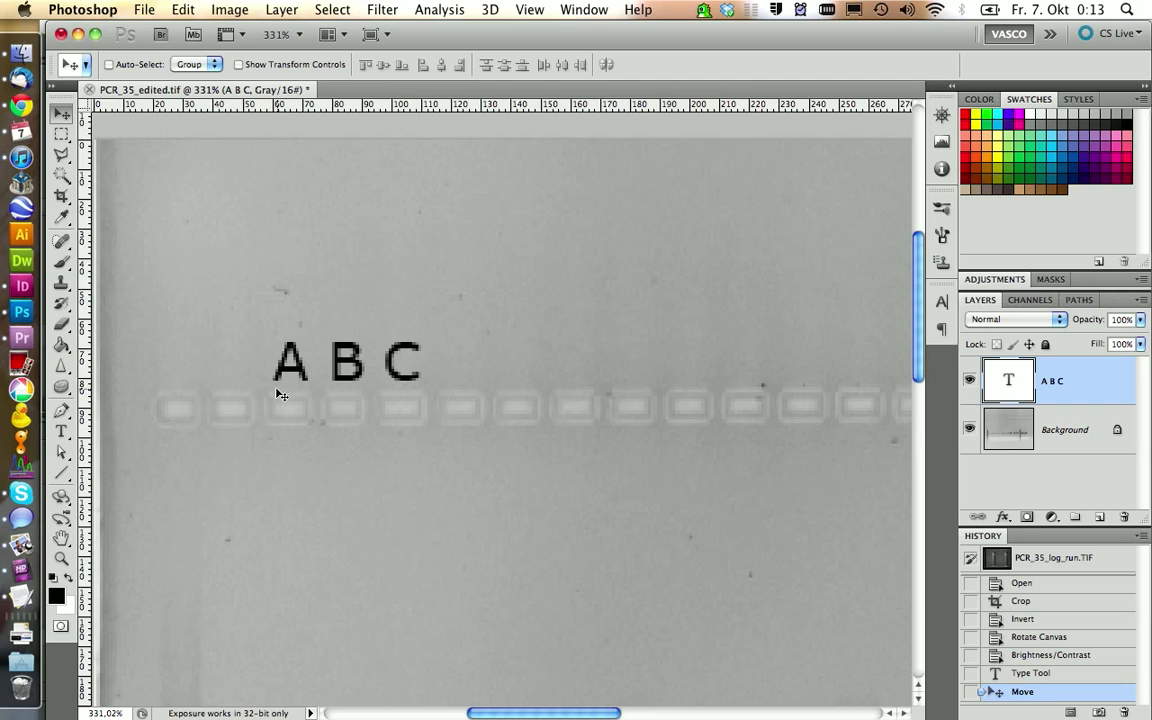
mouse_move(22, 284)
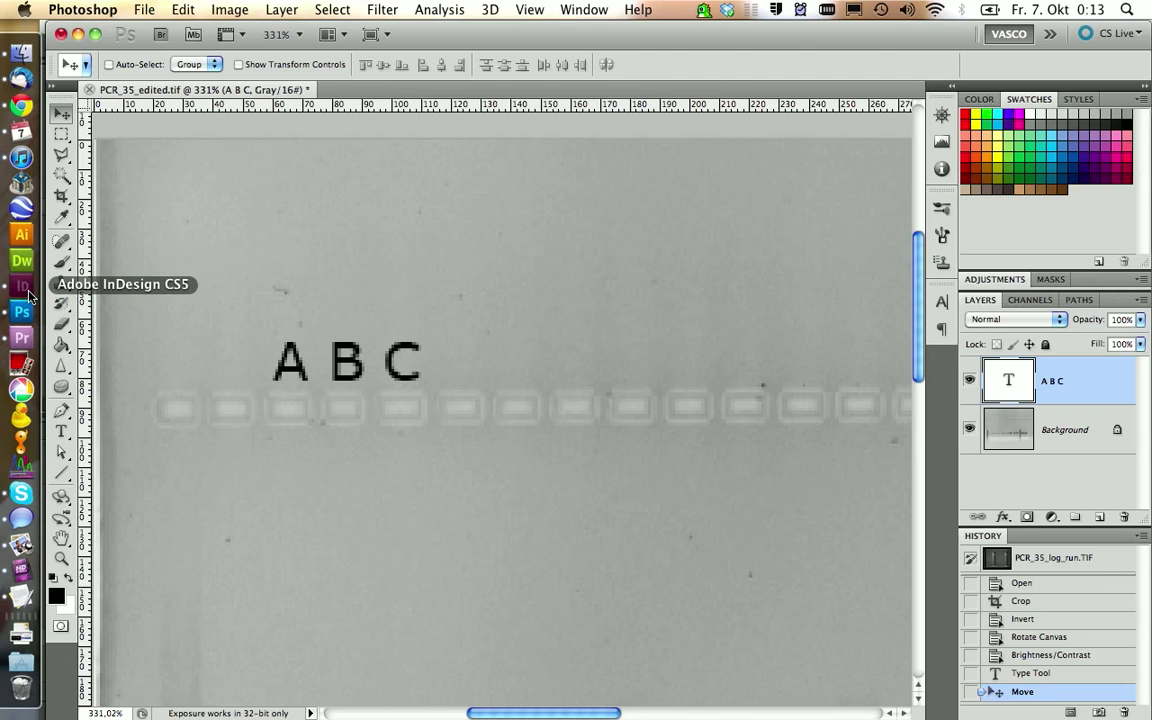
Switch from the Dock to the gel_pictures.indd layout in InDesign.
click(20, 288)
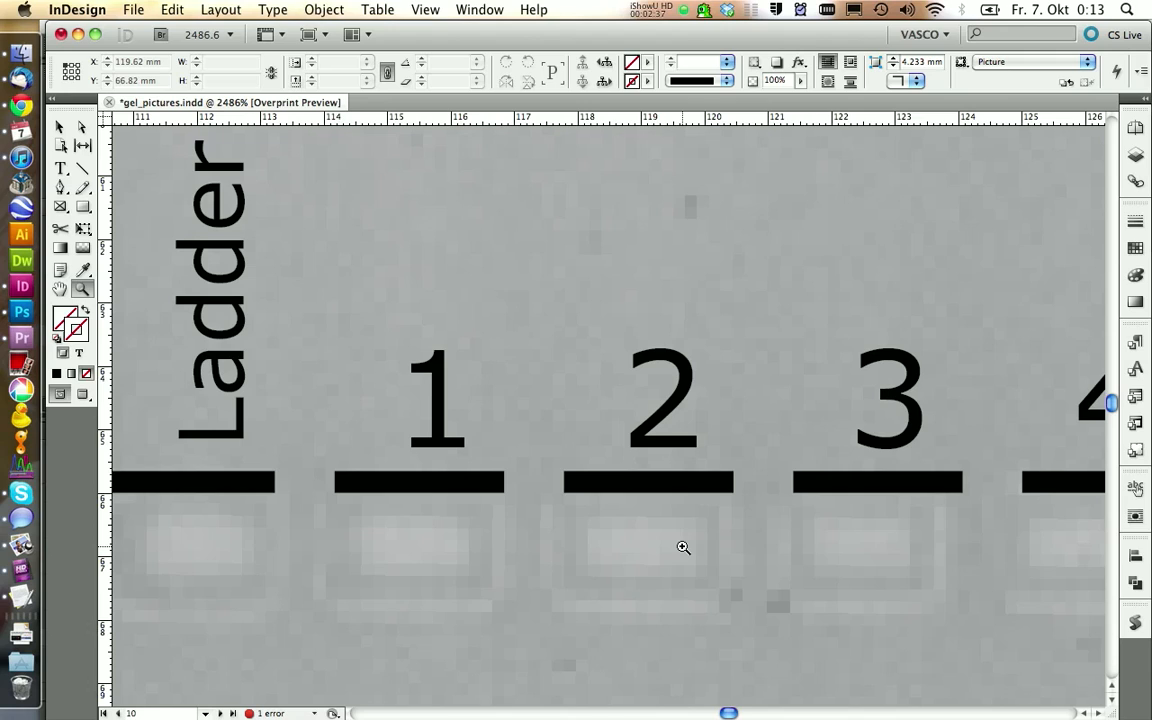
mouse_move(680, 368)
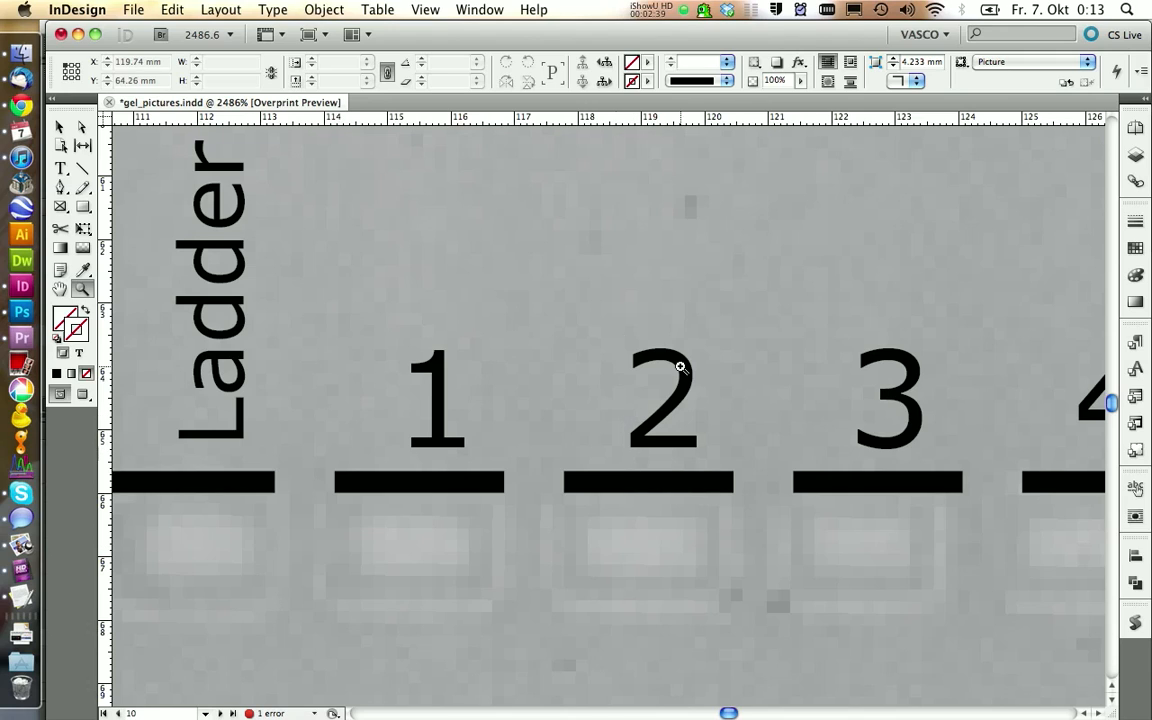
mouse_move(656, 458)
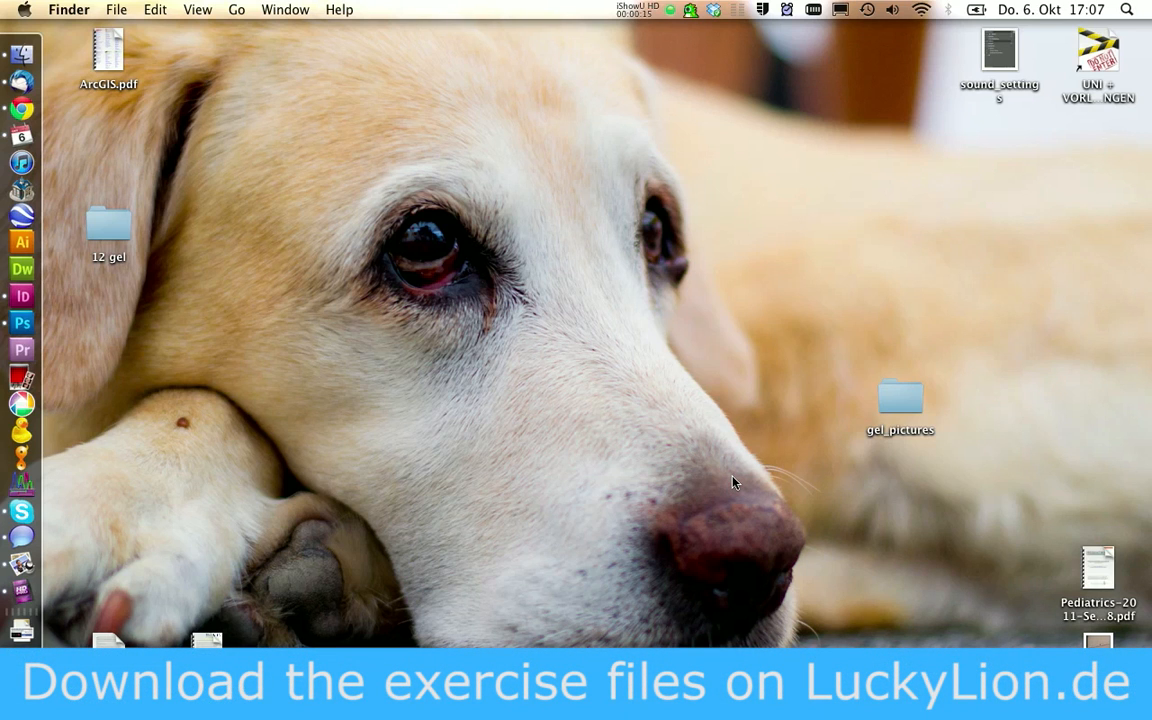
mouse_move(884, 412)
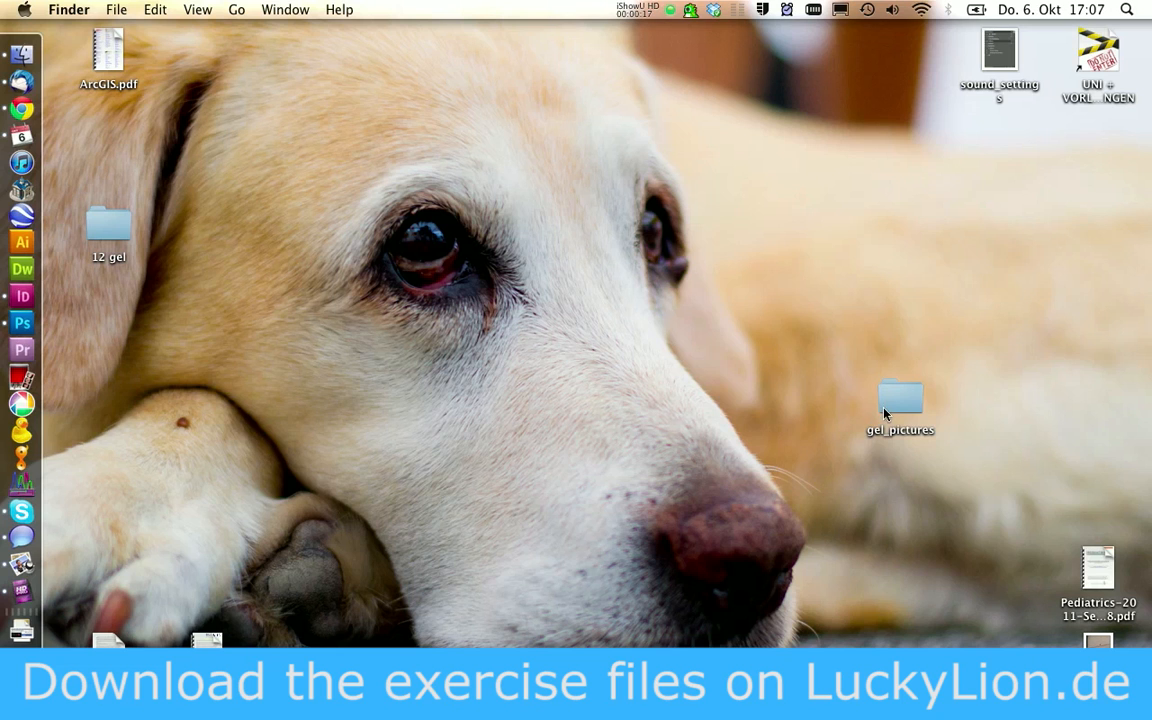
Open PCR_35_log_run.TIF from the gel_pictures folder into Photoshop.
double_click(900, 398)
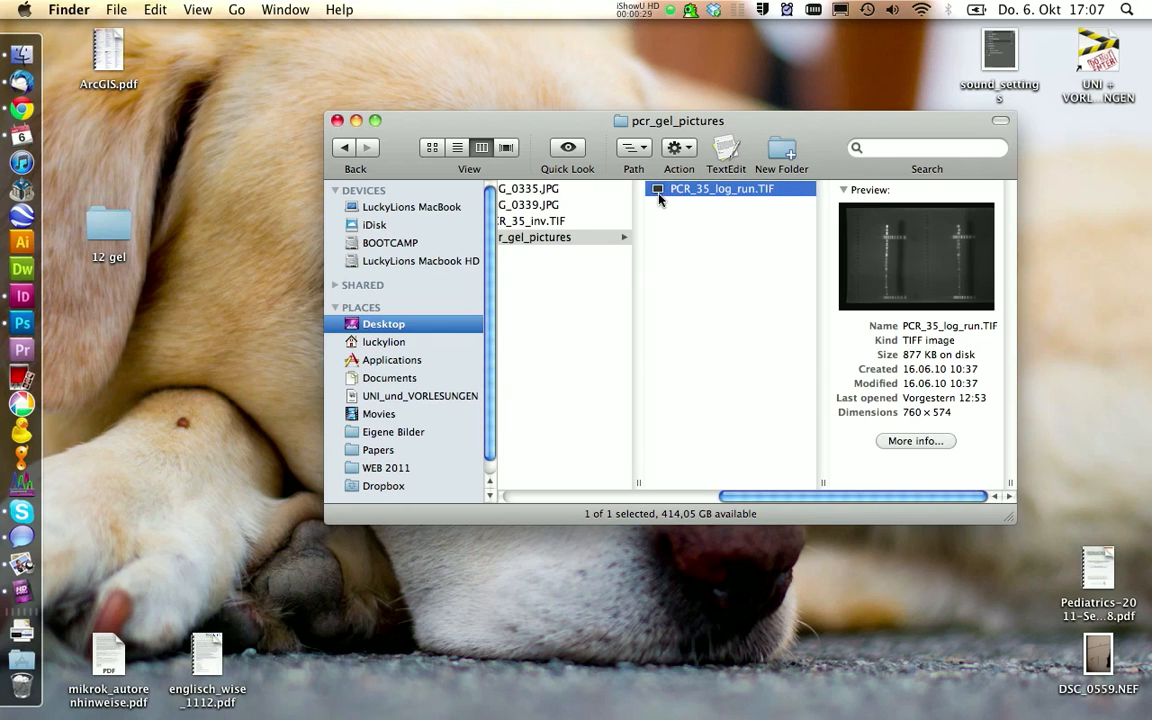
click(20, 324)
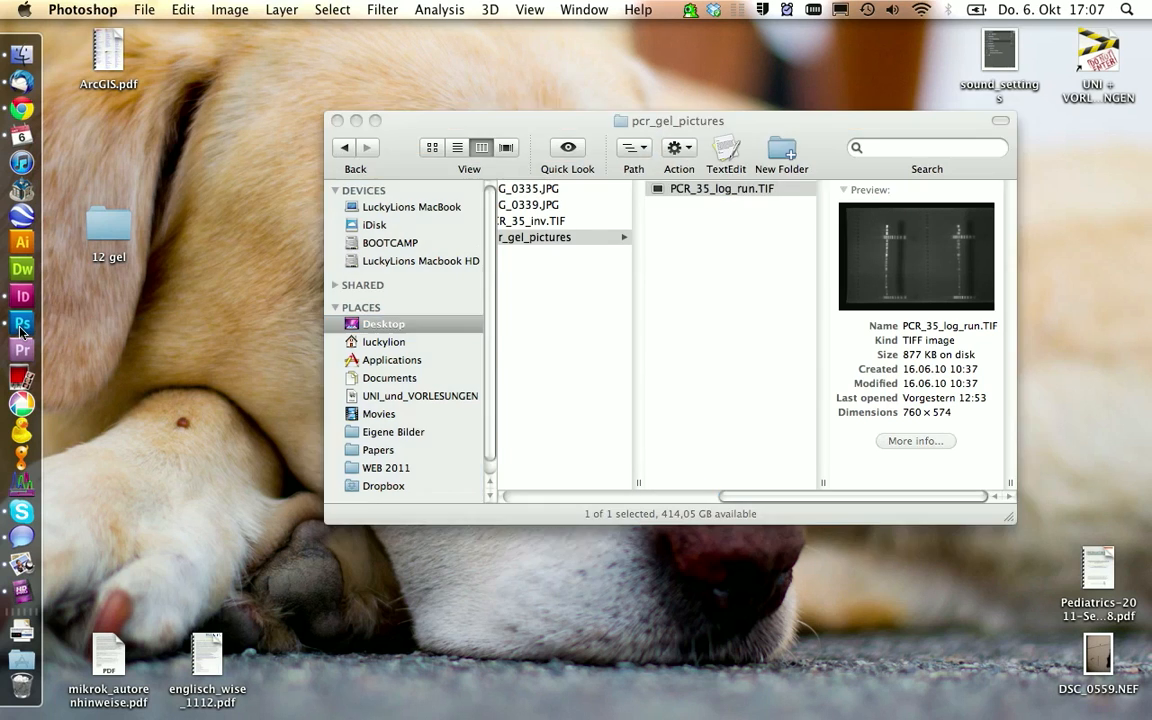
double_click(720, 188)
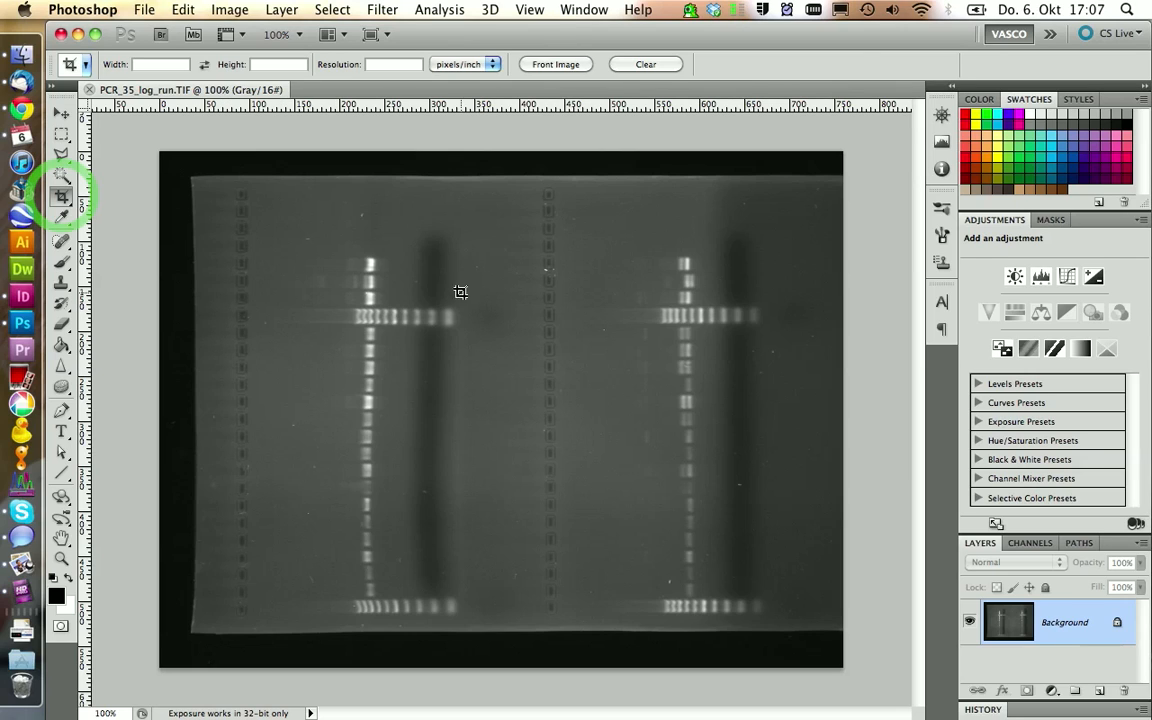
Crop the photo to the left gel, then invert and rotate it via the Image menu.
drag(470, 200, 818, 624)
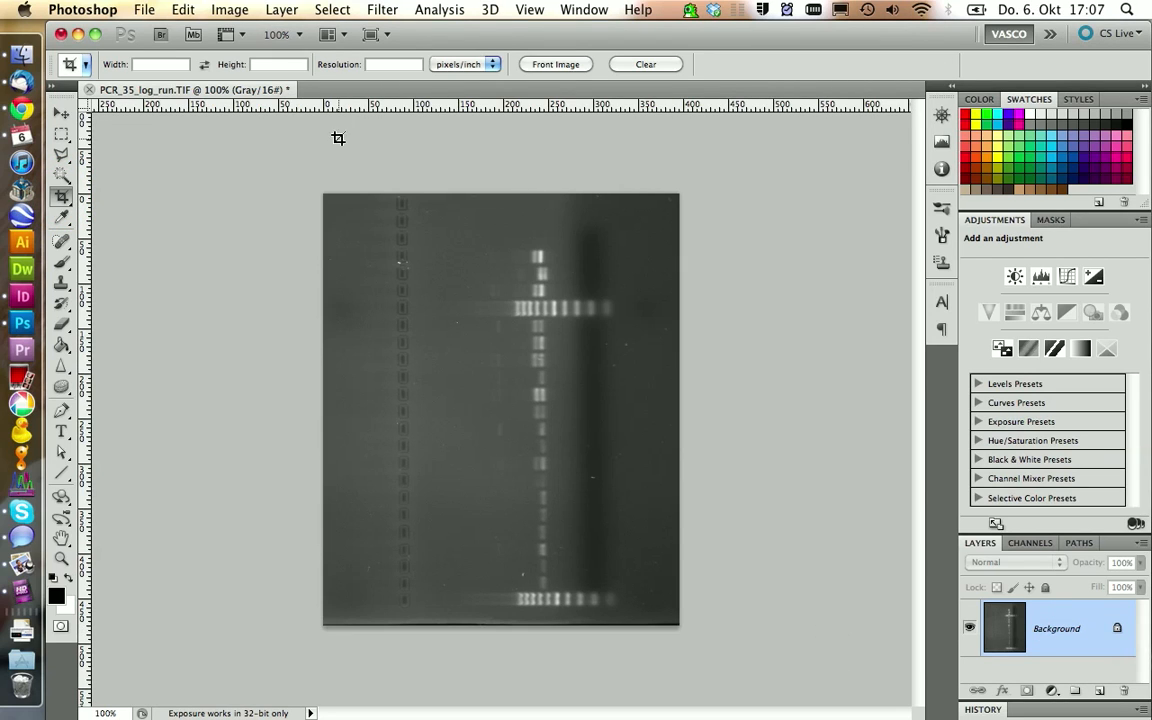
click(228, 8)
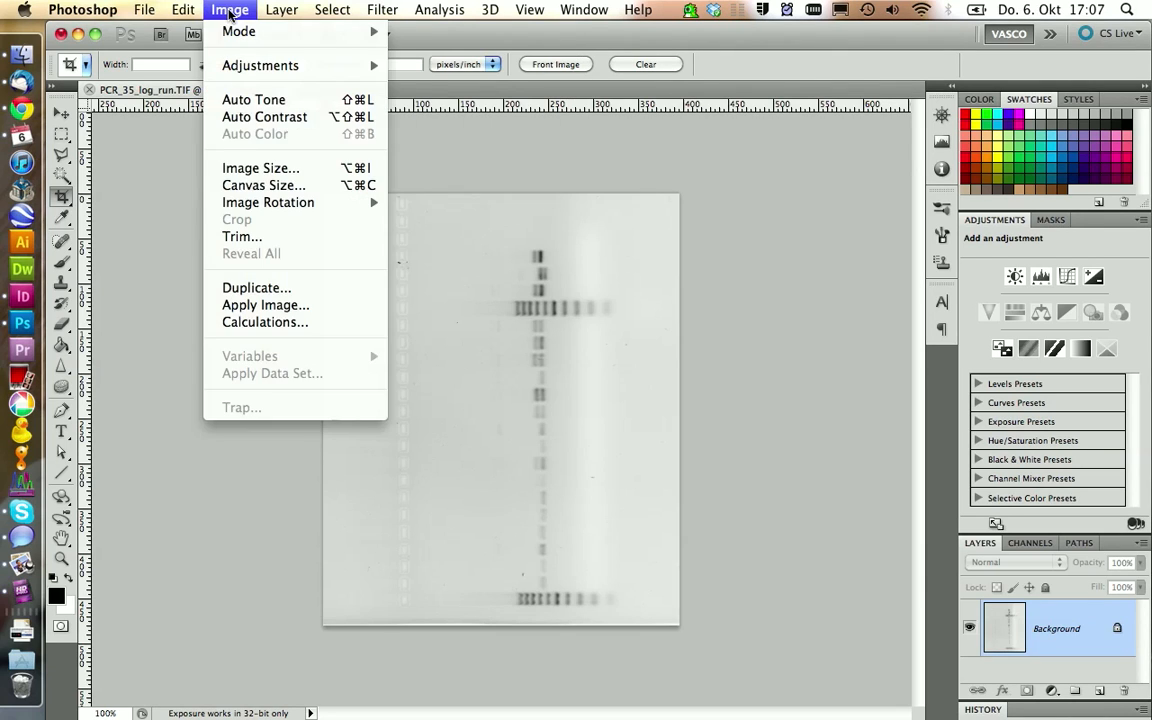
mouse_move(268, 202)
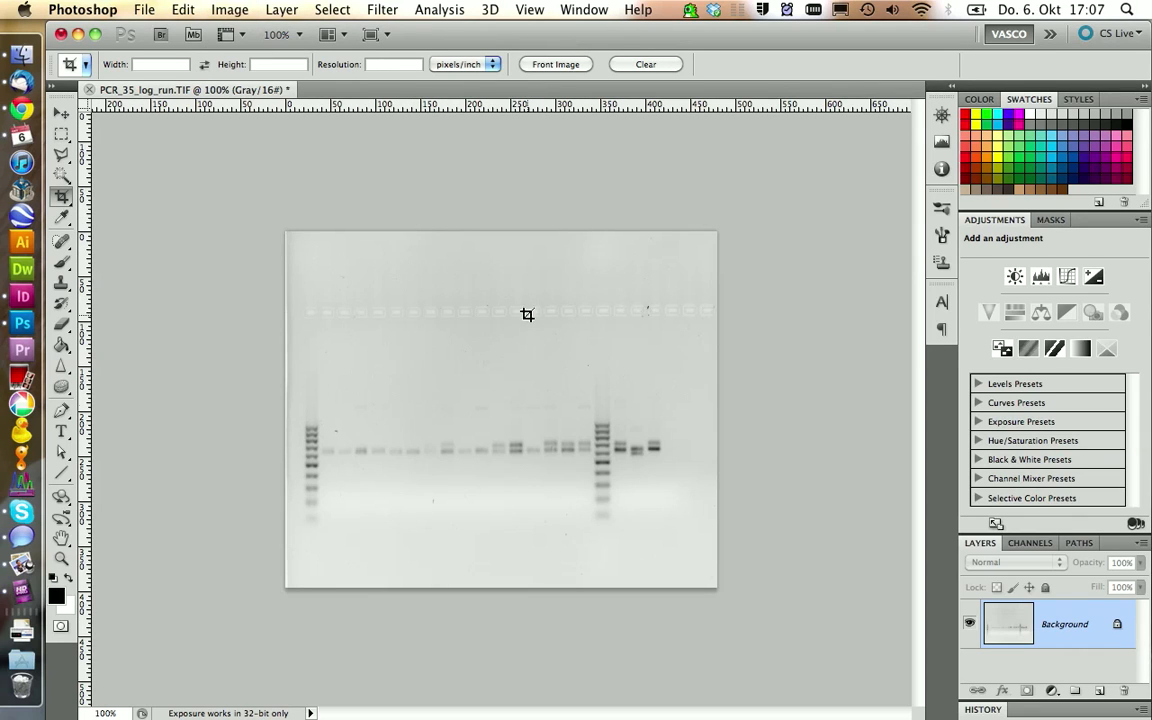
mouse_move(472, 504)
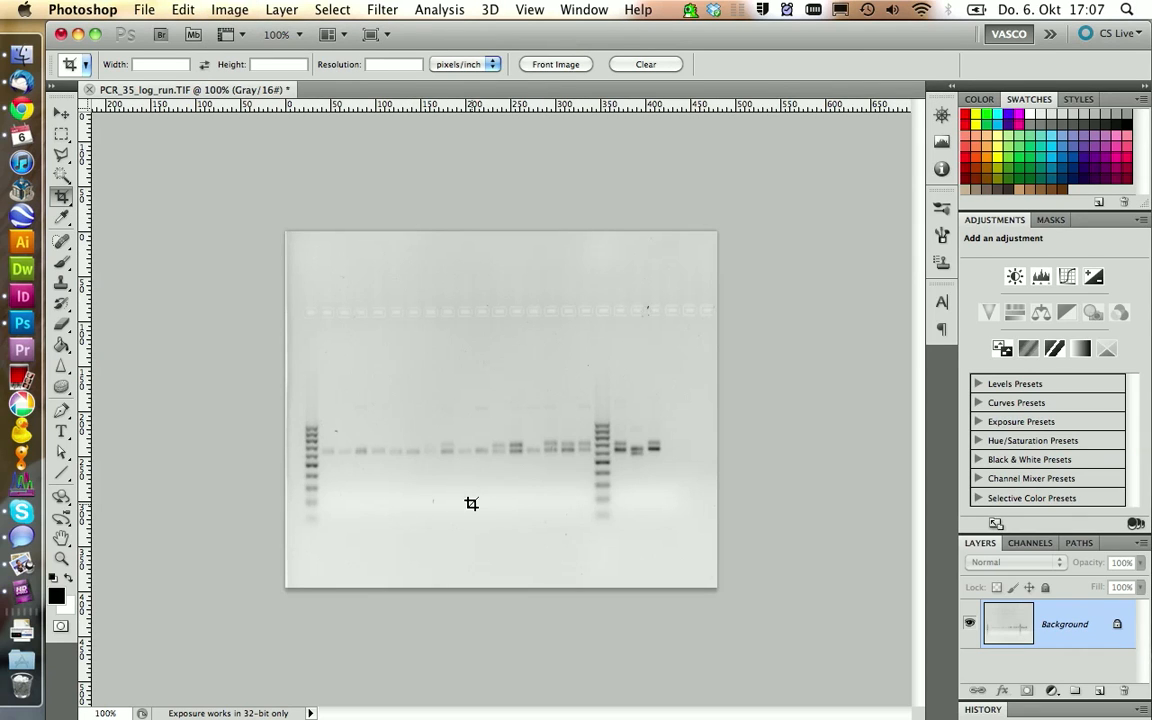
click(228, 8)
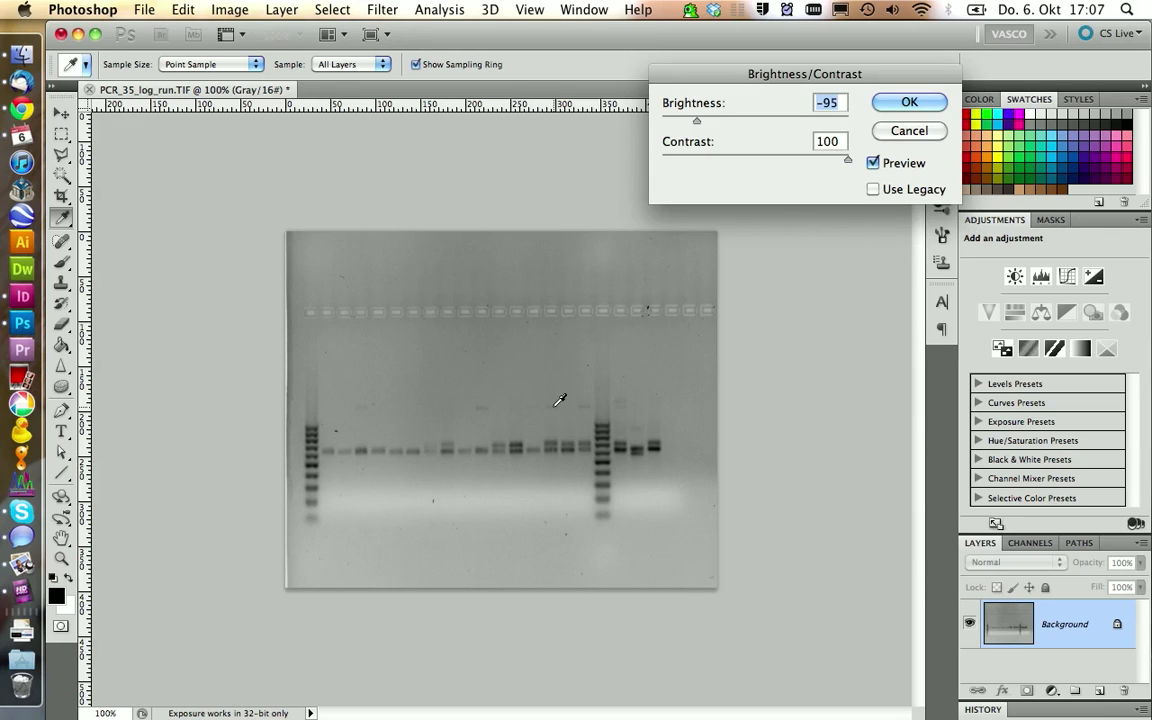
mouse_move(620, 324)
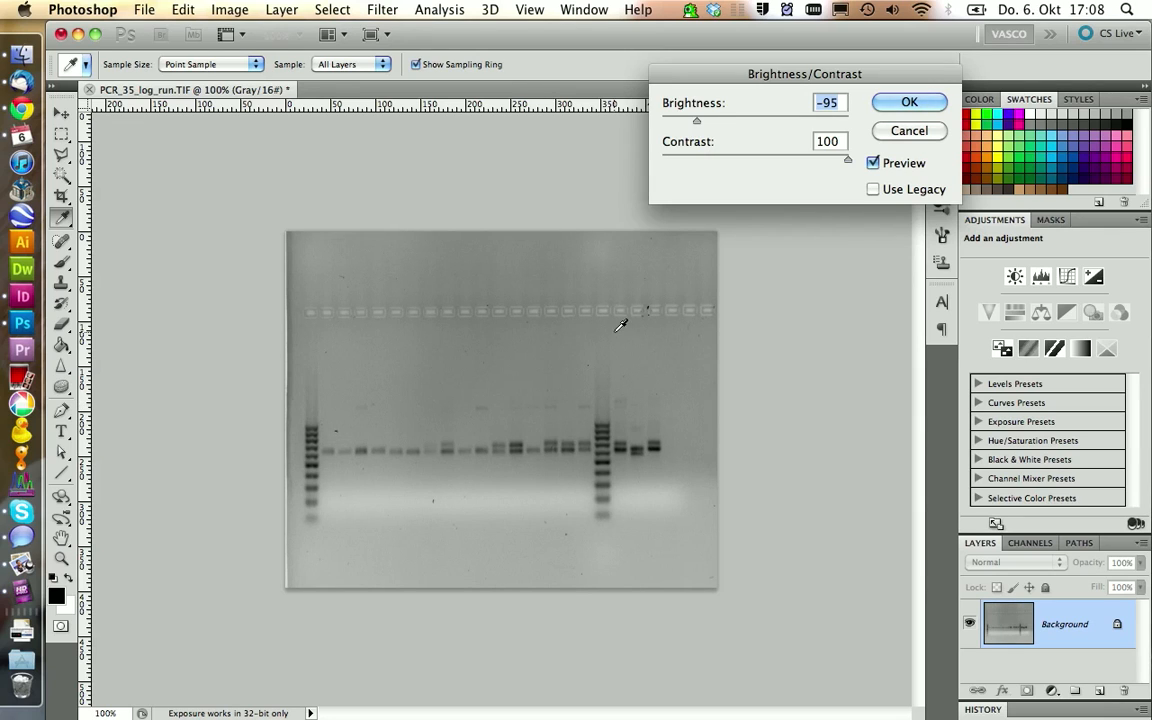
Set Brightness to -57 with Contrast 100 and confirm the adjustment.
drag(696, 120, 718, 120)
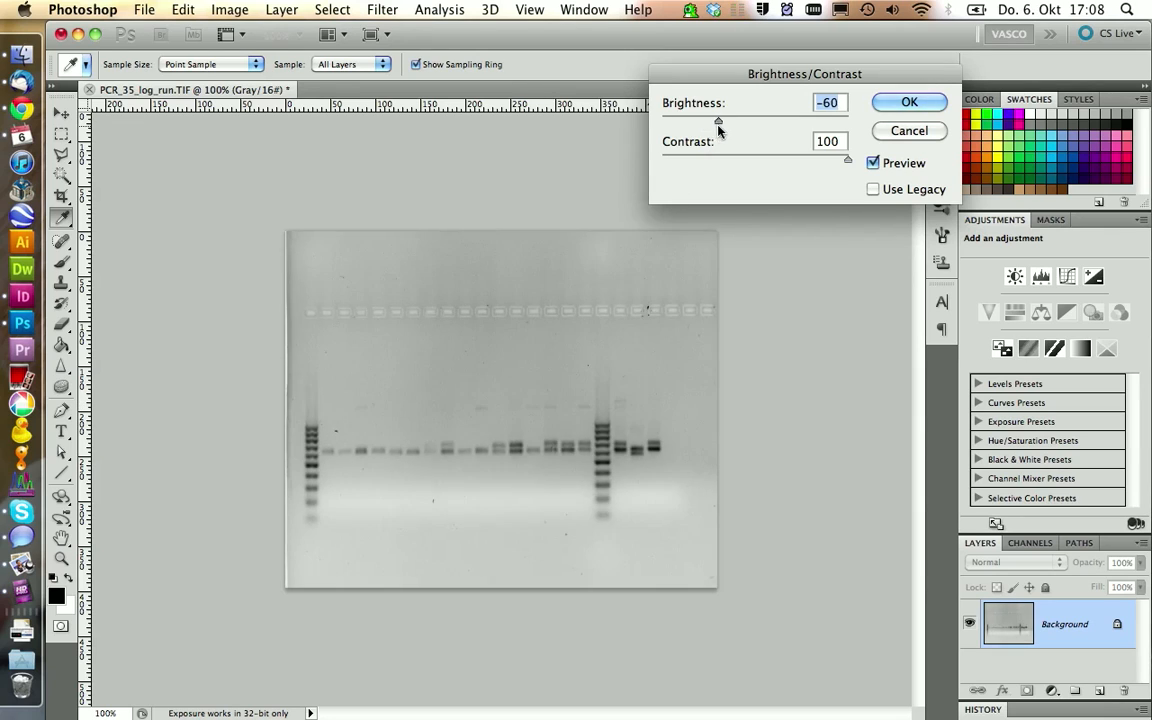
drag(718, 120, 722, 120)
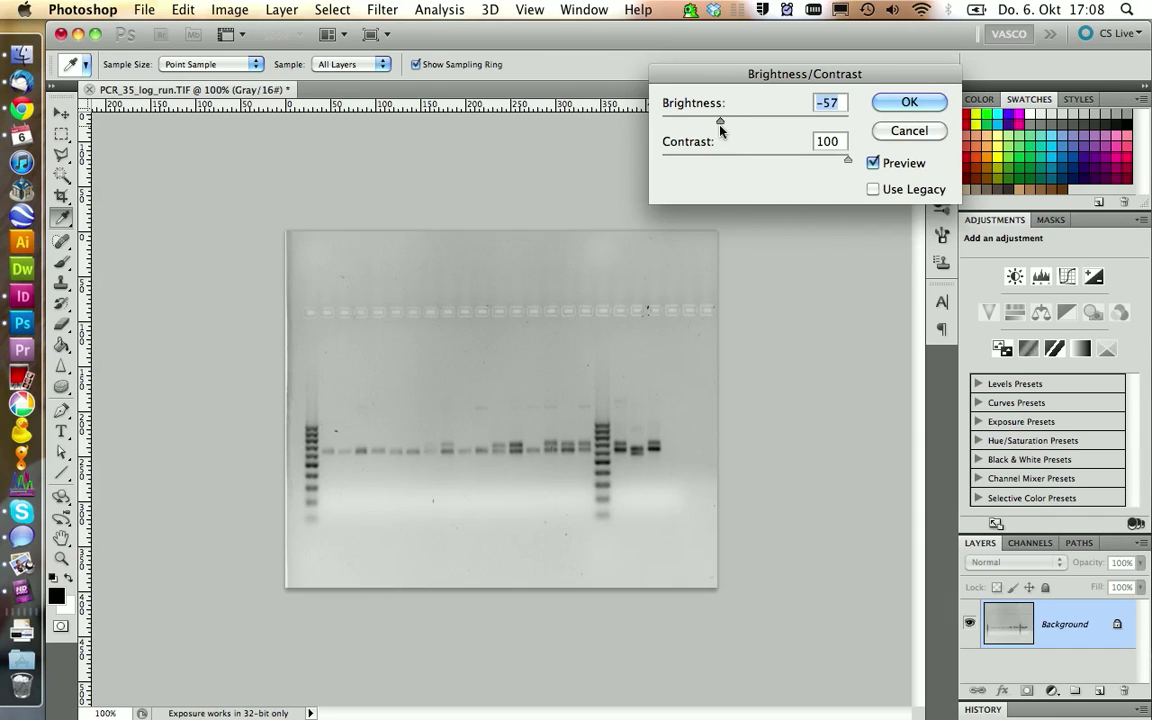
click(908, 102)
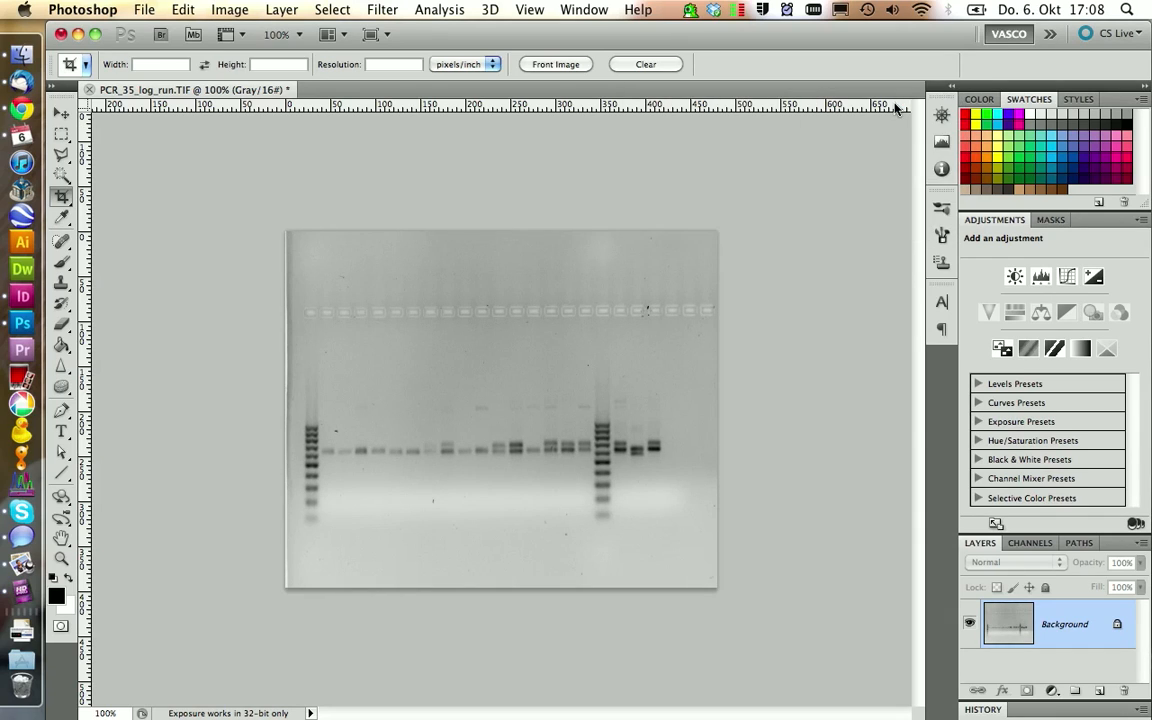
mouse_move(274, 136)
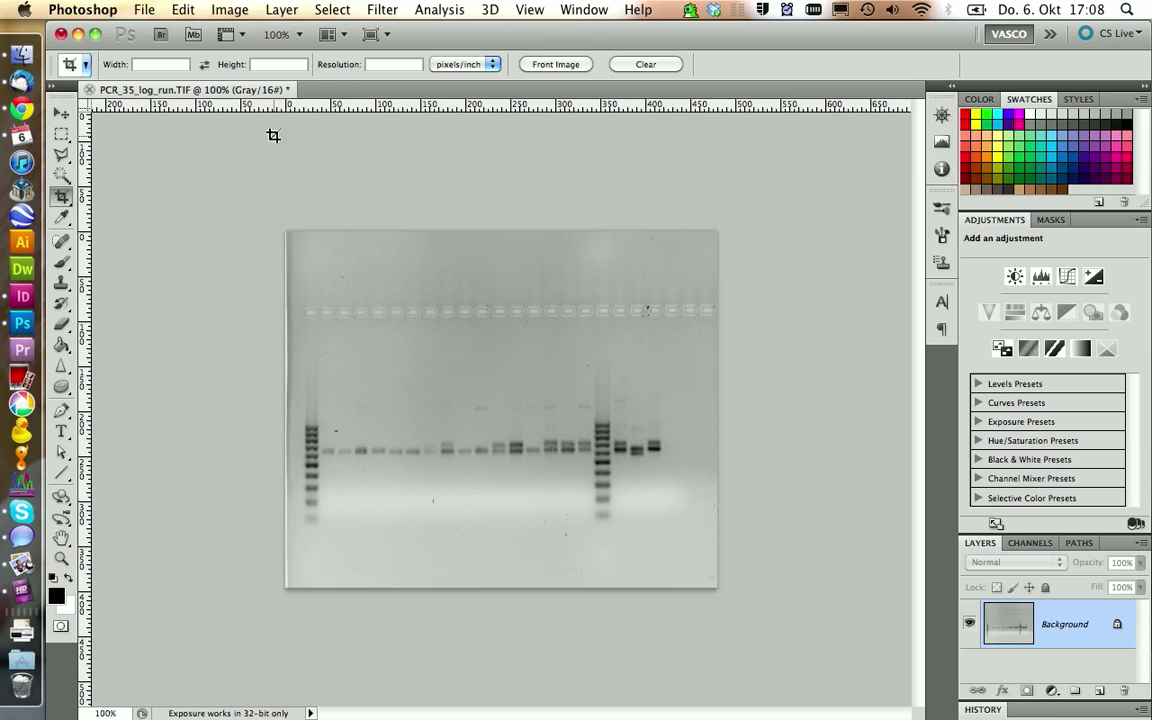
Save As PCR_35_edited.tif in the proto_pictures folder with Image Compression NONE.
click(144, 8)
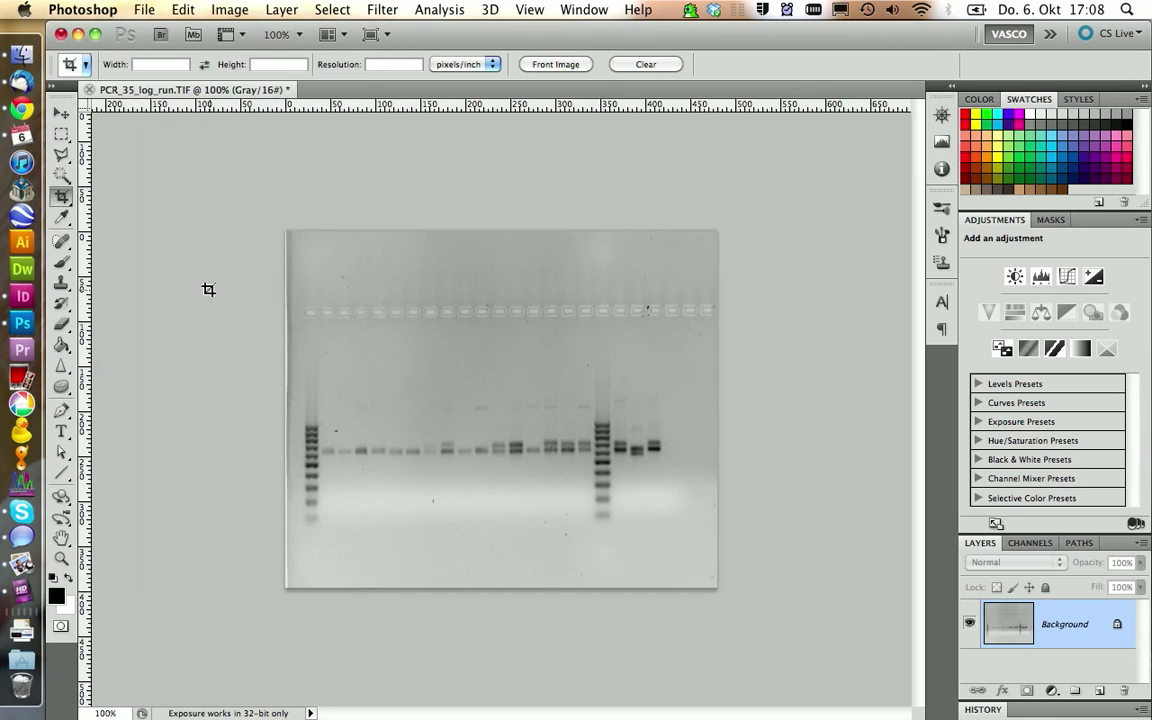
click(144, 8)
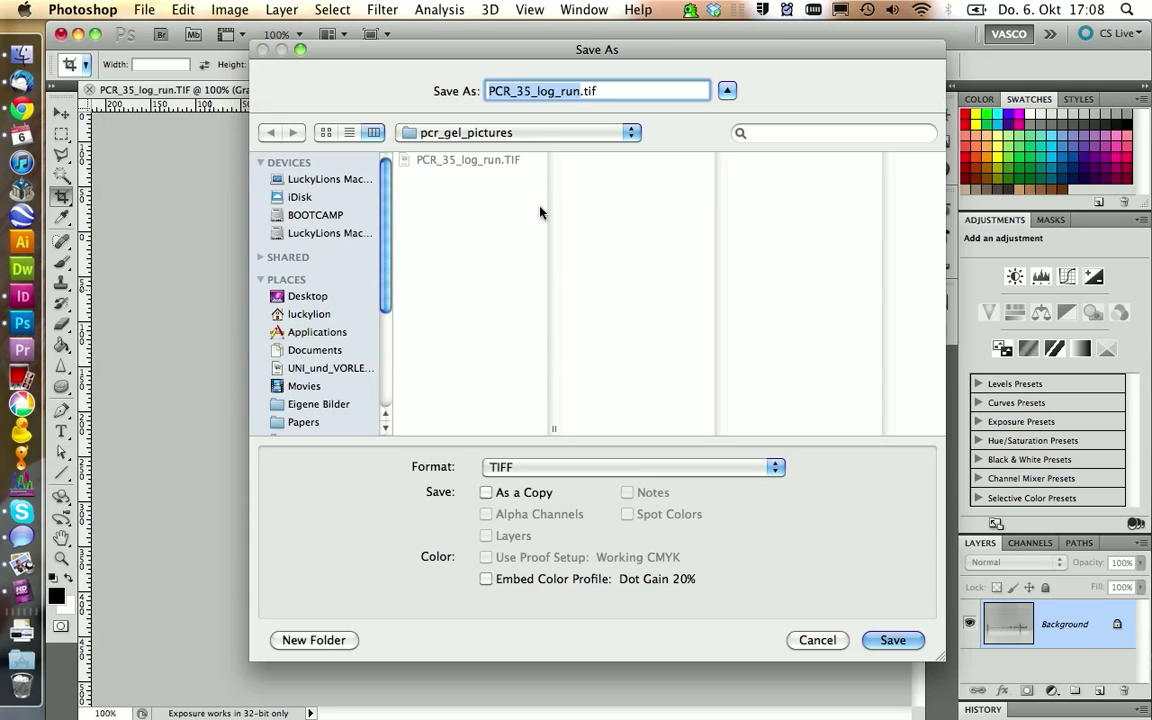
click(632, 132)
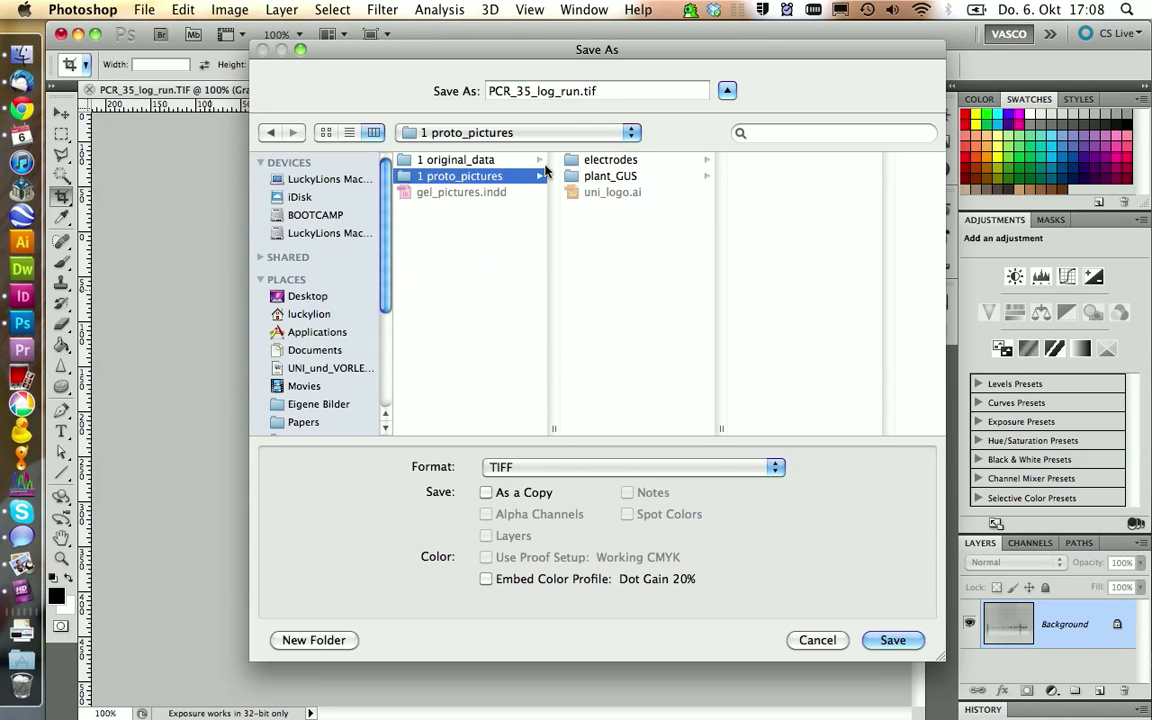
click(596, 90)
text(edited)
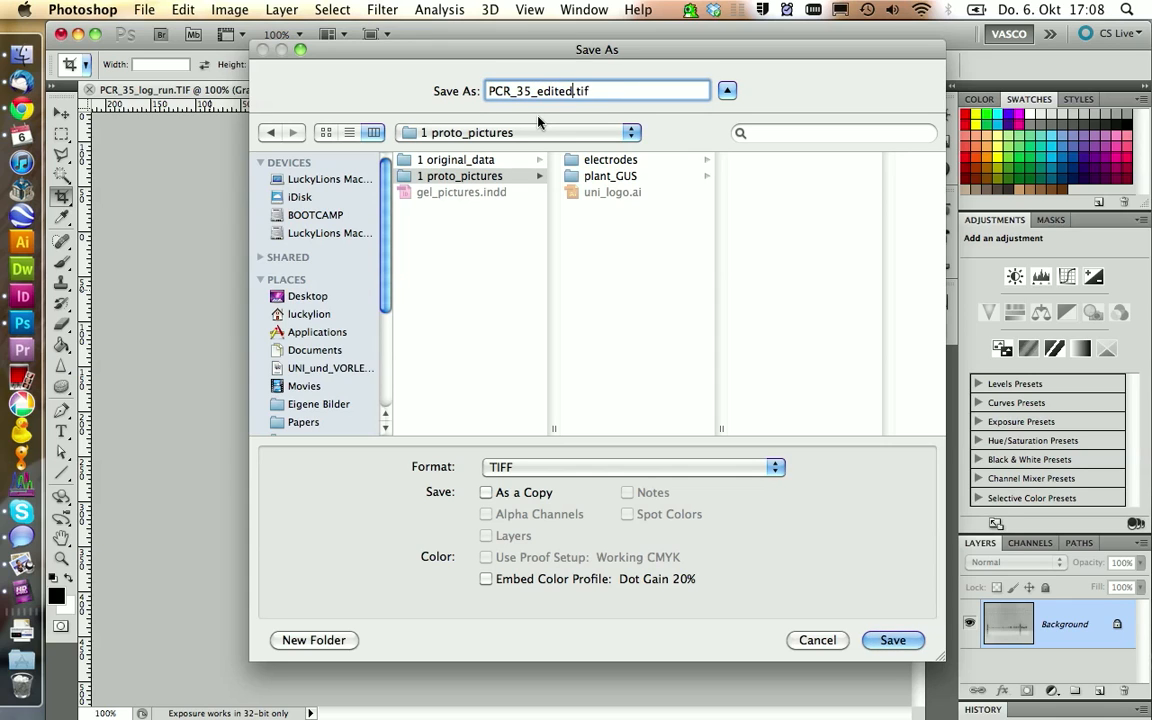
click(892, 640)
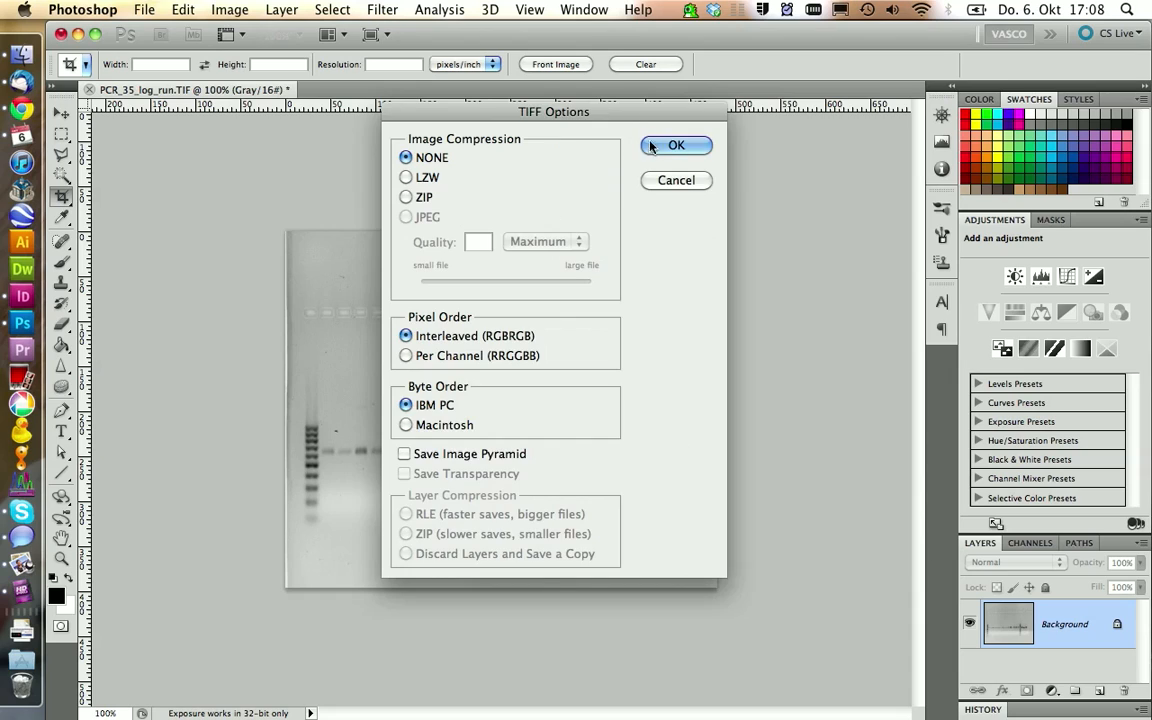
click(676, 144)
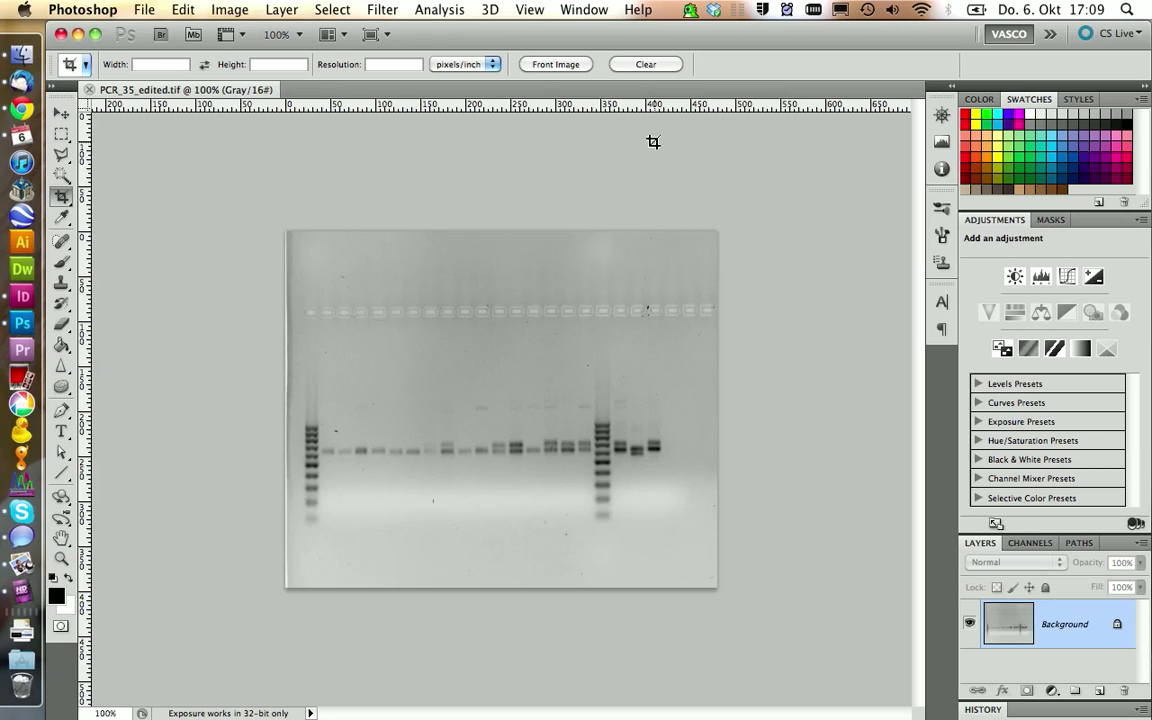
mouse_move(180, 284)
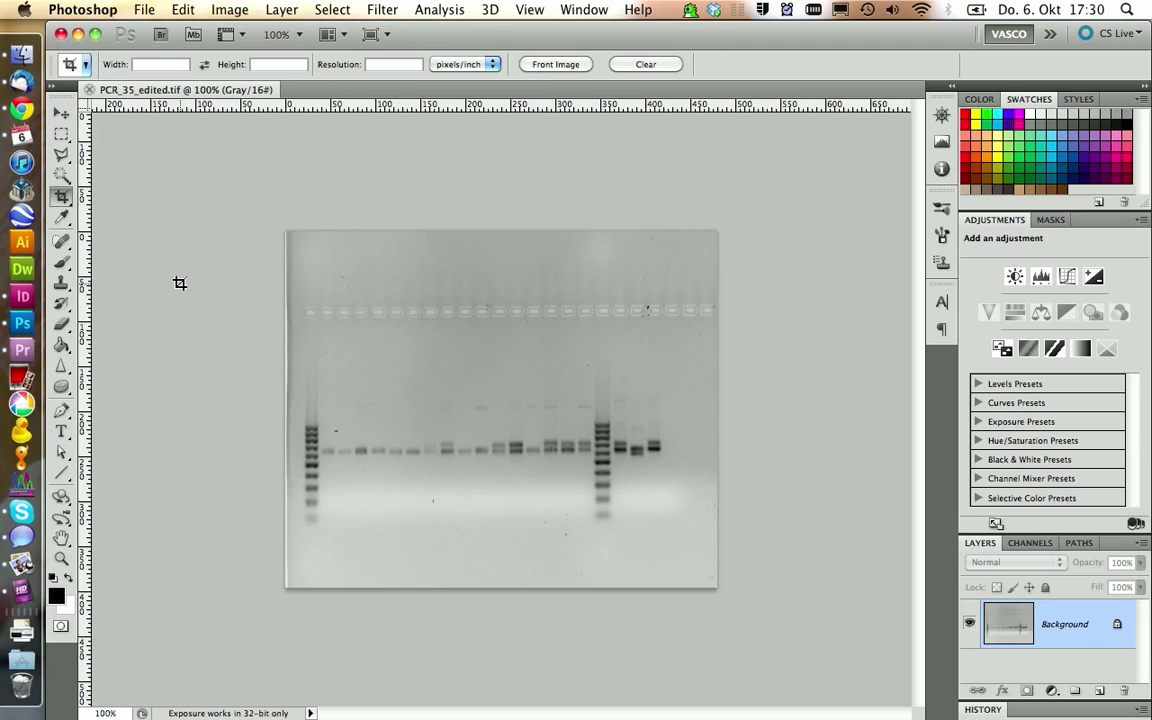
mouse_move(16, 50)
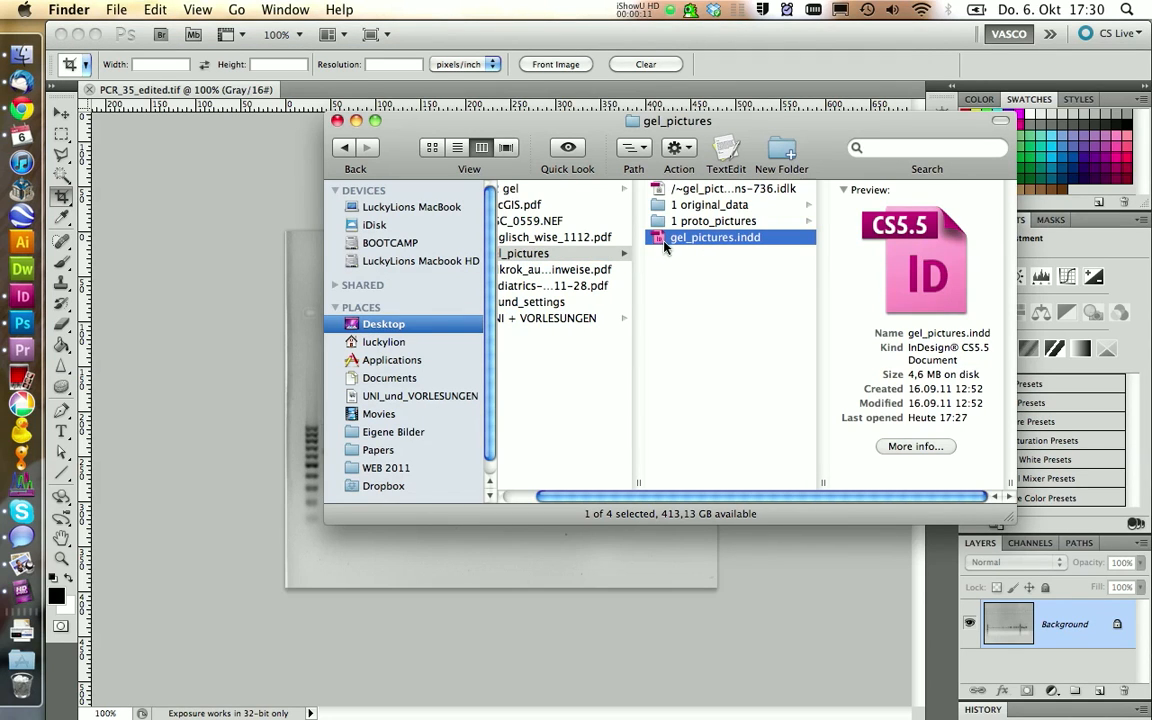
Open gel_pictures.indd, place the edited TIFF on the pasteboard and zoom in on it.
double_click(716, 236)
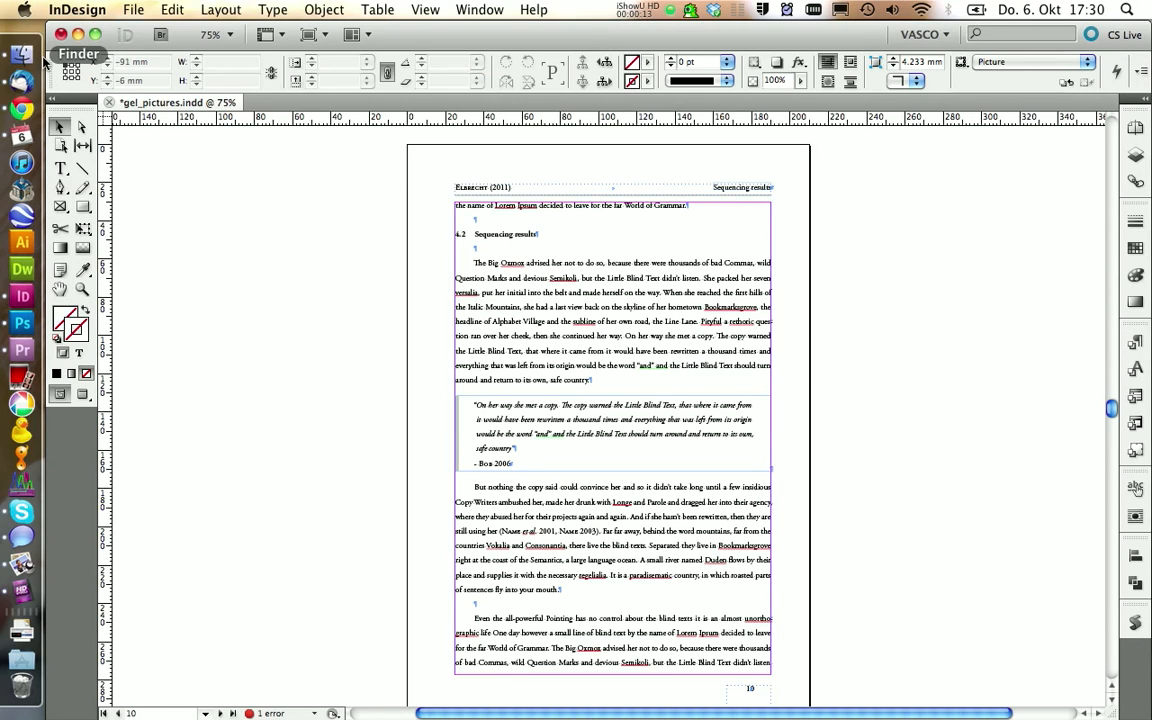
click(22, 68)
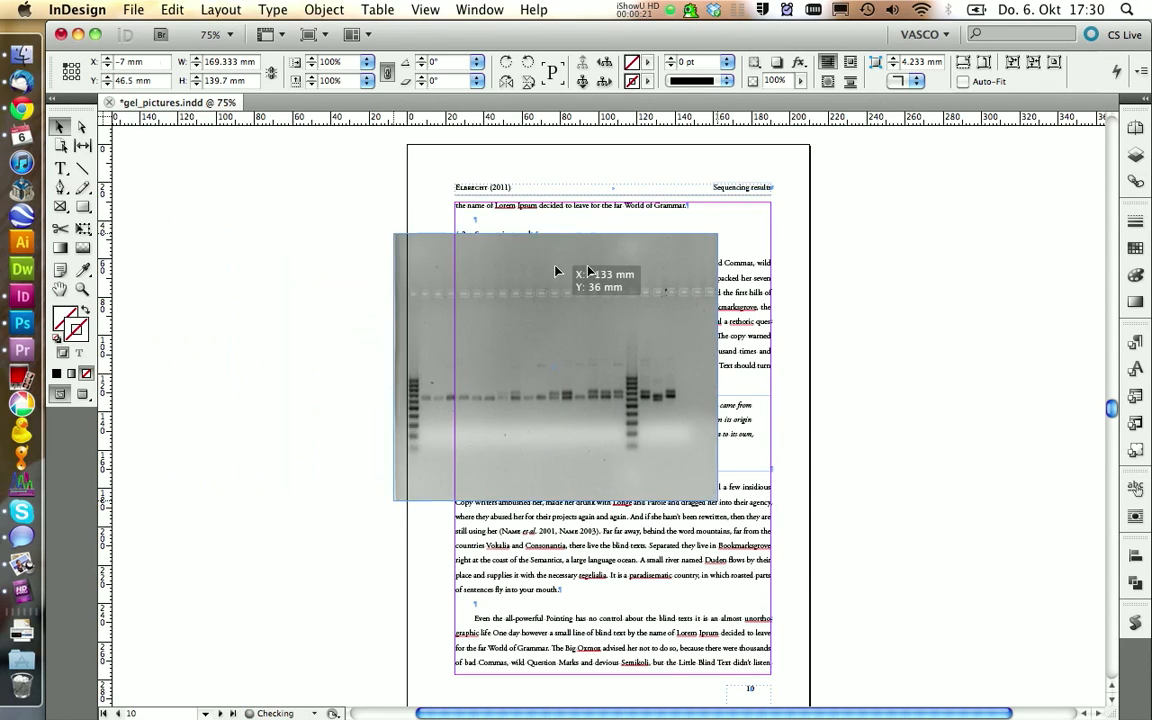
drag(556, 272, 598, 292)
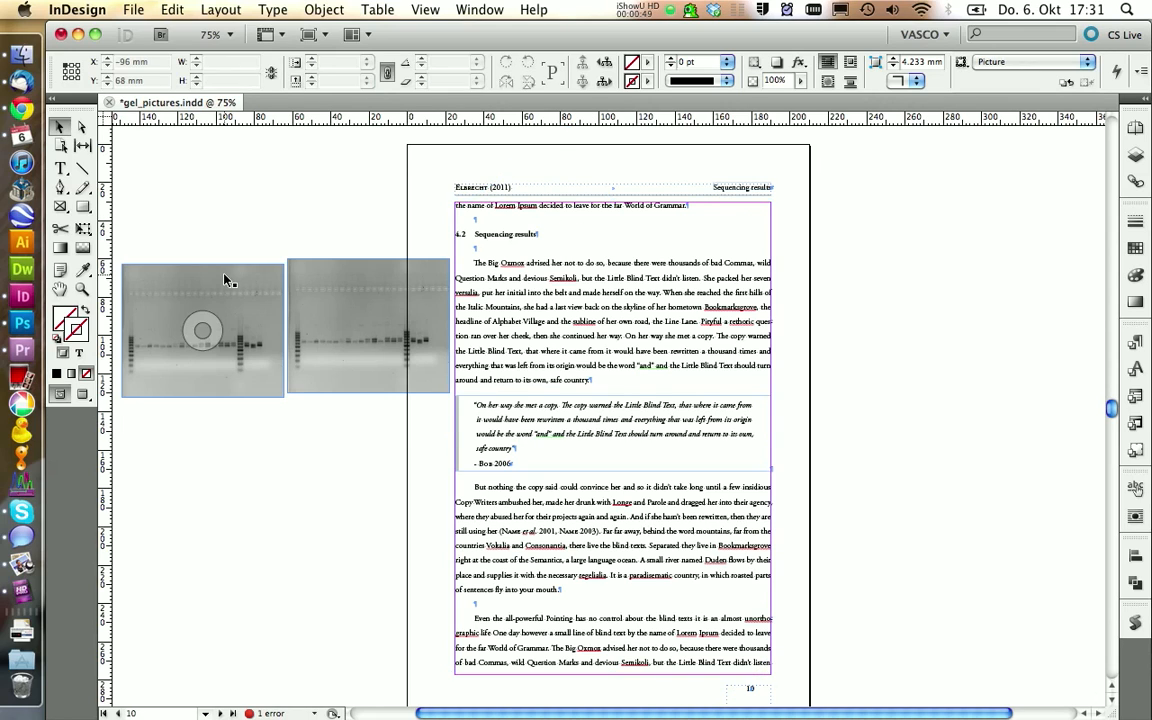
click(200, 330)
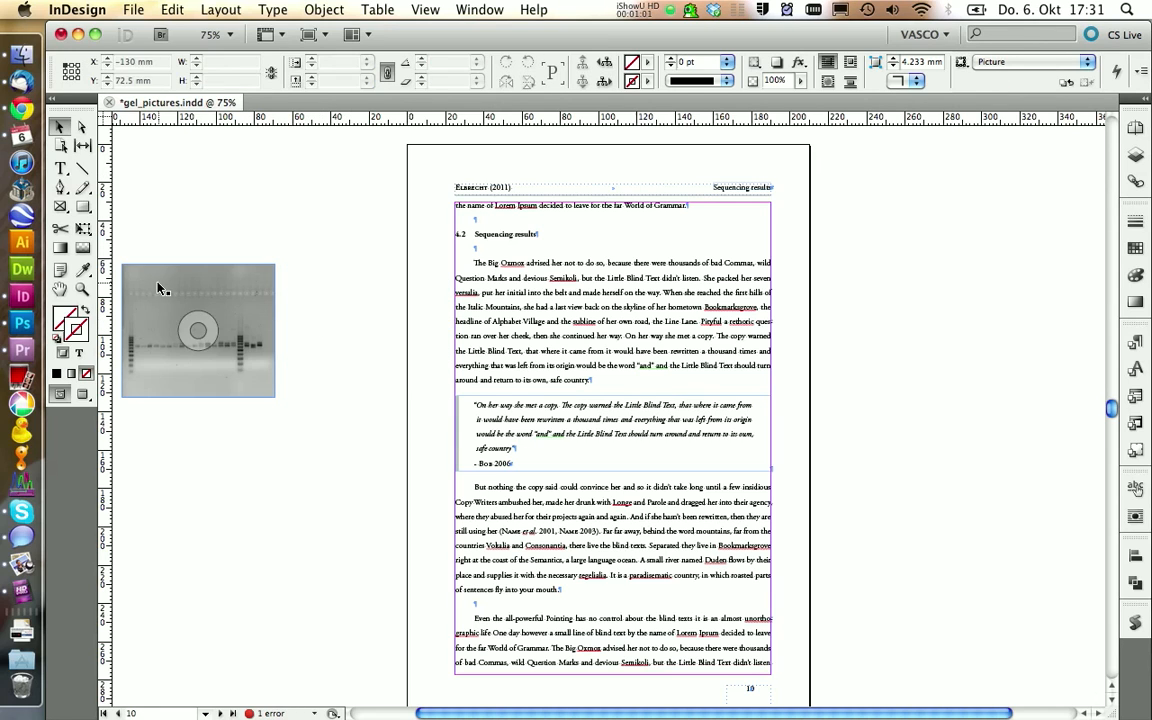
drag(196, 330, 308, 288)
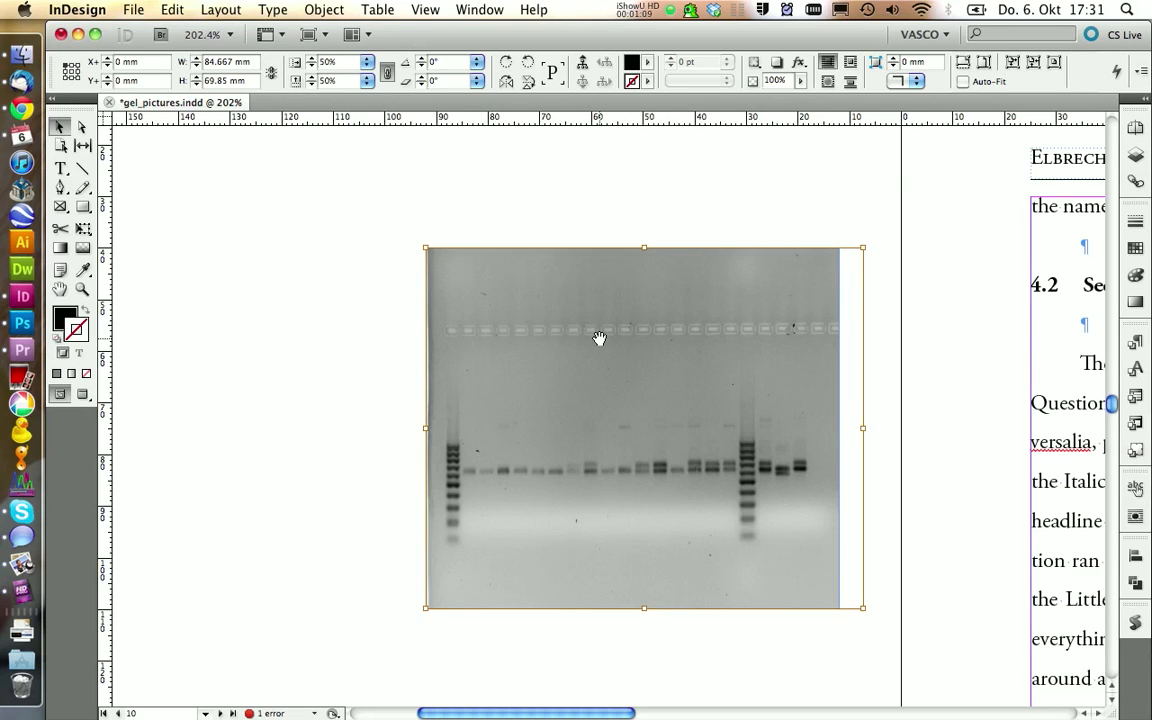
Scale the gel picture to 52.9% and crop the frame's bottom edge up to the gel.
drag(600, 338, 500, 432)
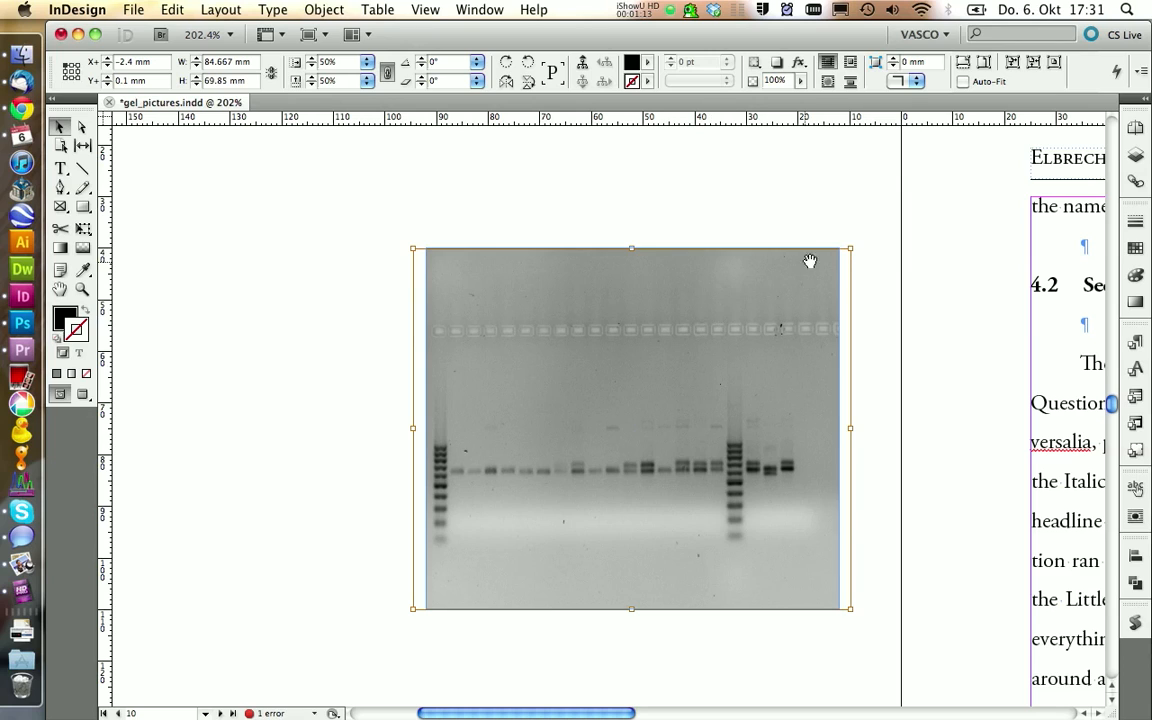
drag(850, 248, 876, 236)
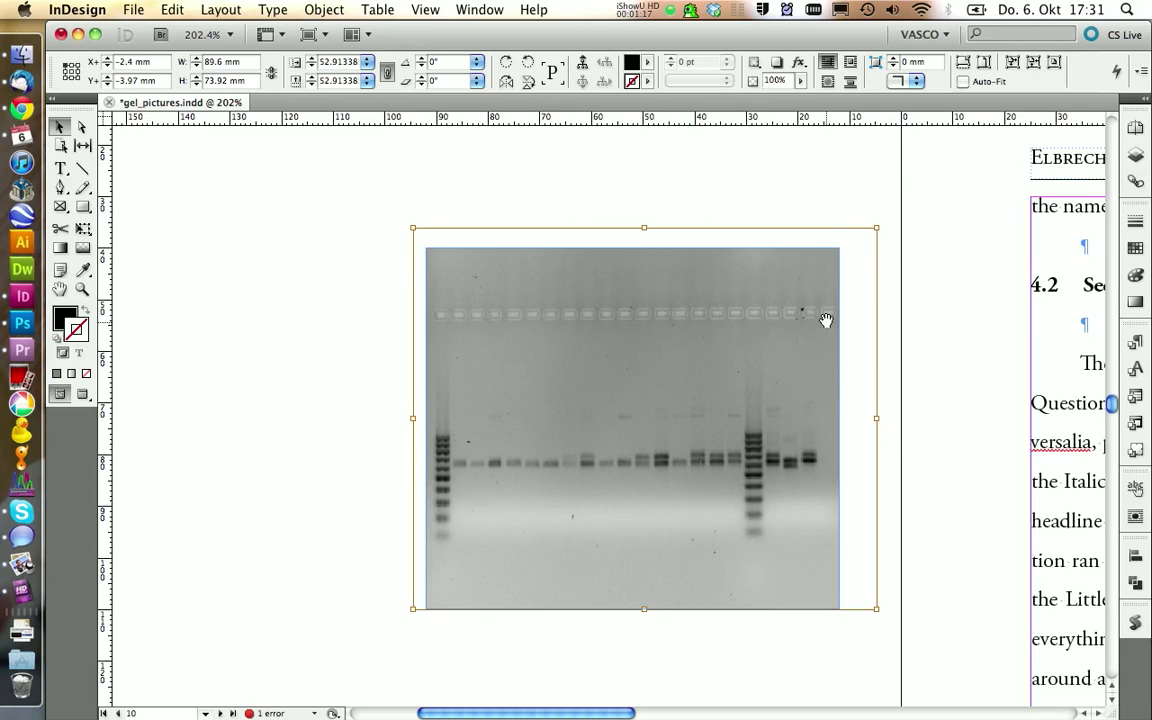
mouse_move(826, 382)
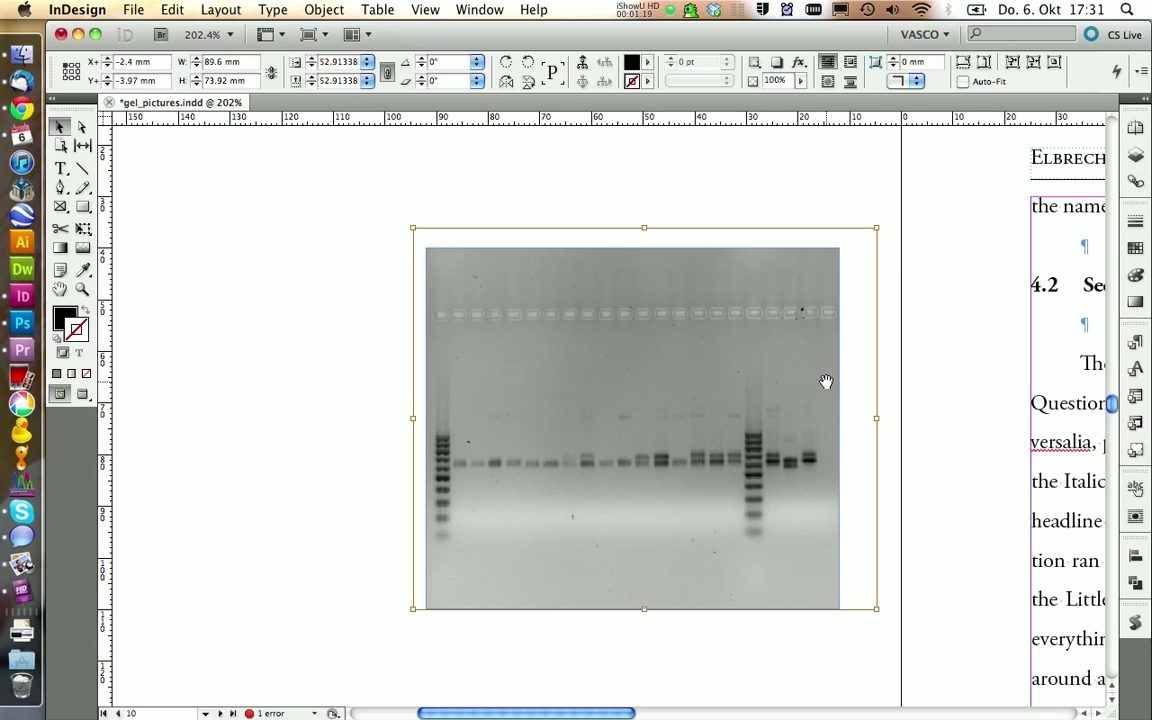
mouse_move(518, 374)
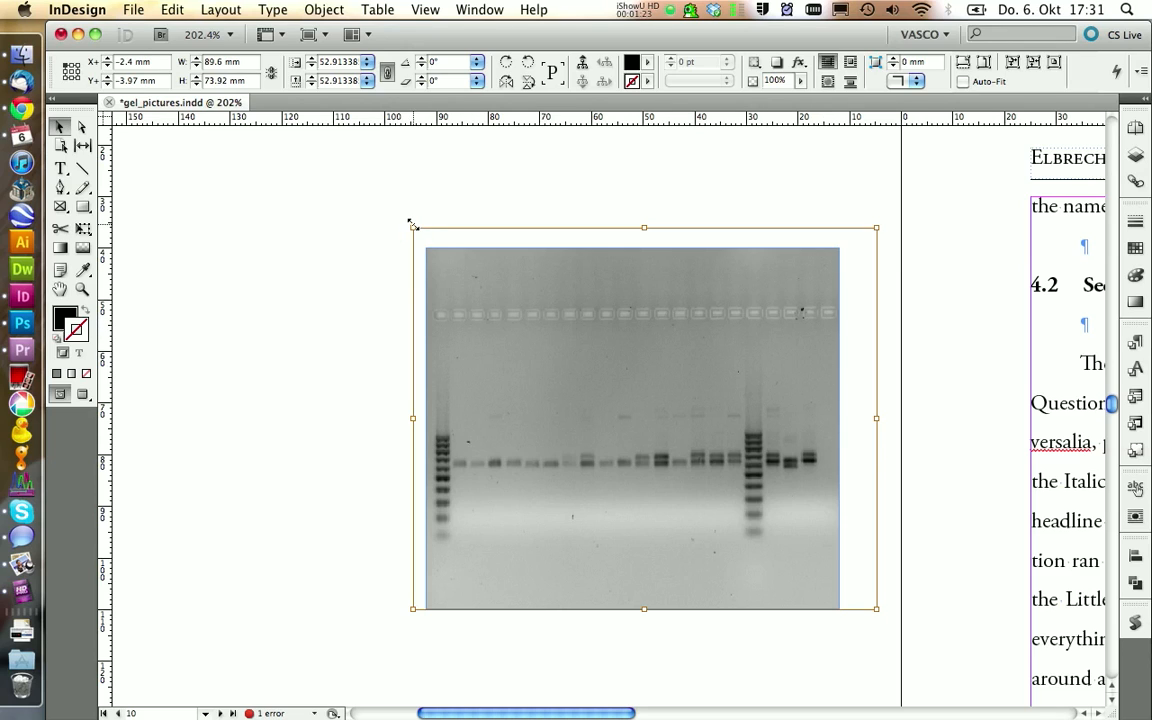
drag(412, 224, 418, 230)
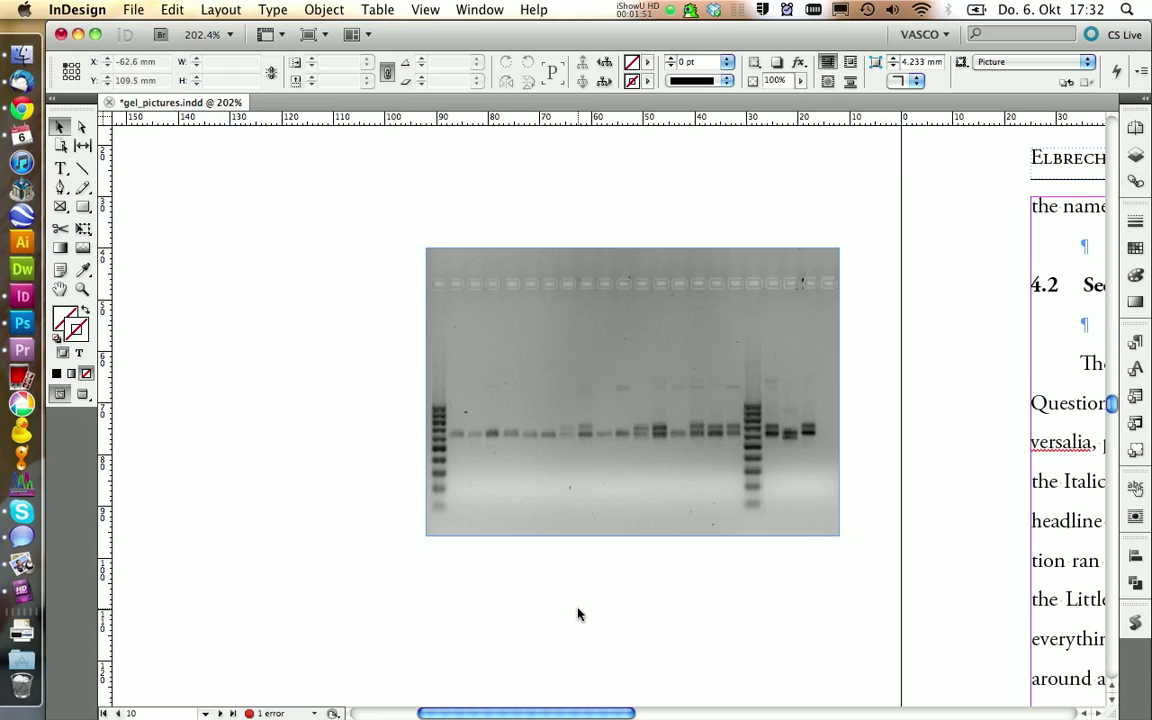
mouse_move(278, 348)
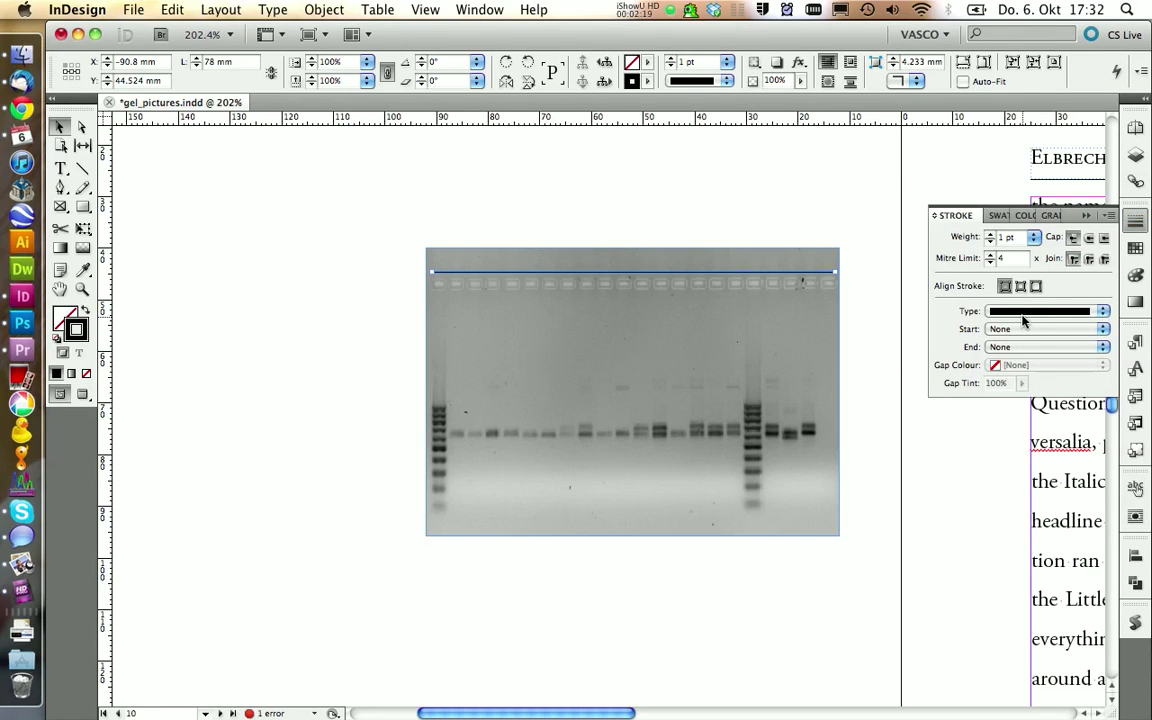
Set the line's stroke Type to Dashed and adjust its dash and gap lengths.
click(1104, 312)
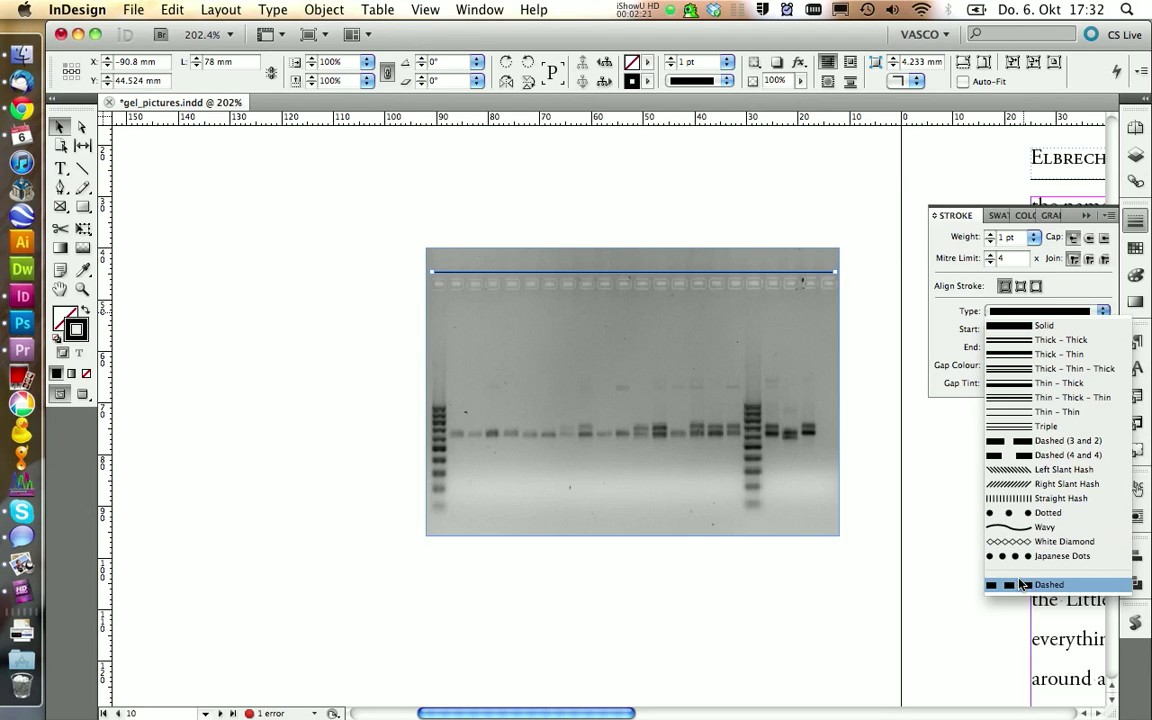
click(1048, 584)
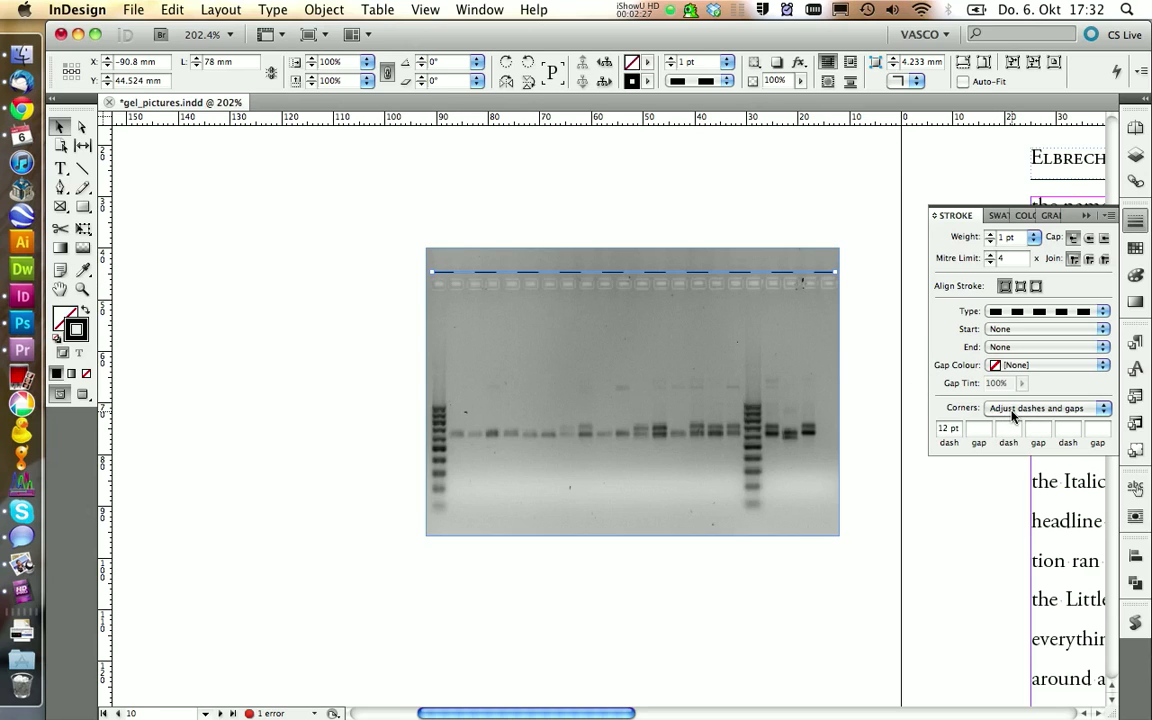
mouse_move(880, 308)
text(4)
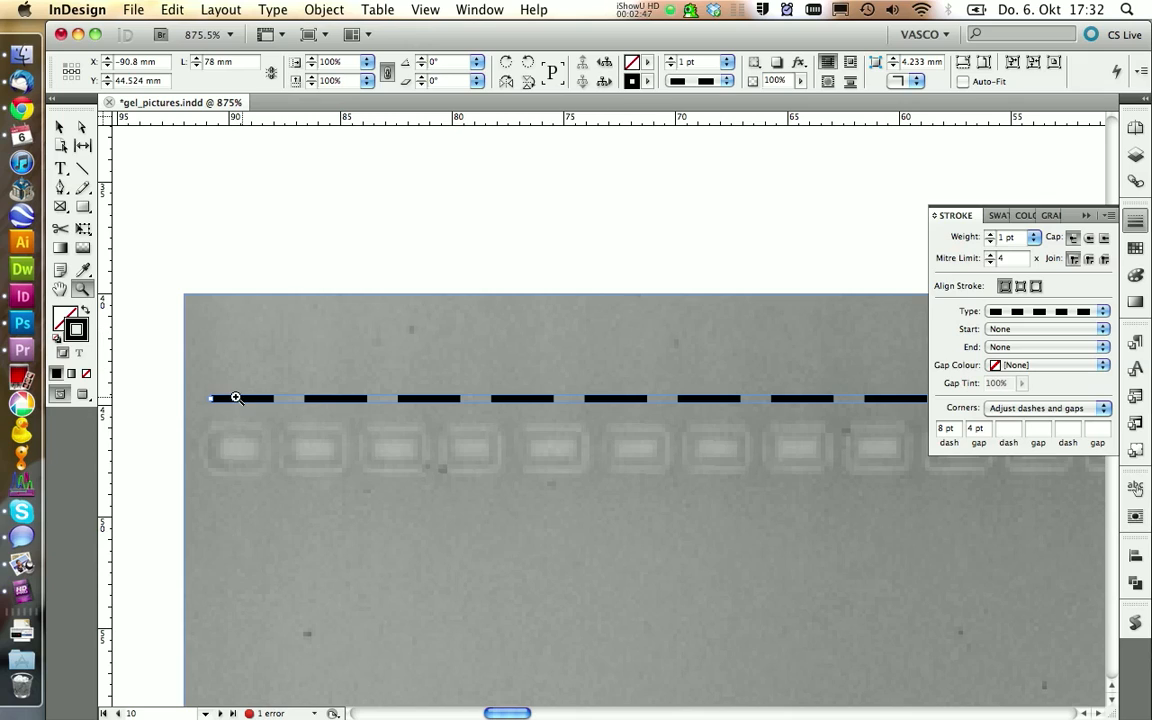
mouse_move(212, 440)
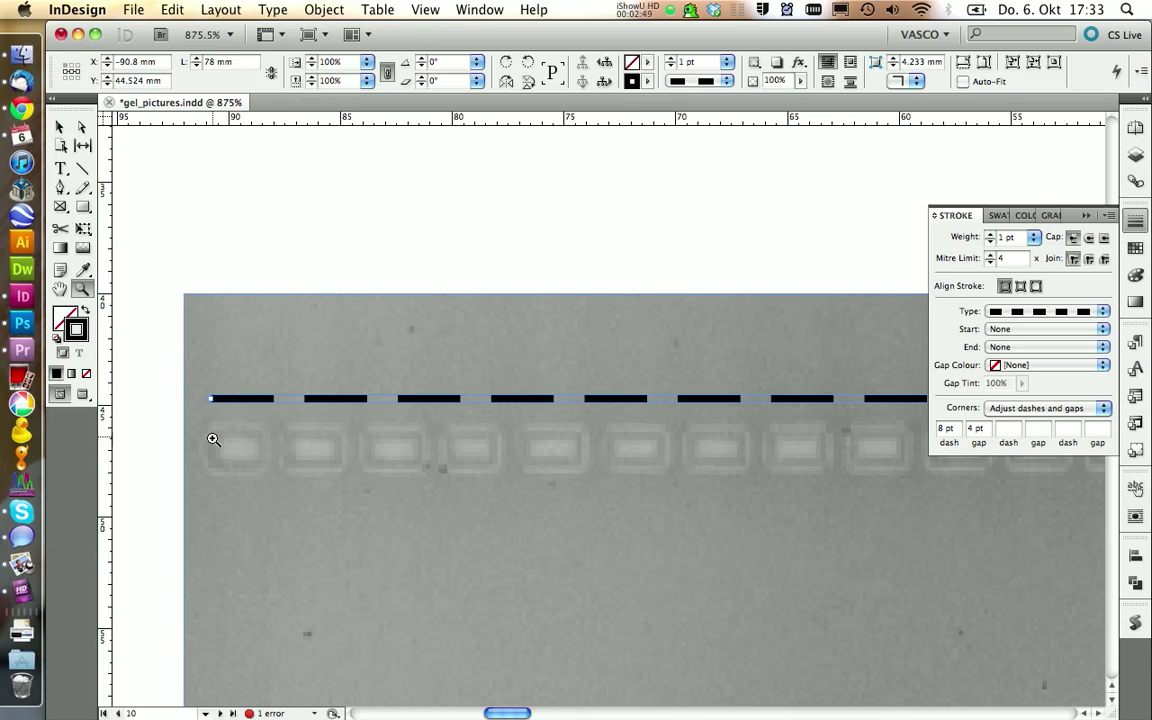
mouse_move(248, 444)
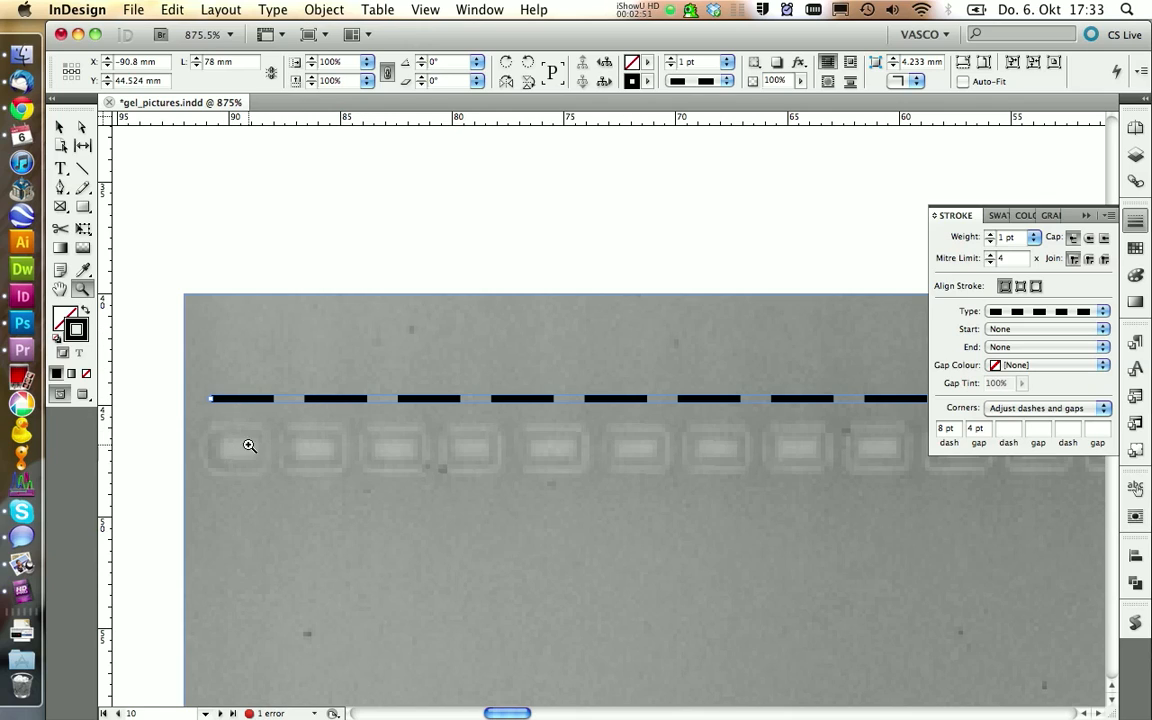
mouse_move(268, 414)
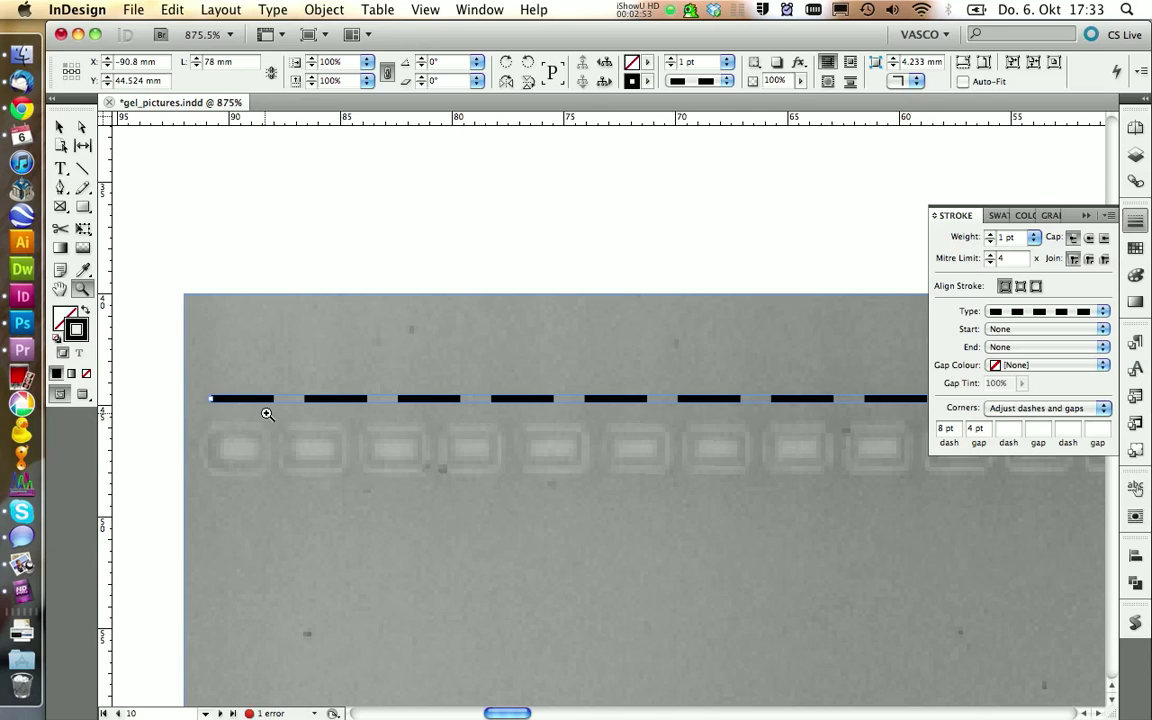
mouse_move(988, 434)
text(2)
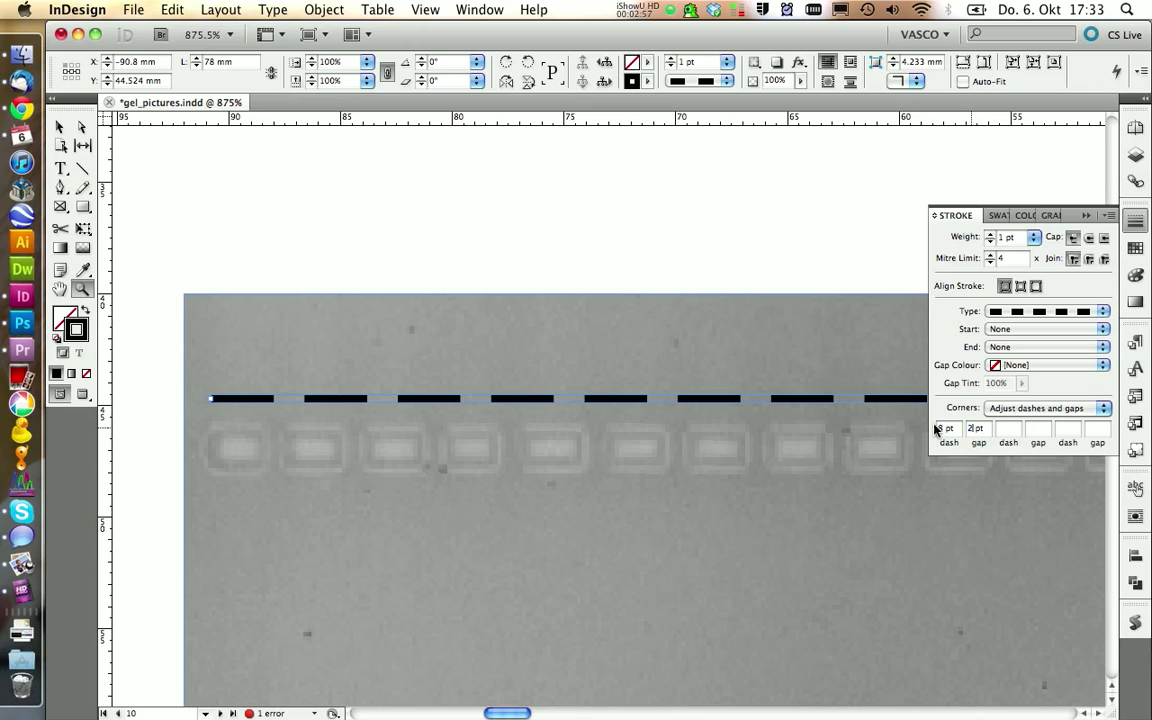
click(976, 428)
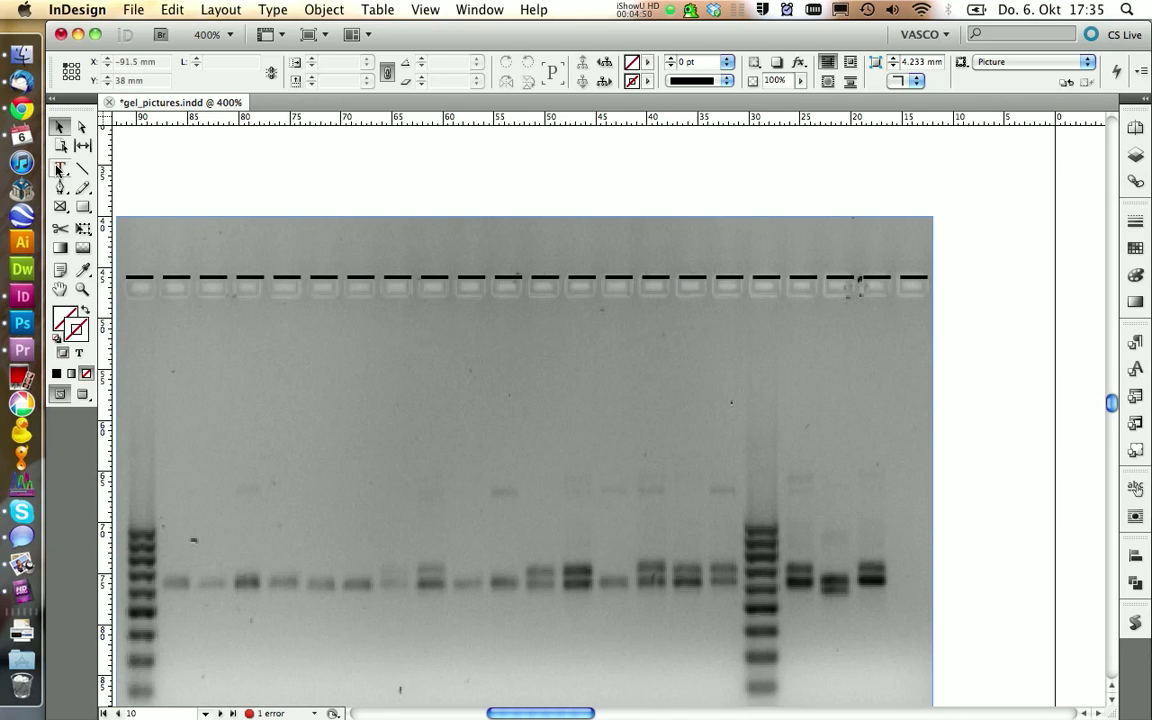
Draw a text frame above the gel with a '#' label in a paragraph style.
drag(120, 184, 840, 244)
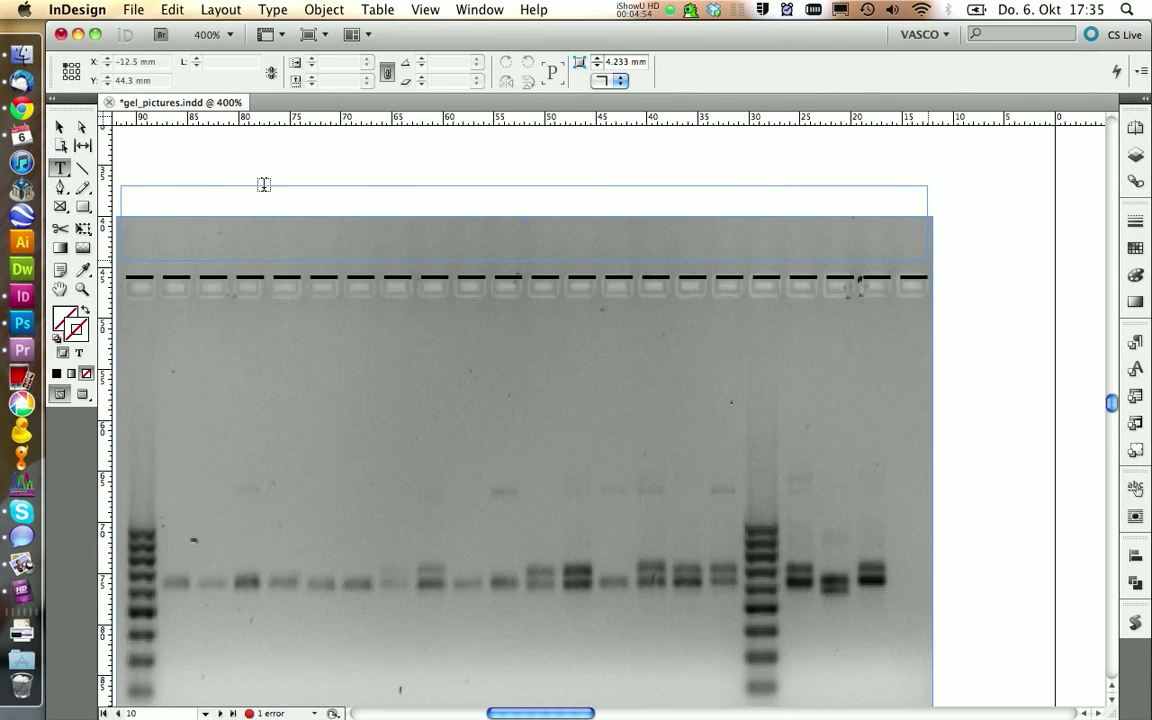
text(#)
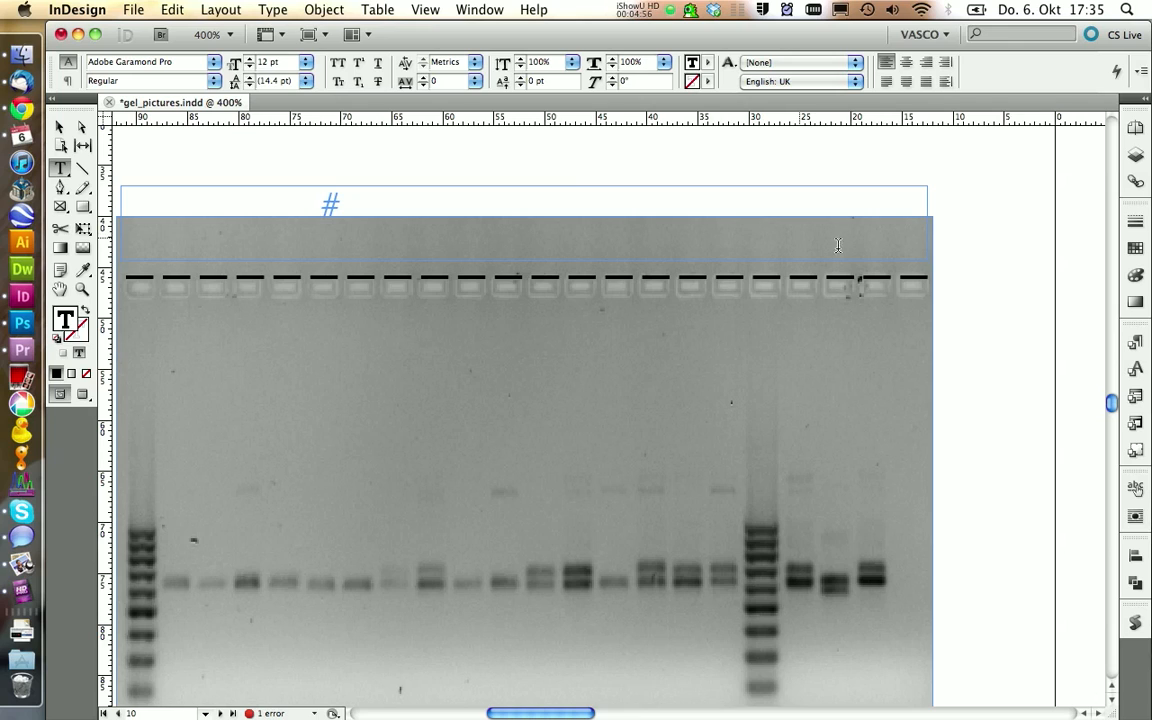
click(1136, 340)
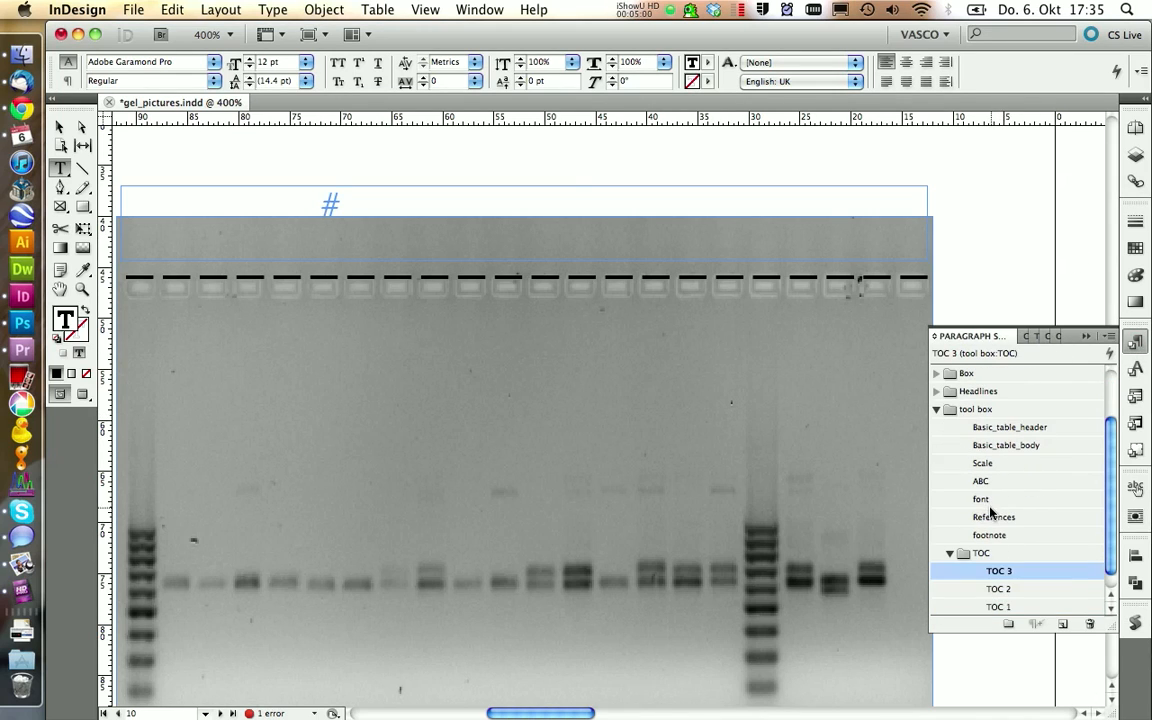
click(980, 498)
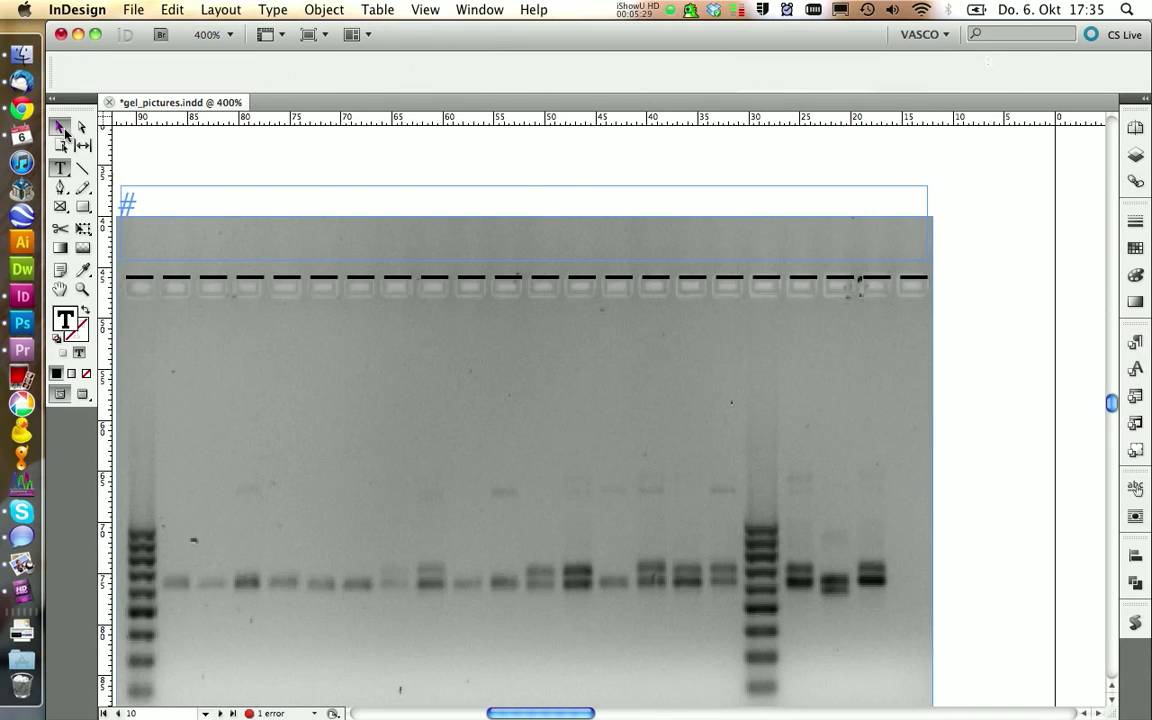
click(60, 126)
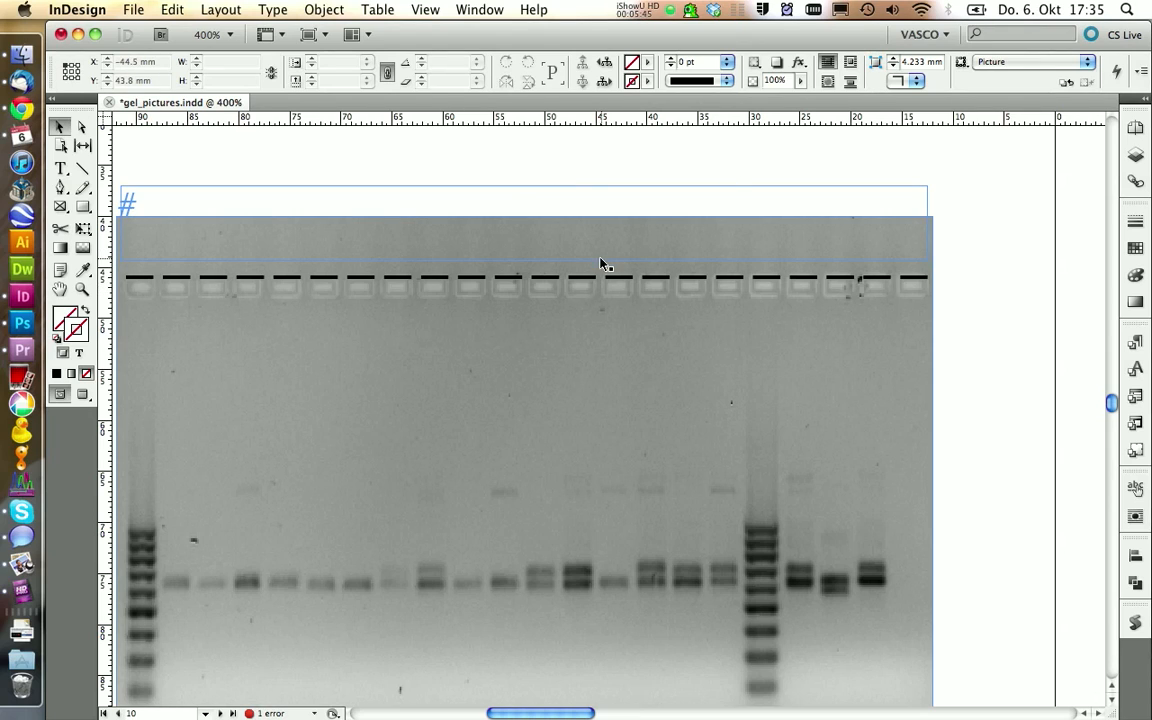
Insert a one-row table into the frame, setting its column count to span the lanes.
click(184, 200)
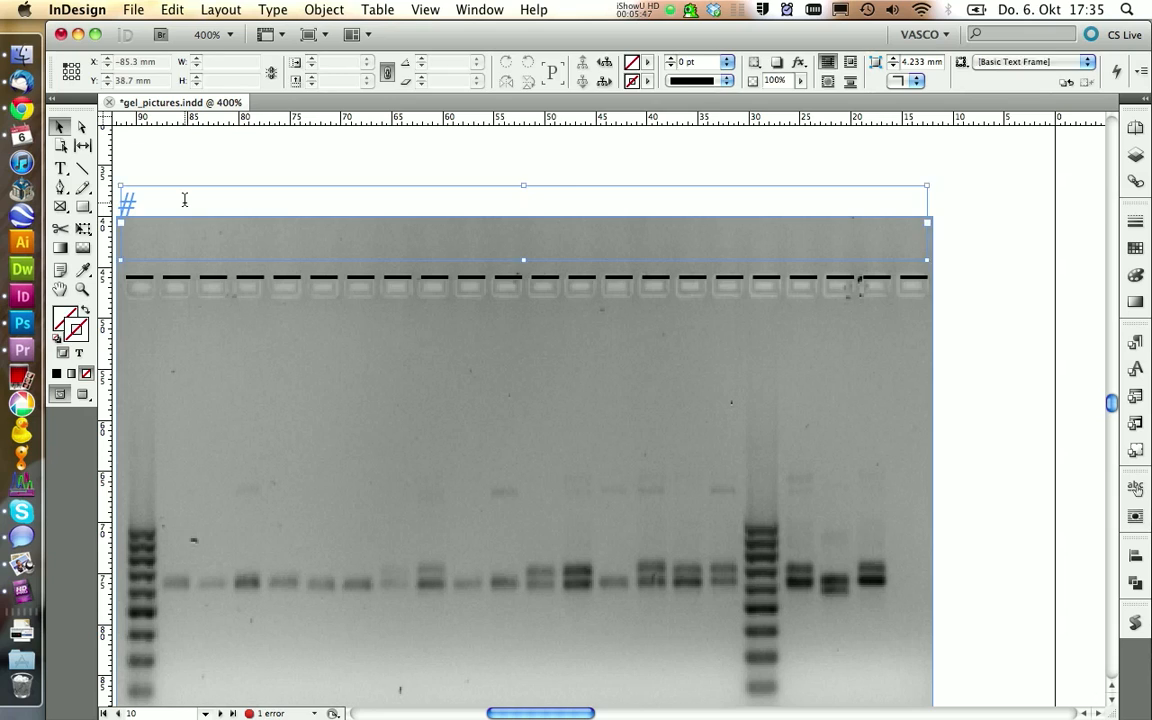
click(376, 8)
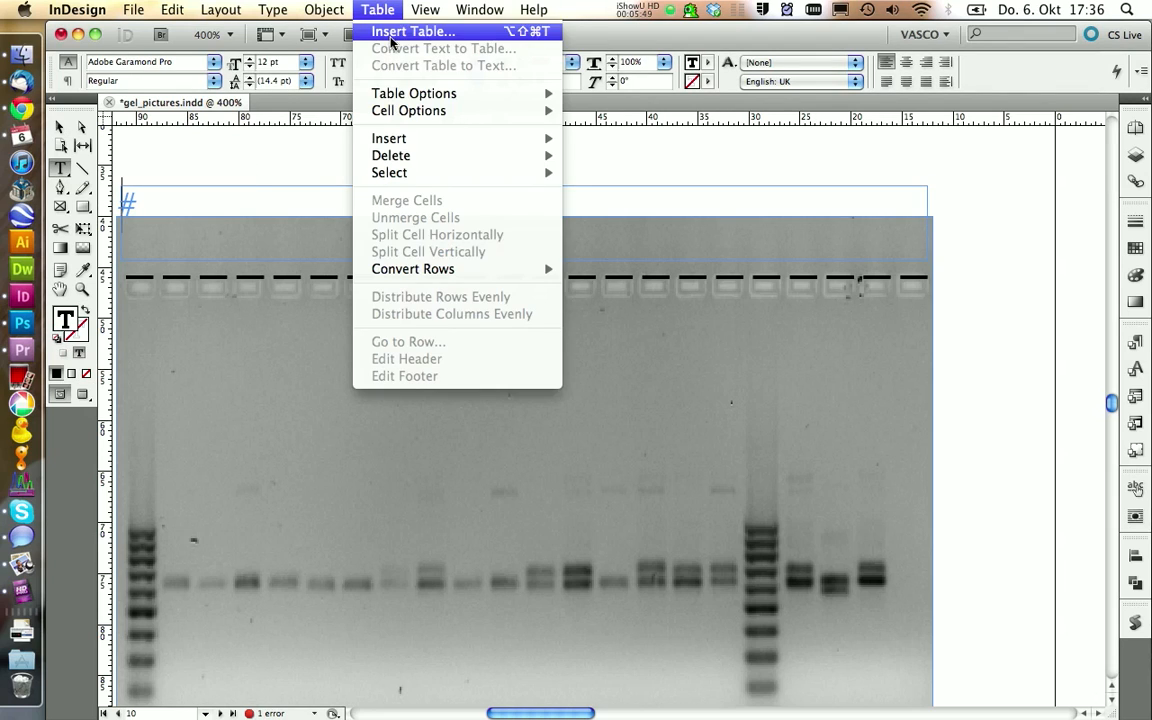
click(412, 32)
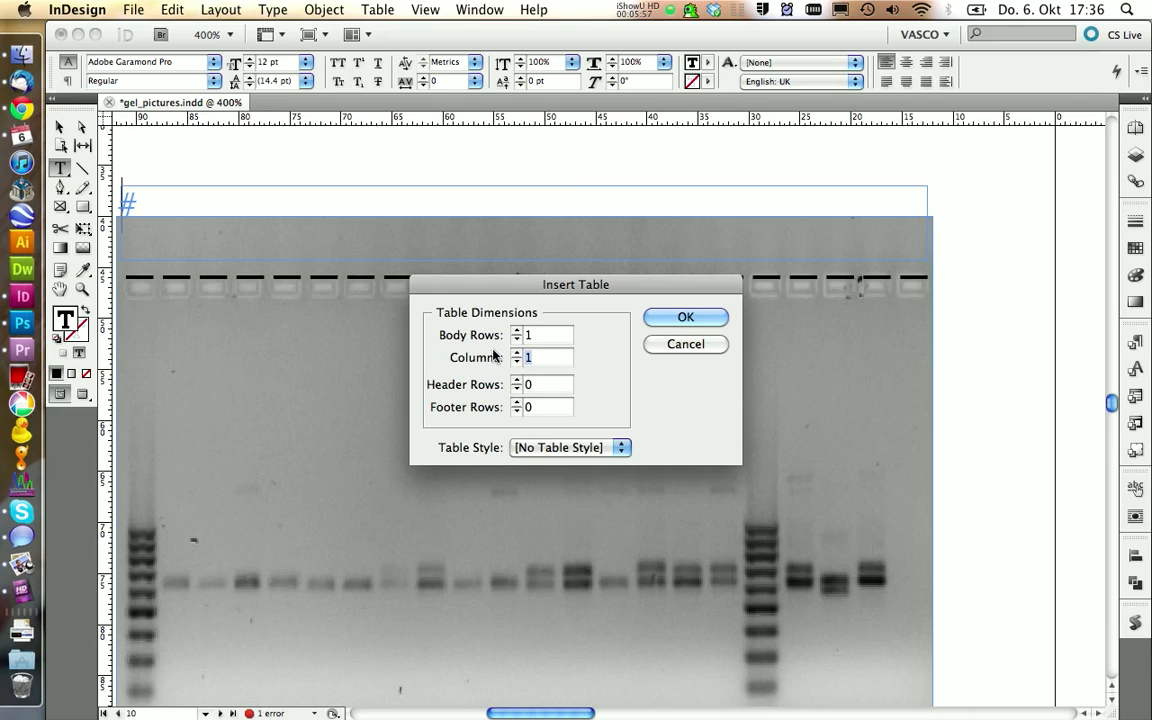
click(684, 316)
text(Gel grid)
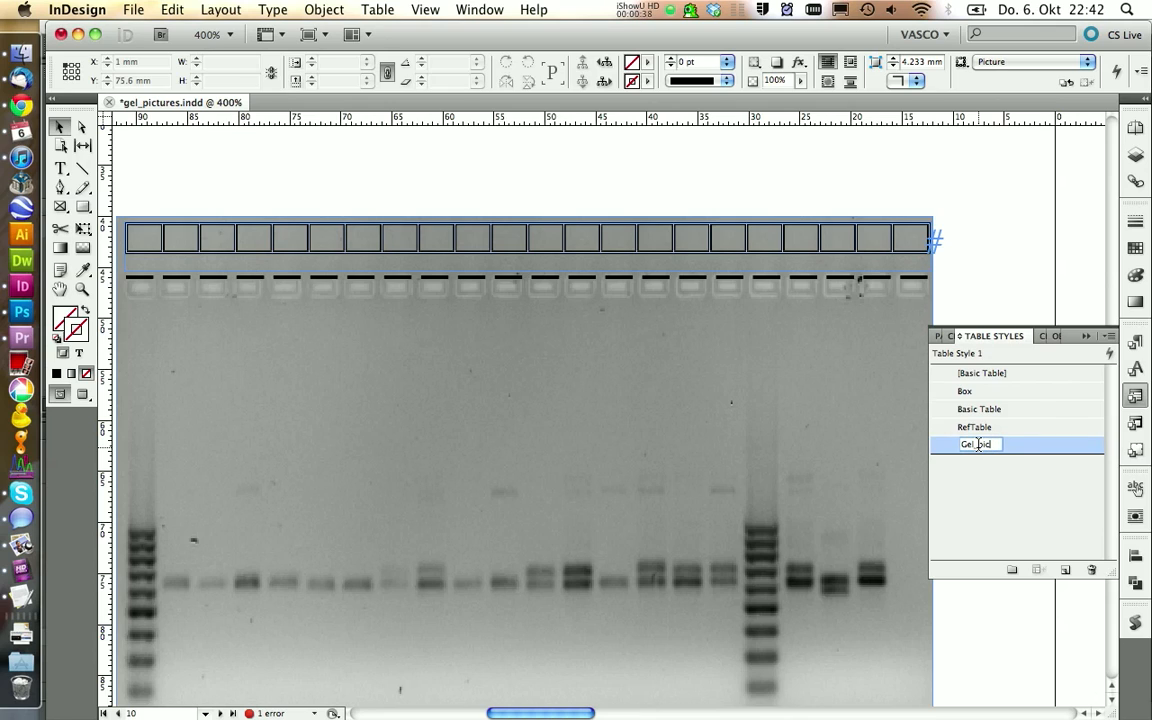
Edit the Gel_picture table style, creating body-row cell style Gel_pic_cell with text insets 0.
right_click(976, 444)
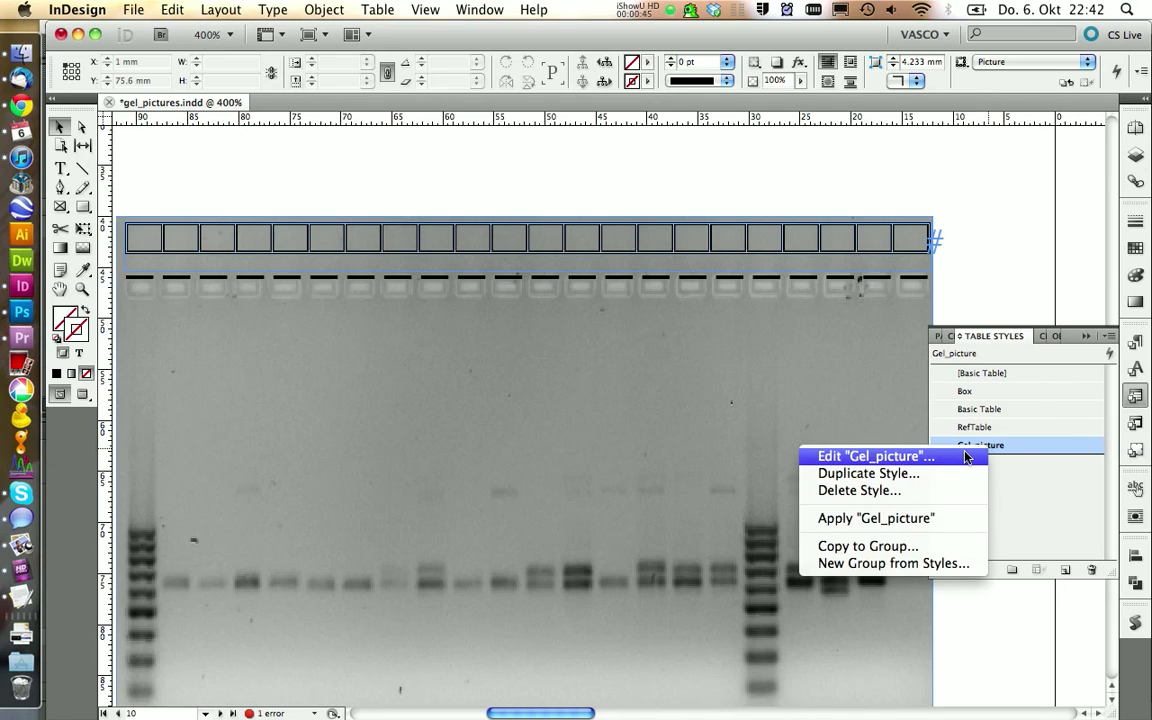
click(876, 456)
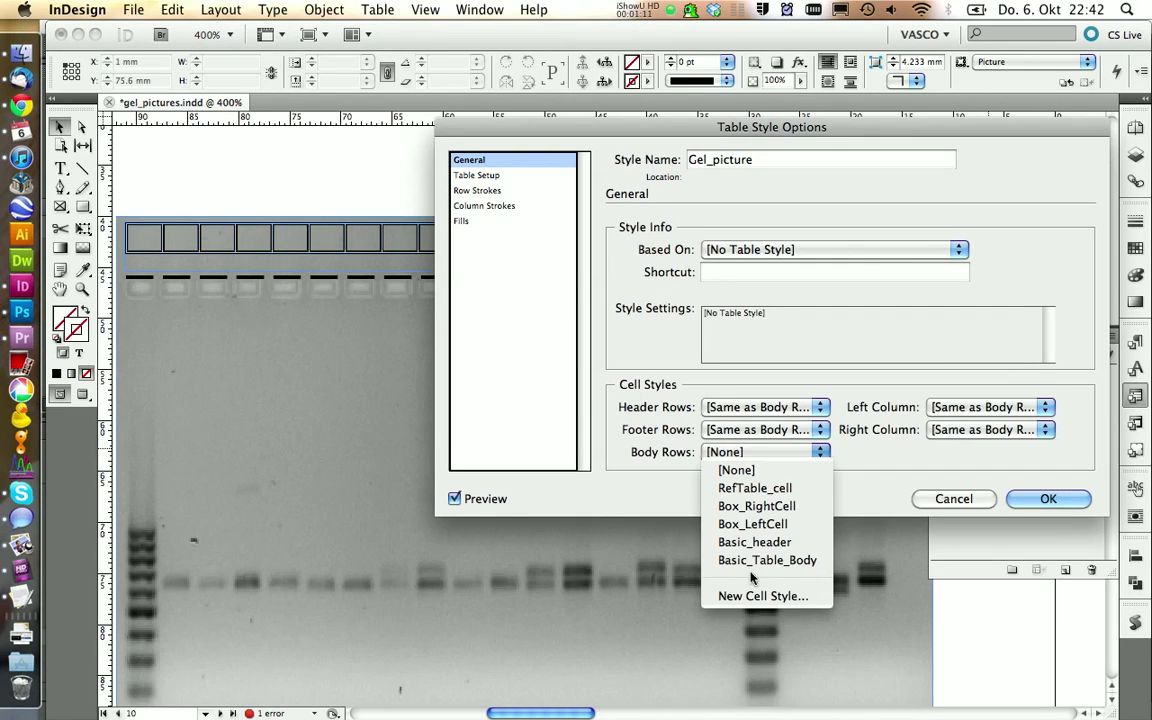
click(762, 596)
text(Gel_pic_cell)
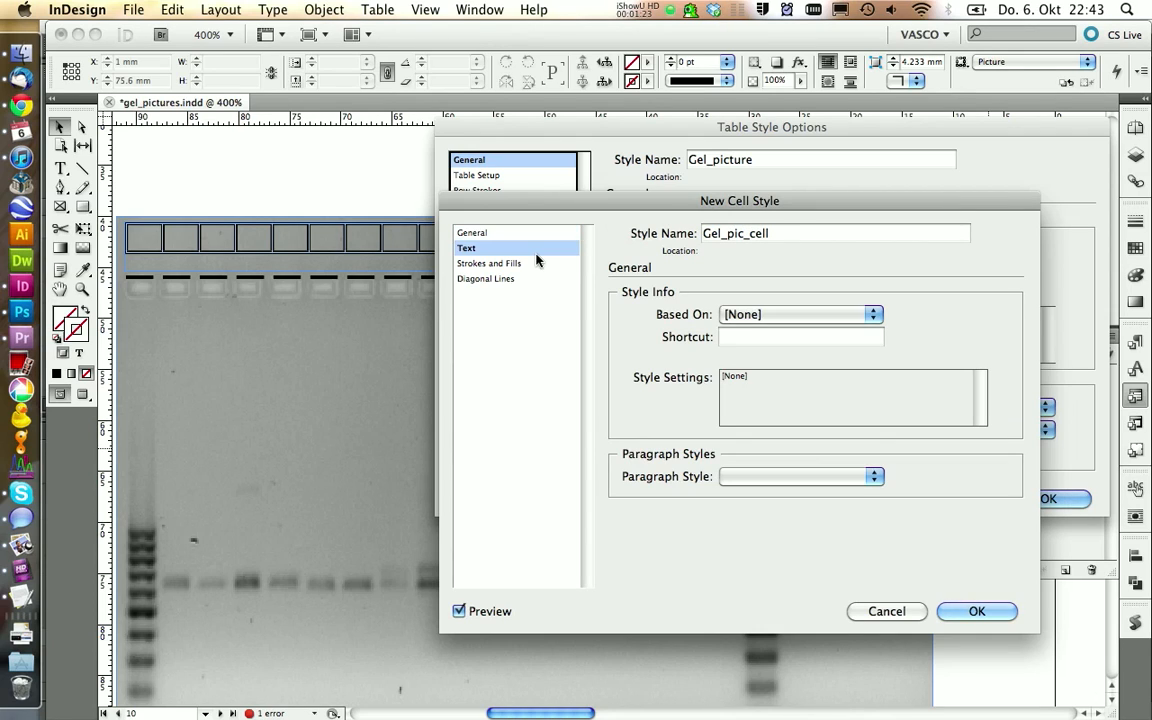
click(466, 248)
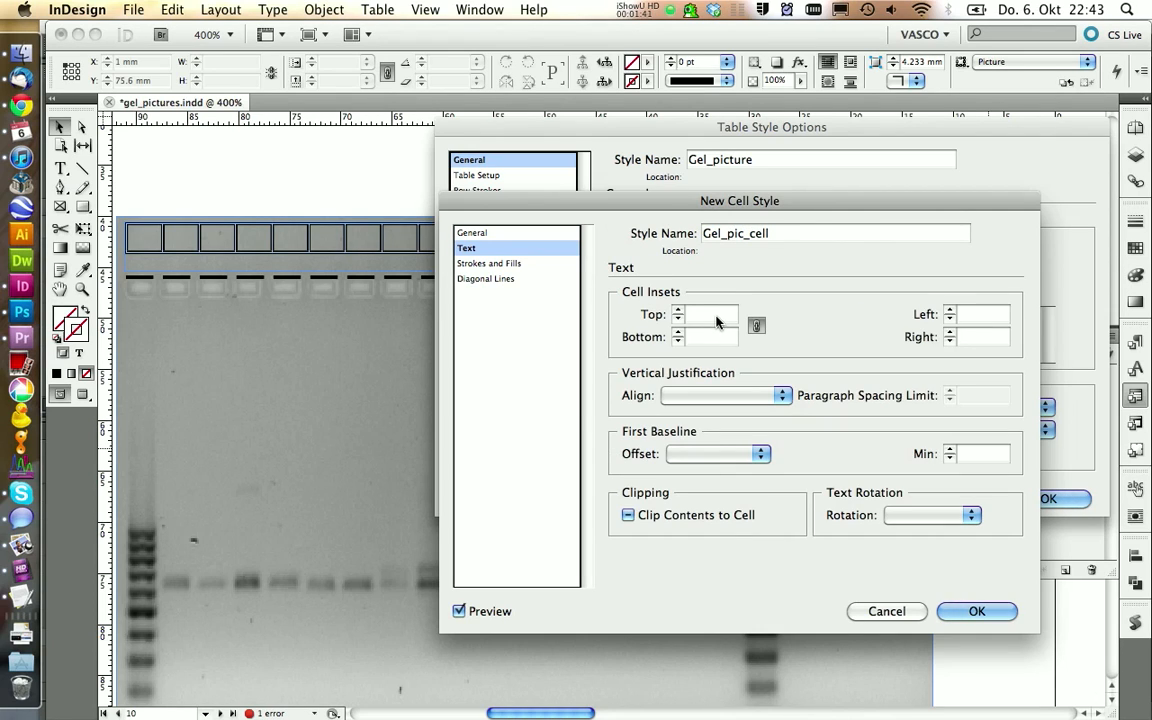
text(0)
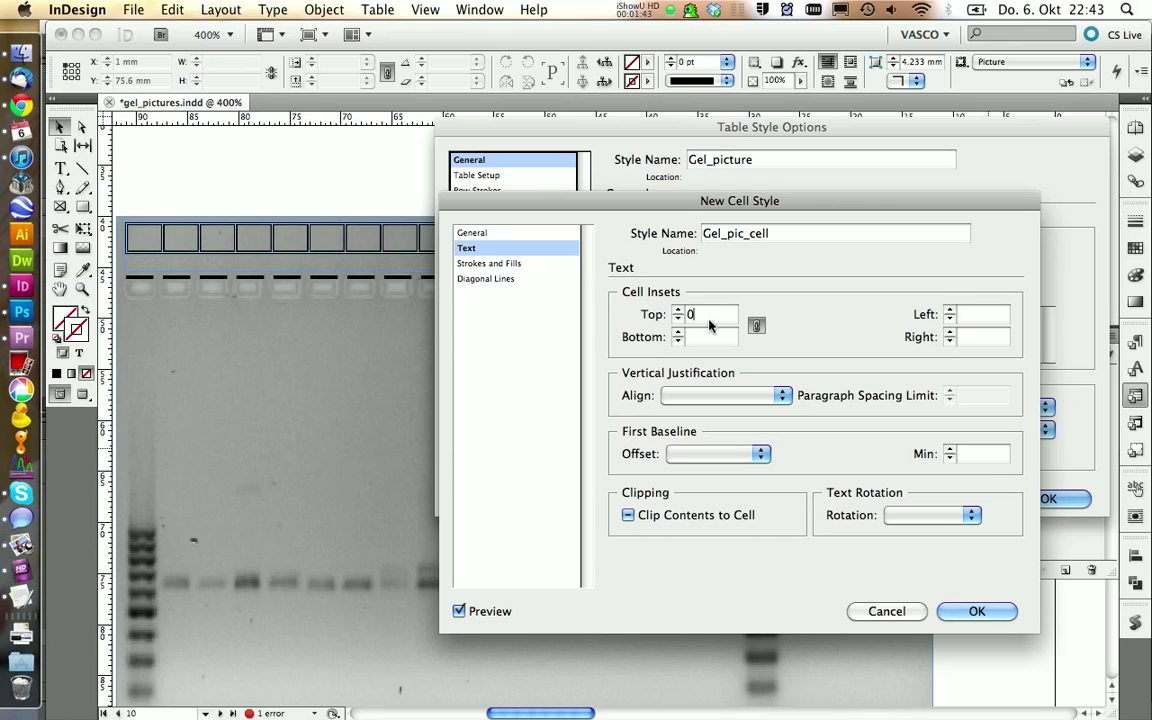
Give Gel_pic_cell a 0 pt stroke weight and confirm both the cell and table styles.
click(490, 264)
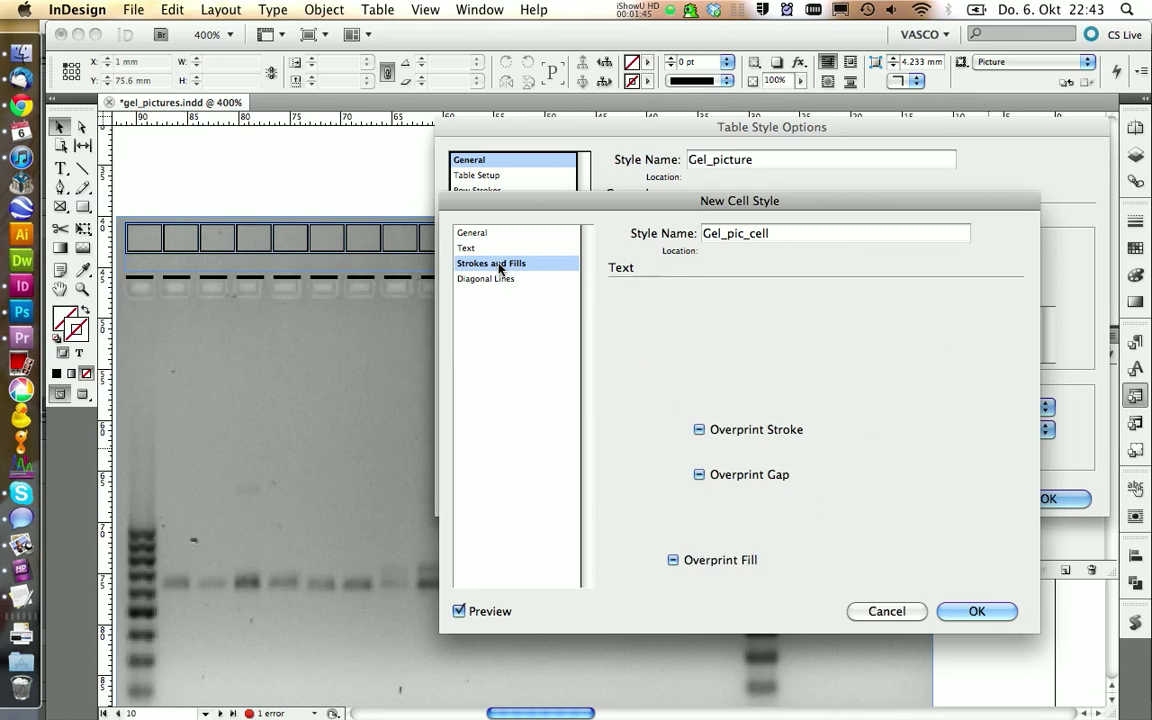
click(490, 264)
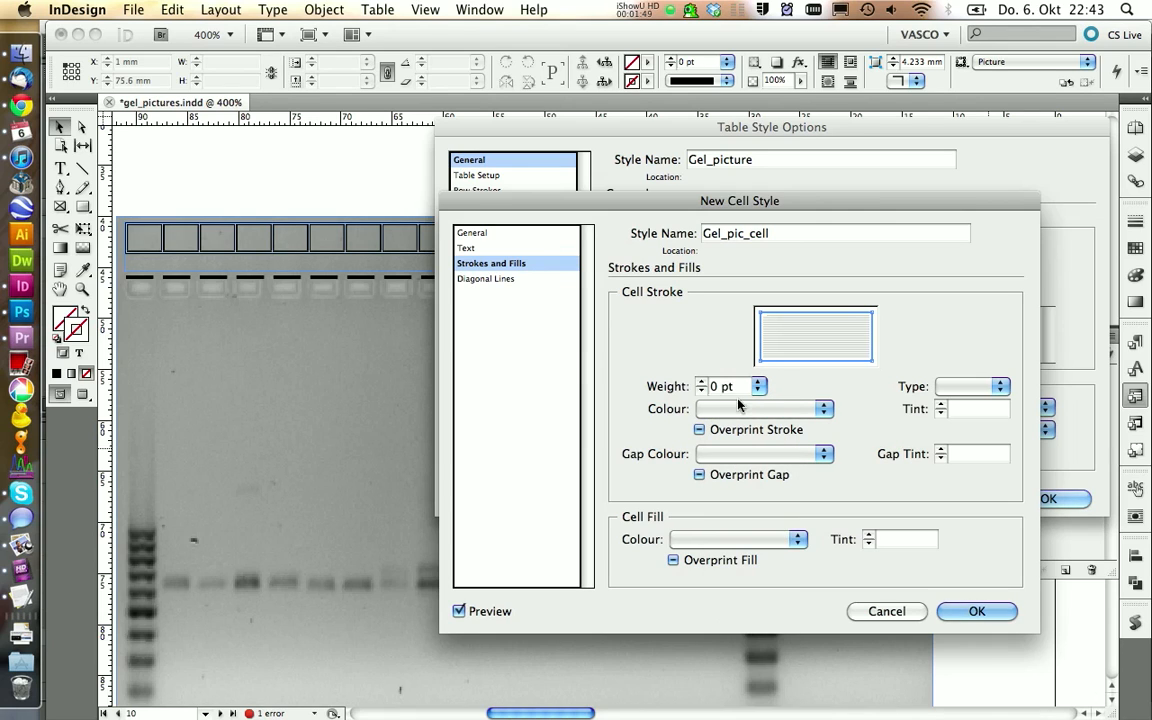
click(976, 612)
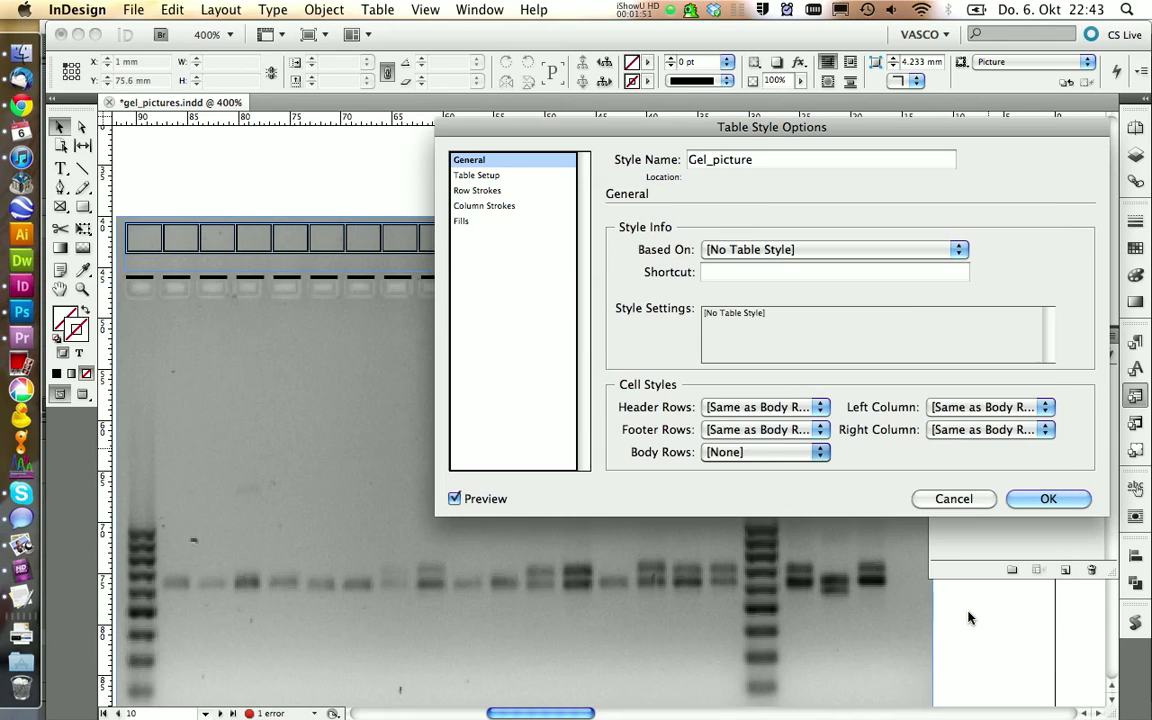
click(1048, 498)
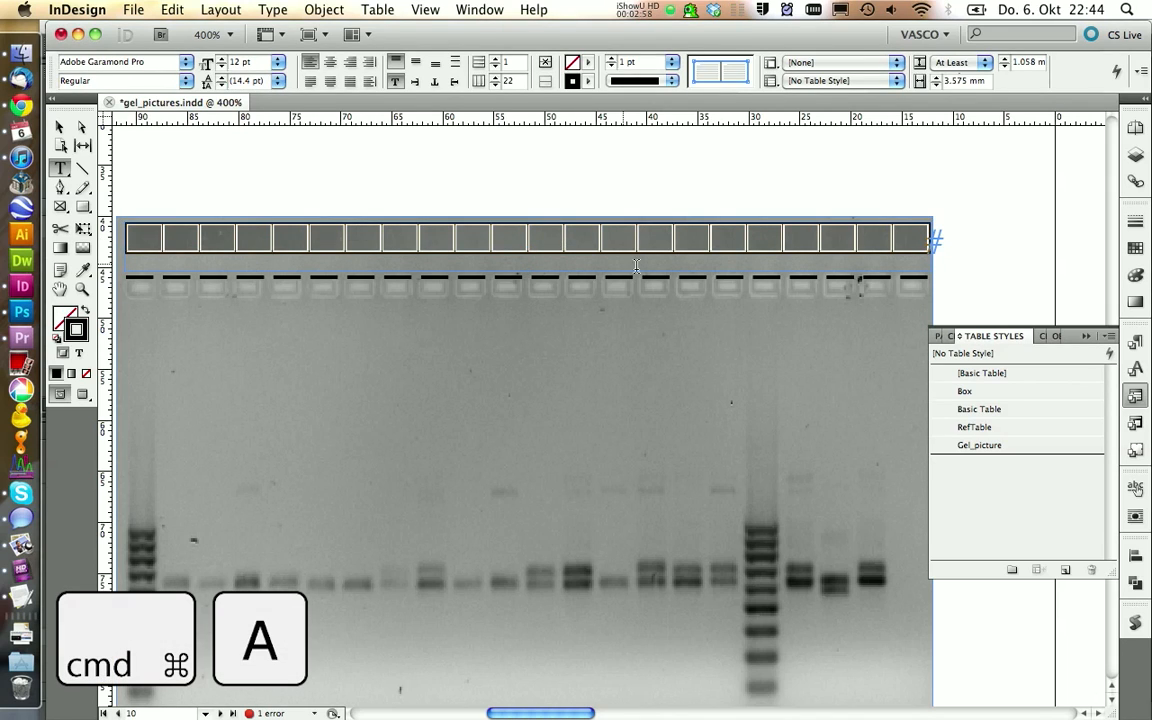
Apply the Gel_picture table style and set the label cells to Verdana 8 pt.
click(980, 444)
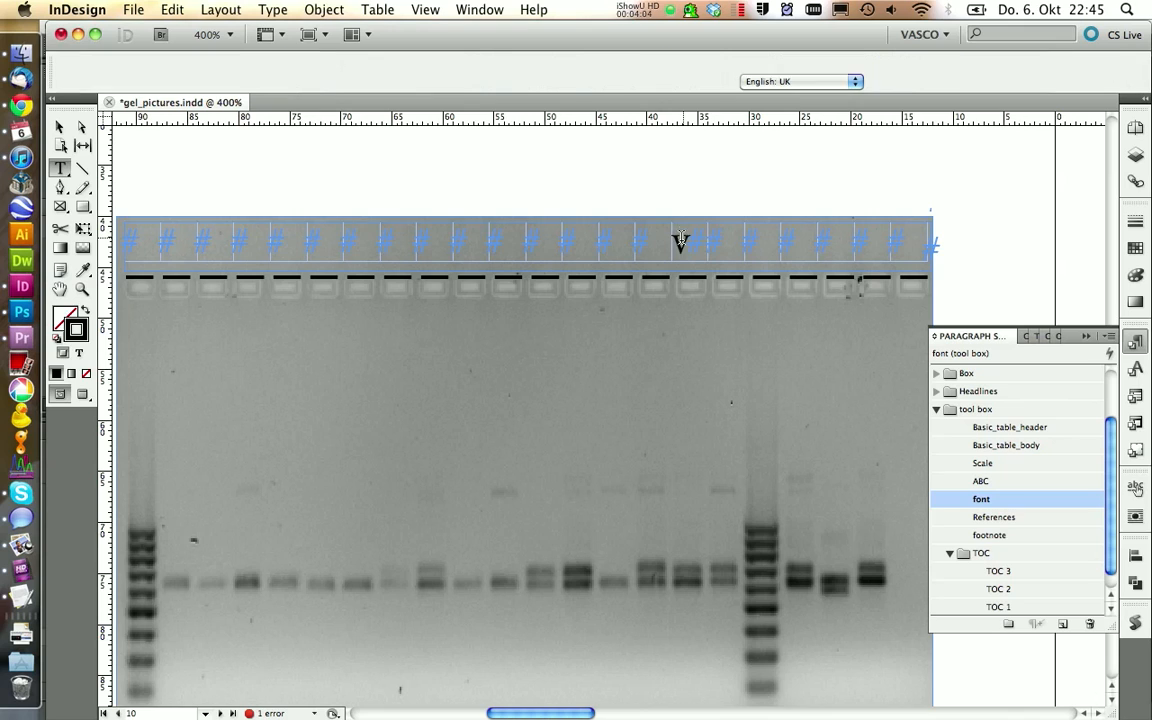
click(672, 244)
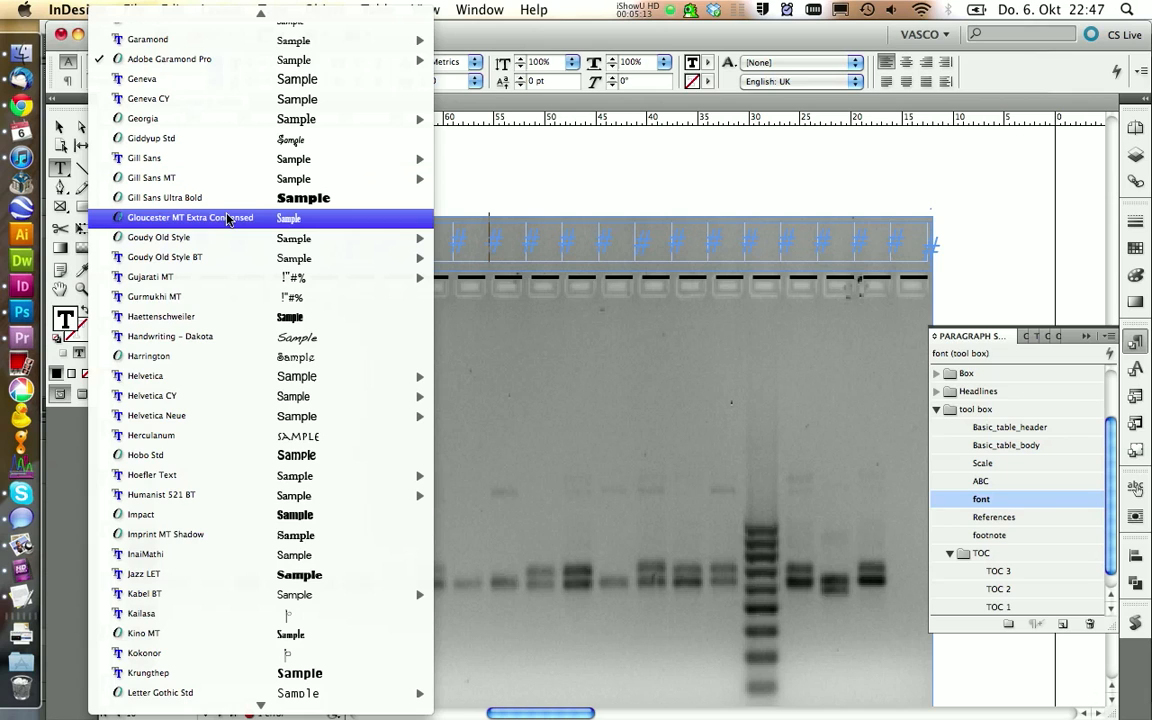
scroll(down, 3)
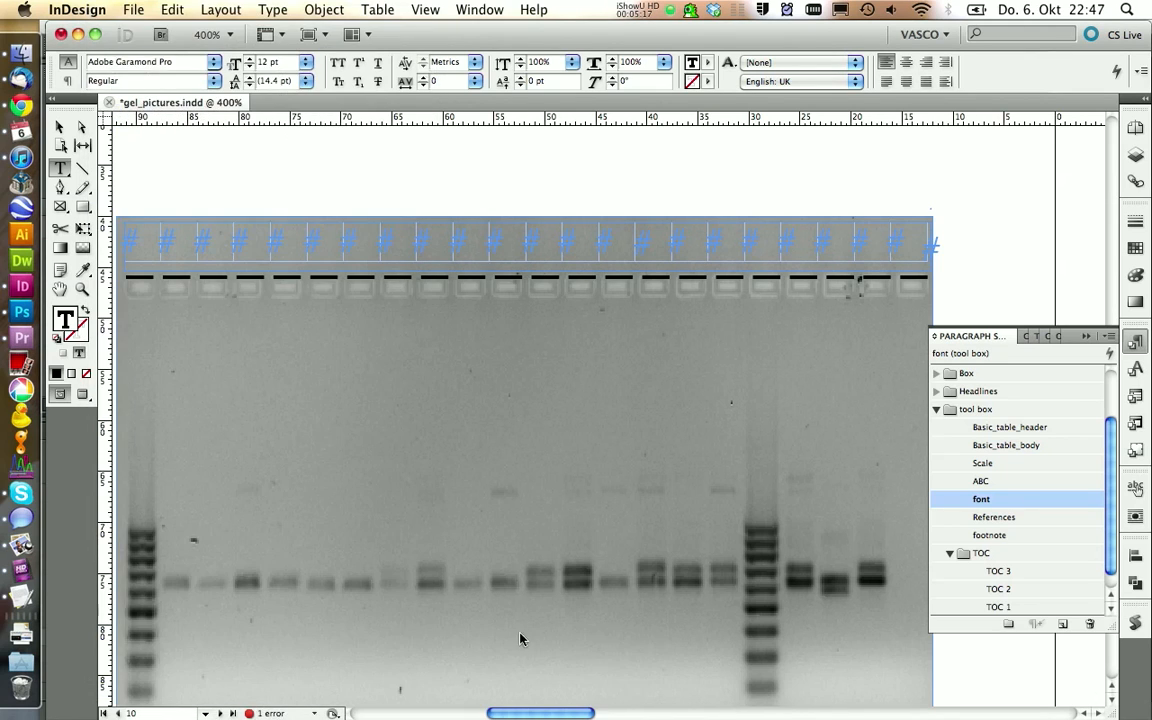
text(1)
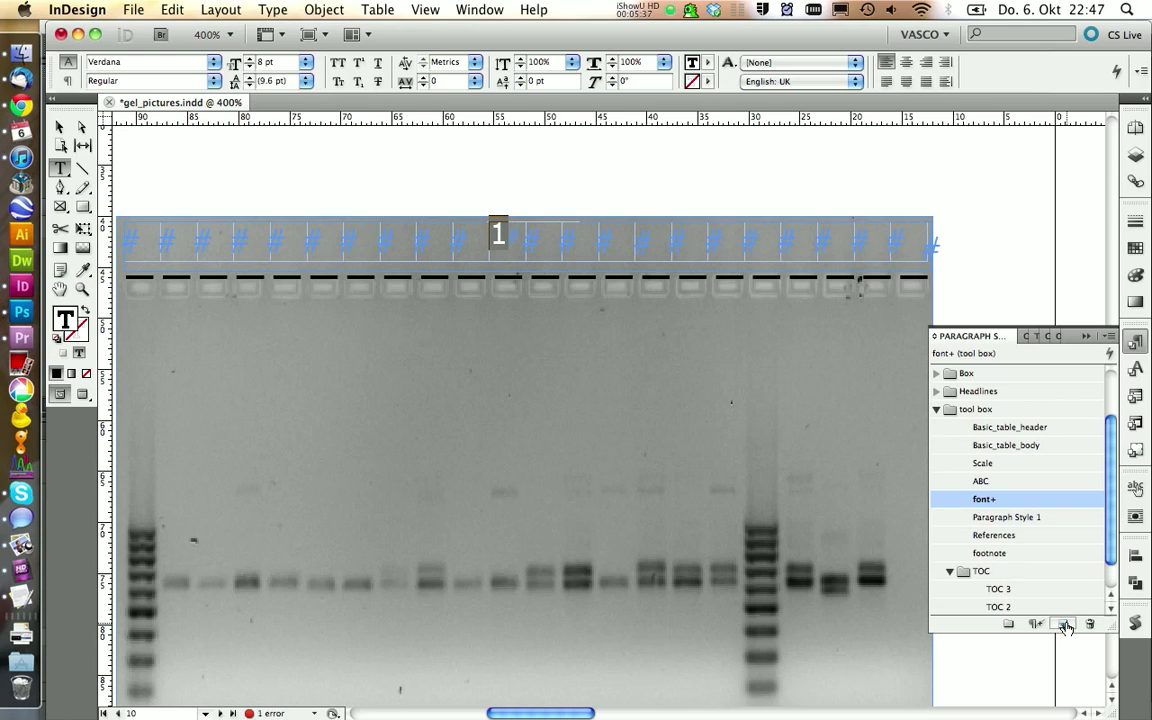
Create paragraph style Gel_pic_font from the formatting and apply it to the label row.
click(1008, 516)
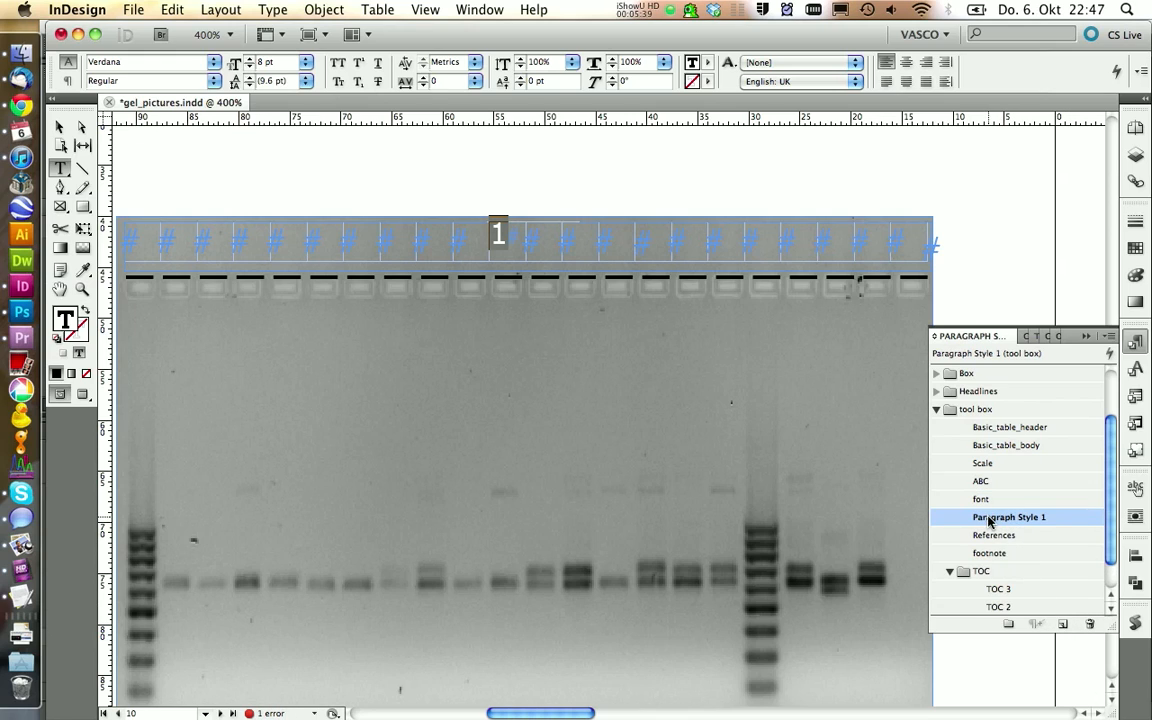
double_click(1008, 516)
text(Gel_pic_font)
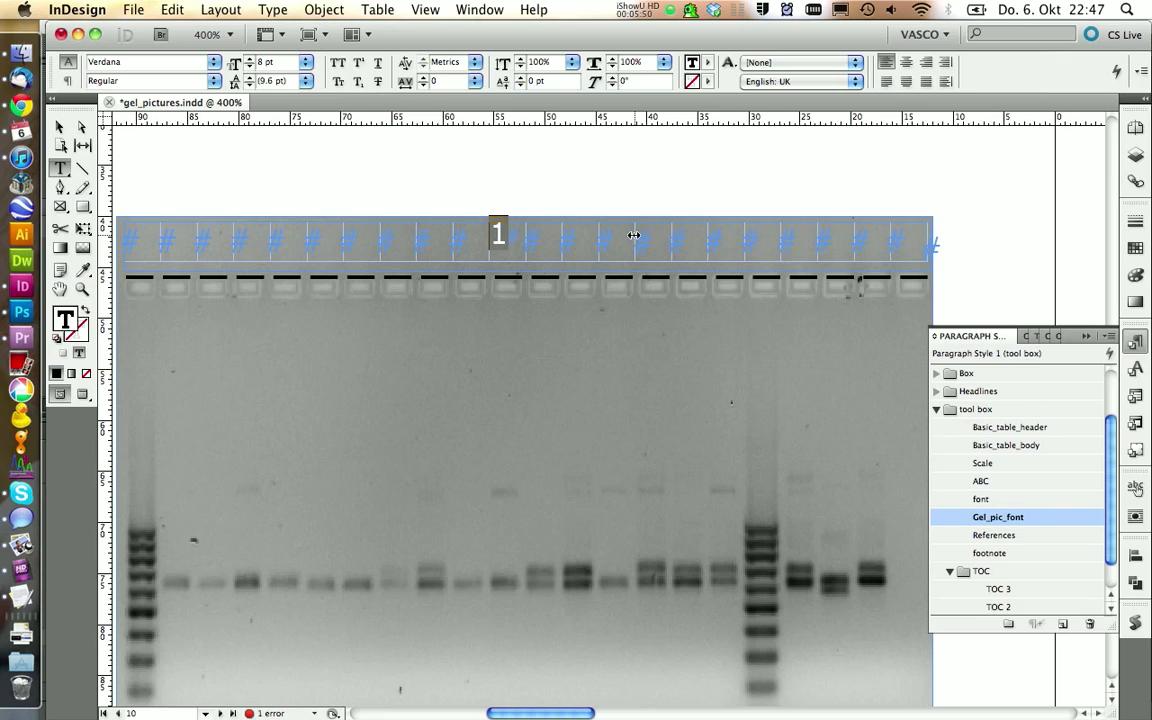
click(980, 498)
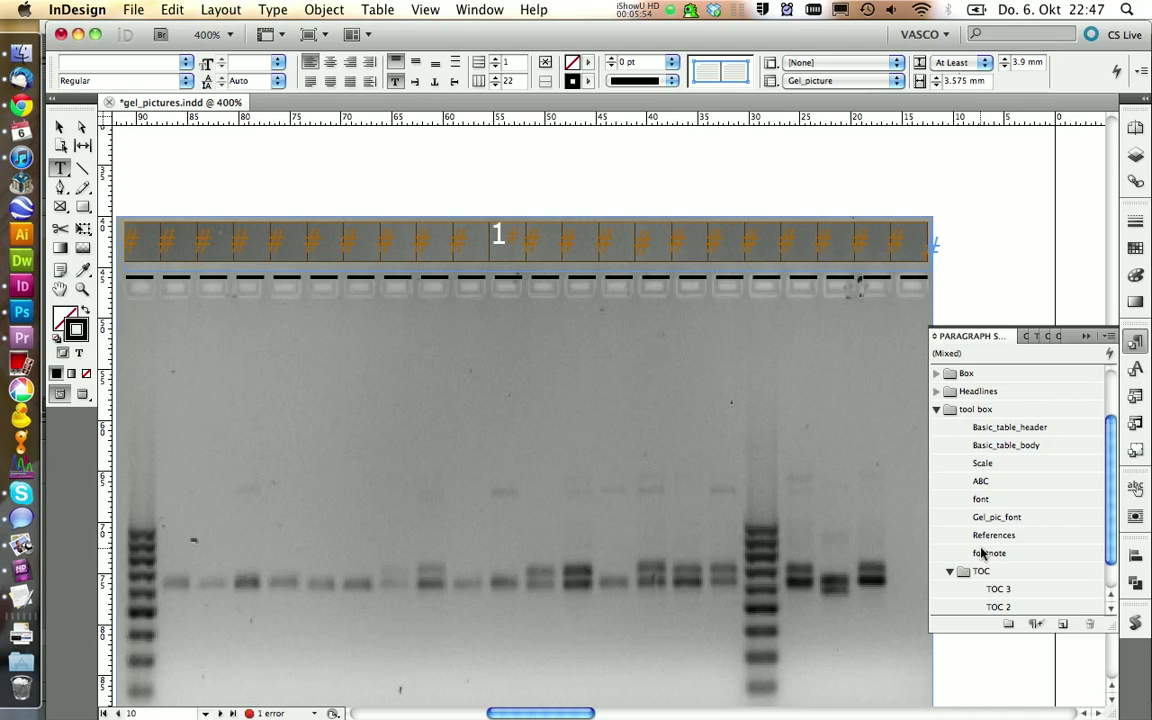
click(996, 516)
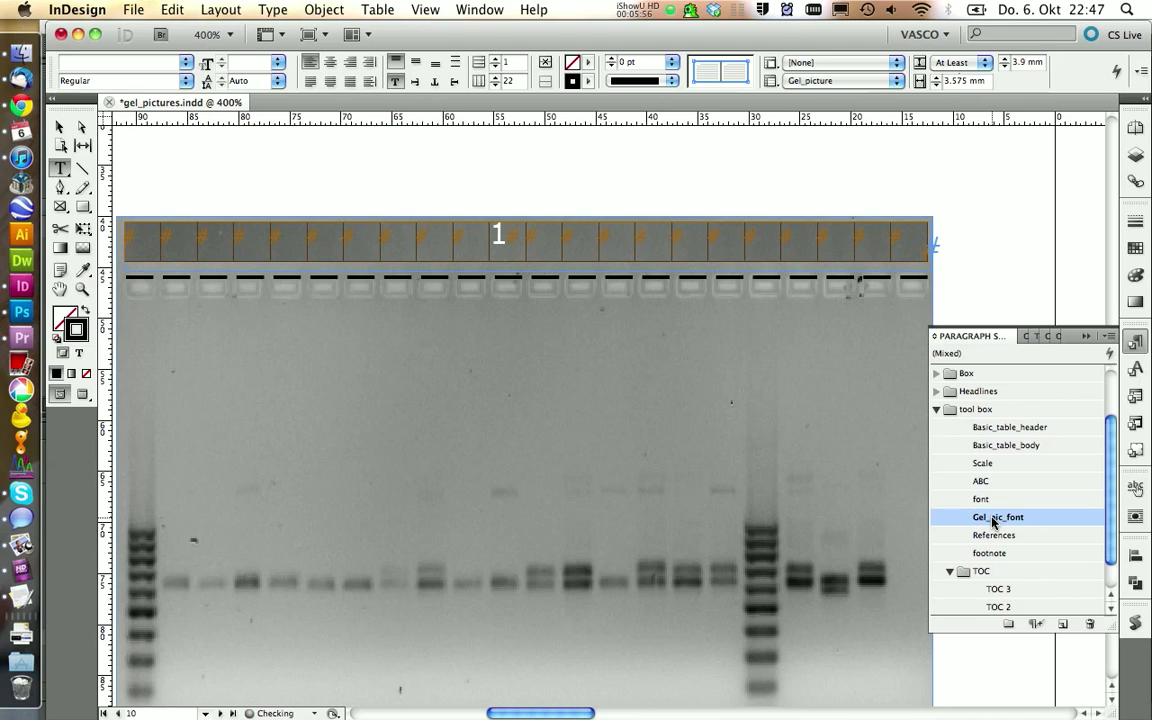
click(996, 516)
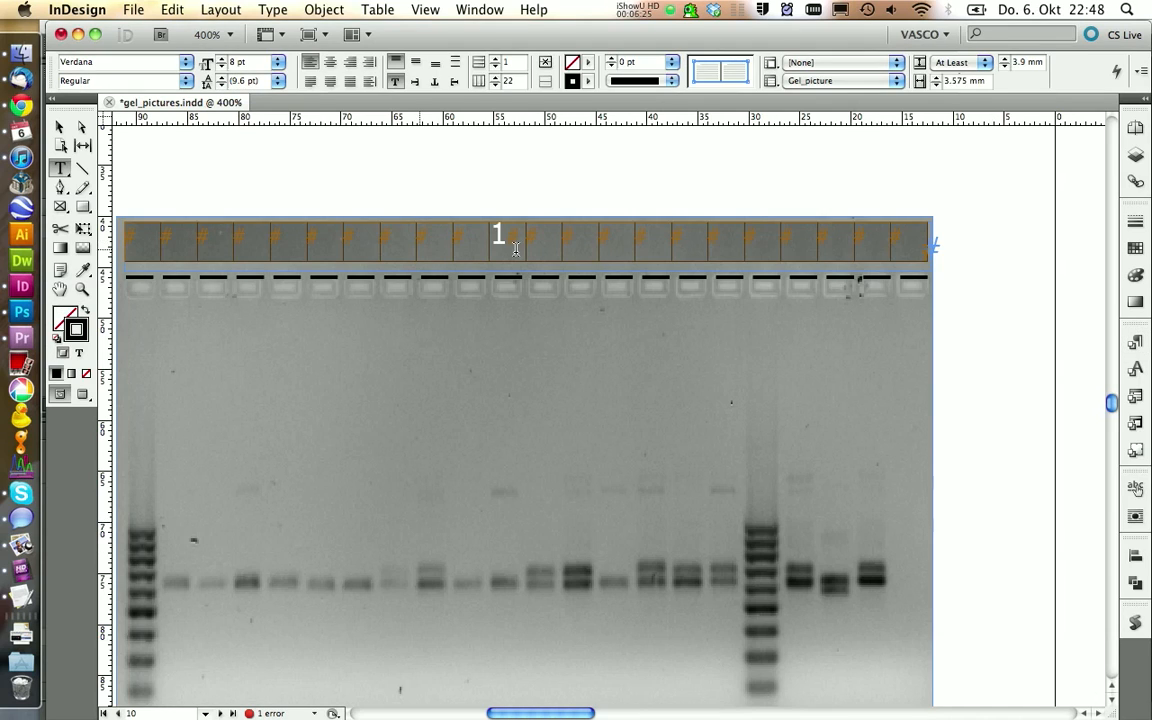
click(416, 62)
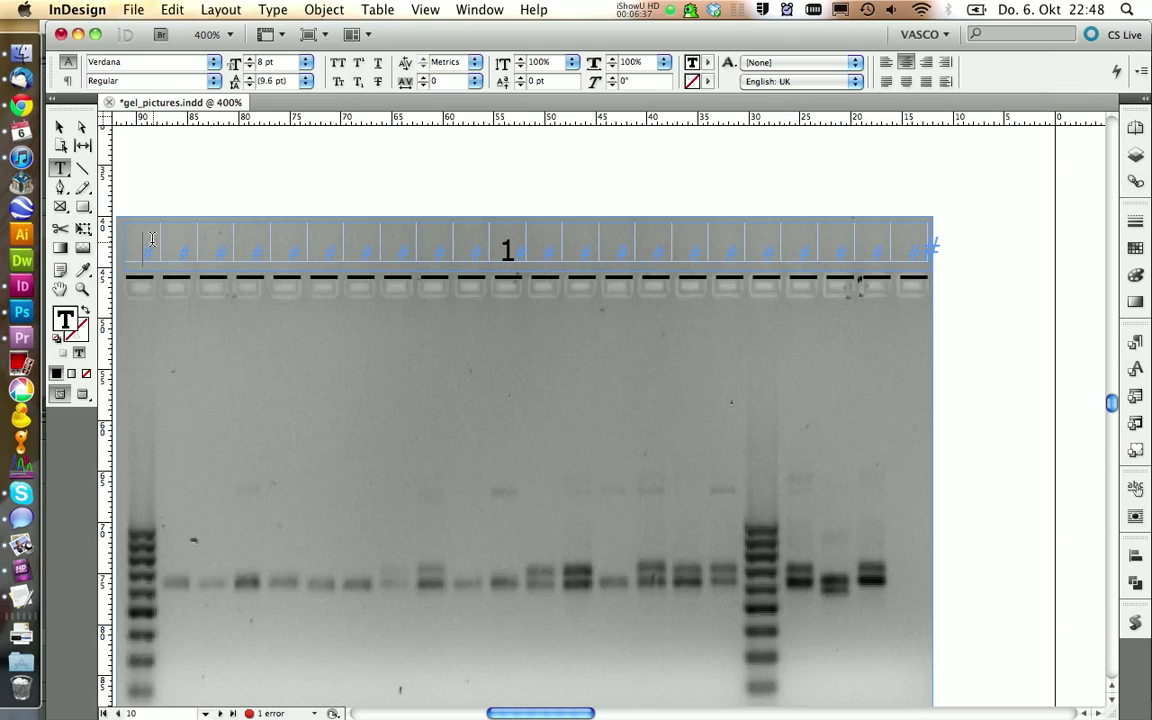
Number the lanes 1 to 19 across the cells and select the cell over the first ladder lane.
text(1)
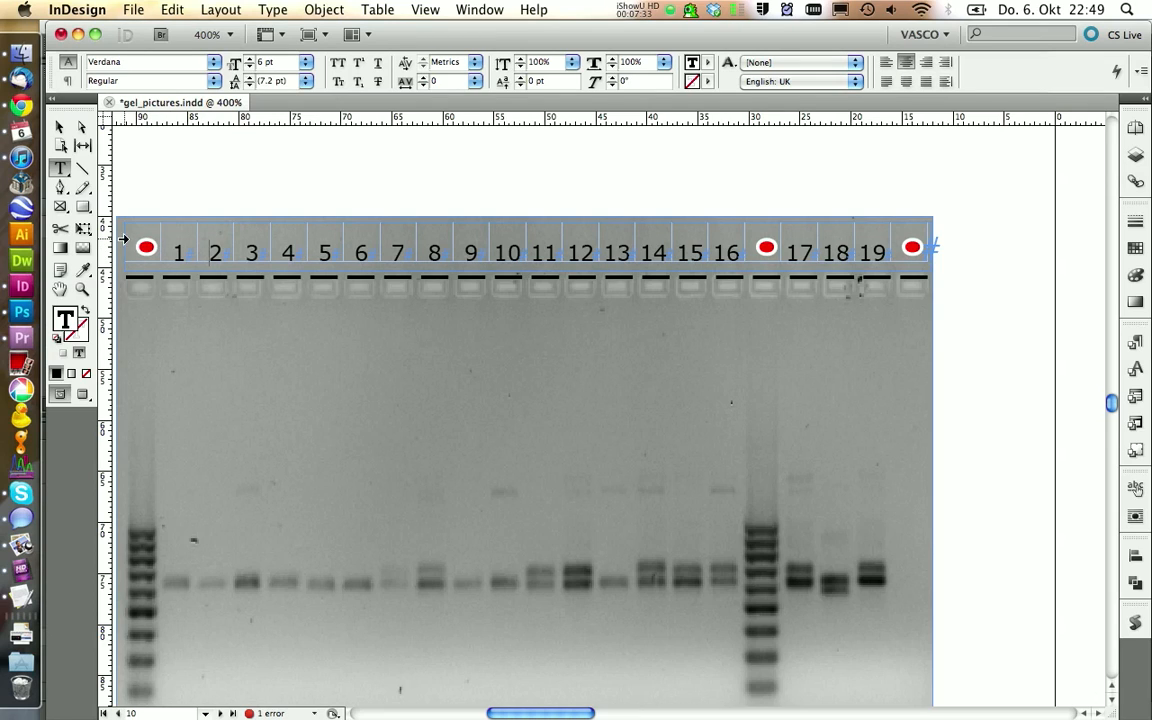
click(144, 248)
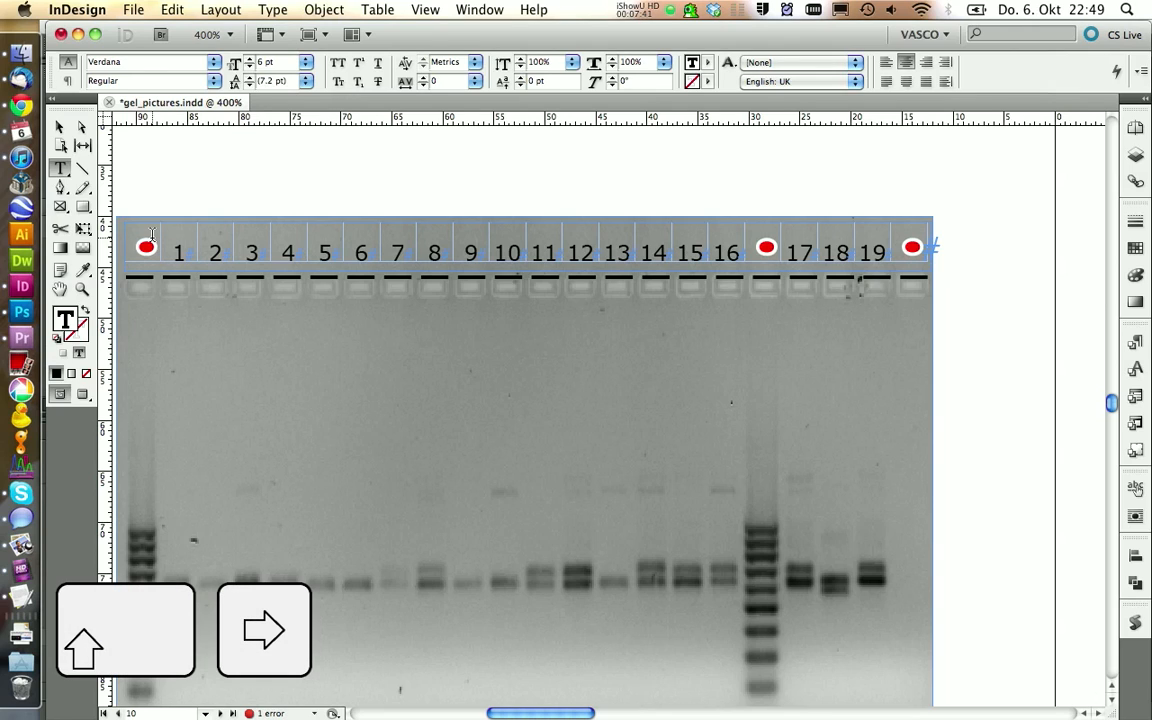
click(144, 248)
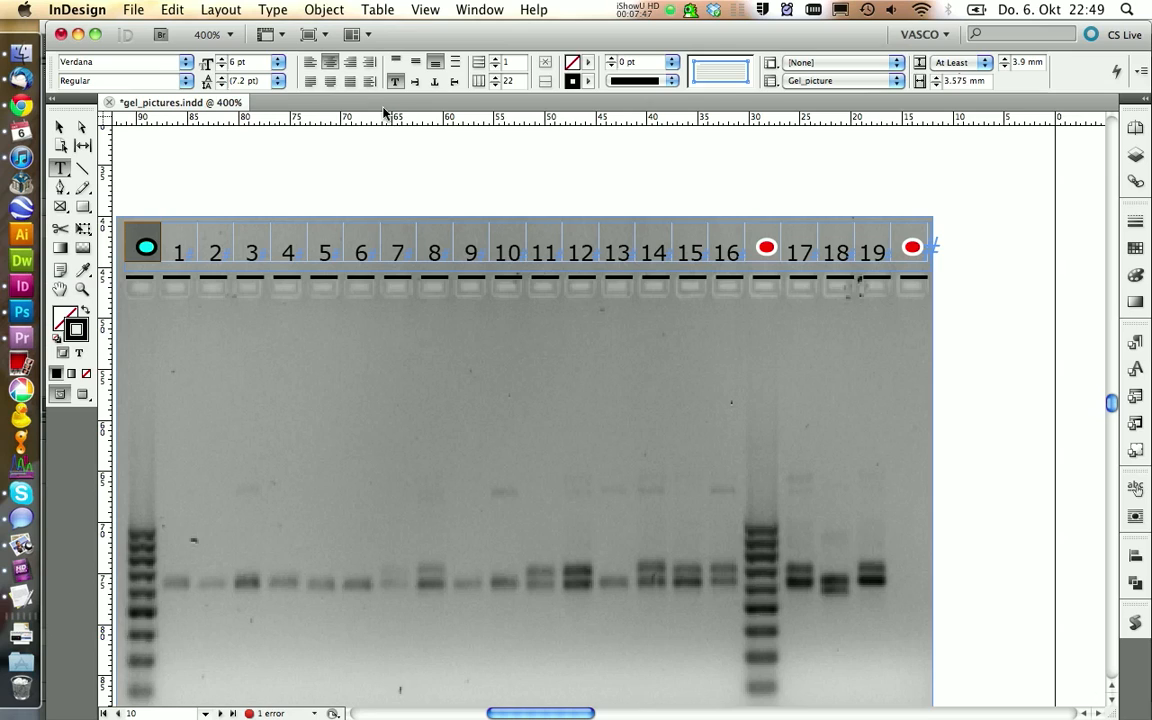
mouse_move(416, 82)
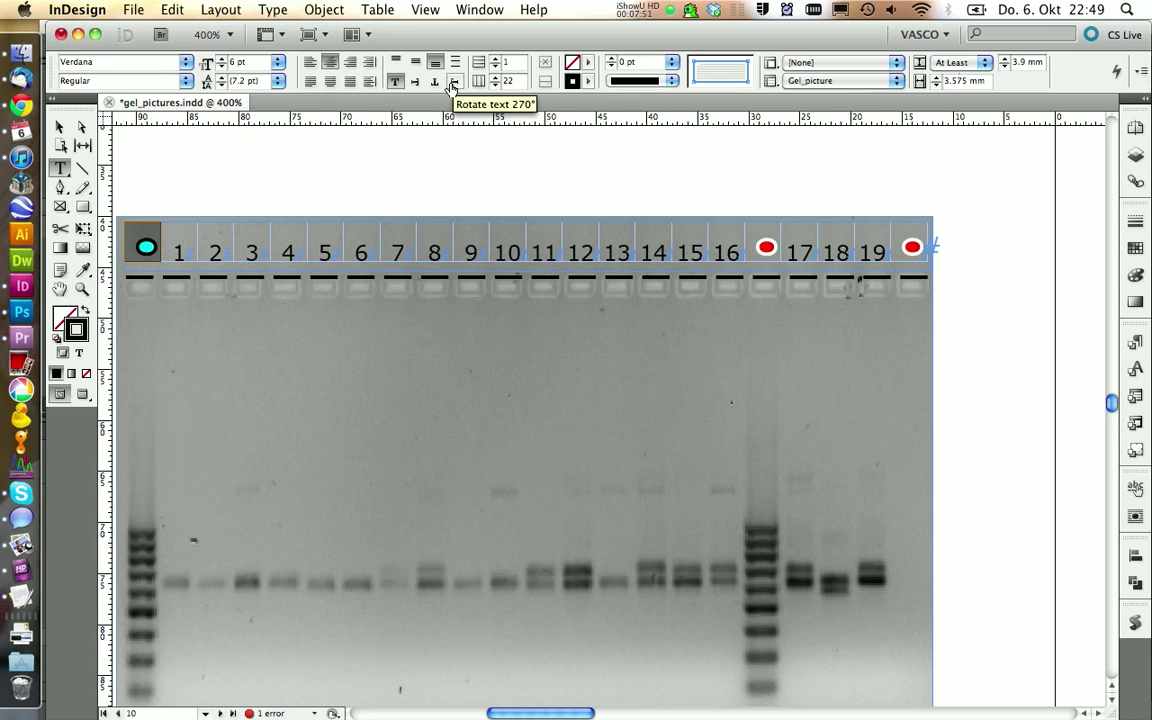
Rotate cell text 270°, label the ladder lanes 'Ladder' and the last lane 'H2O' with subscript 2.
click(456, 82)
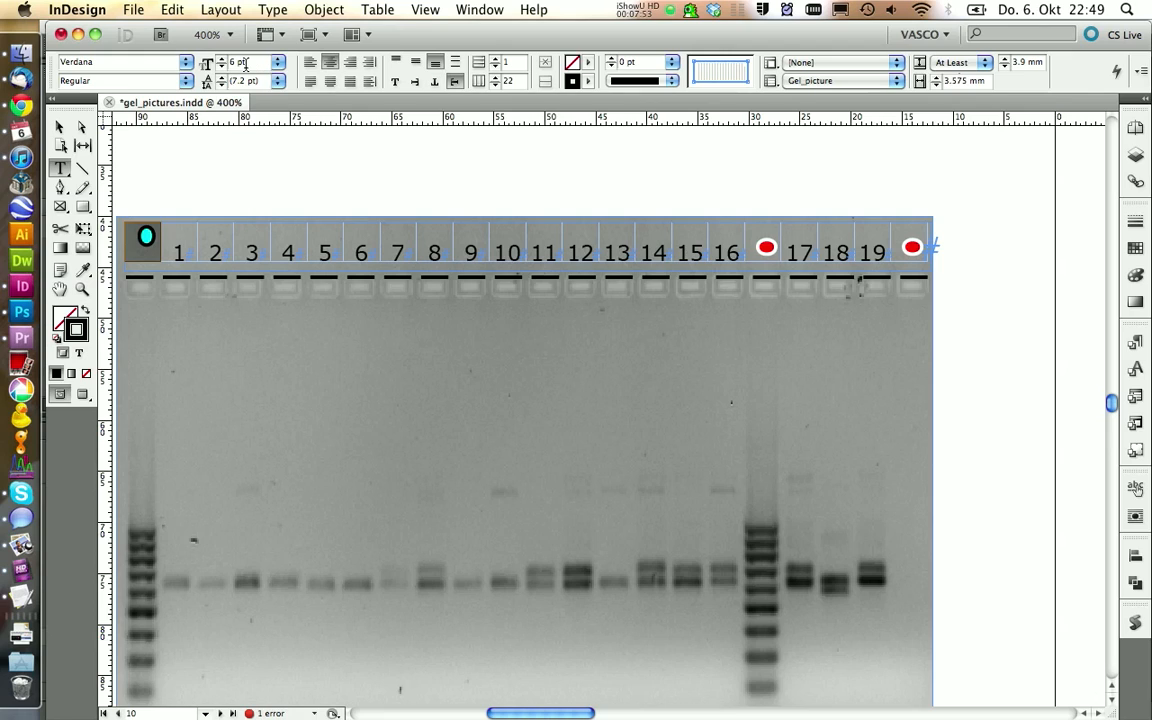
text(Lader)
click(910, 246)
text(H2O)
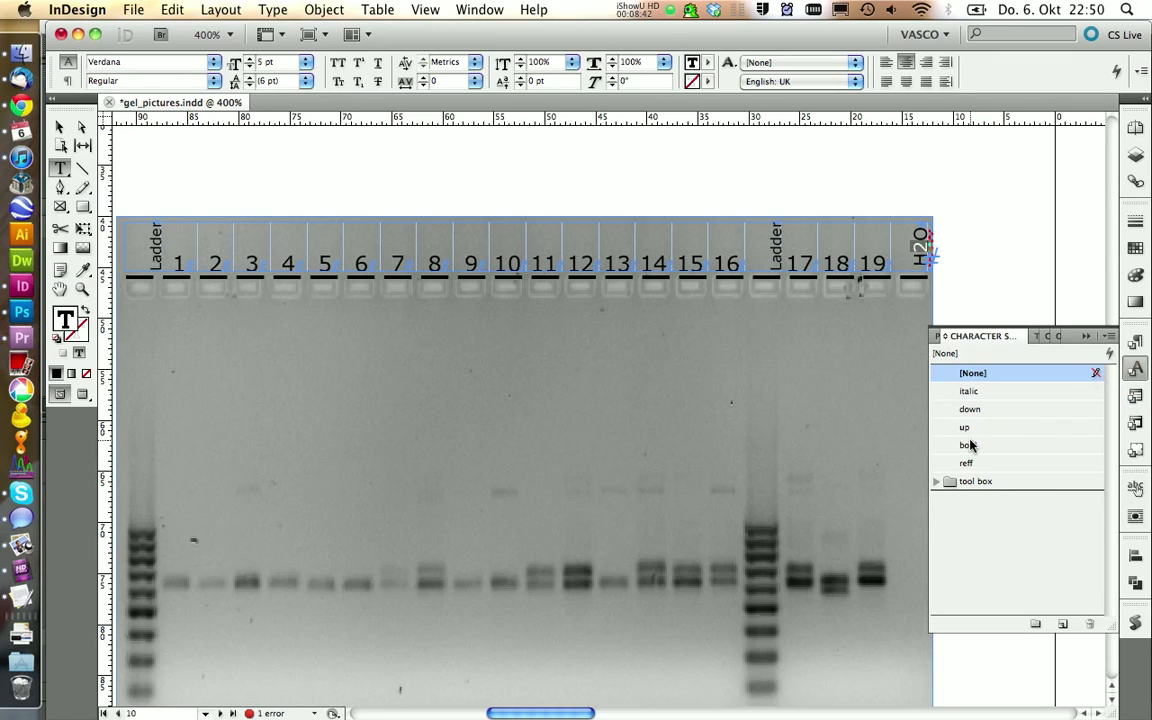
click(968, 408)
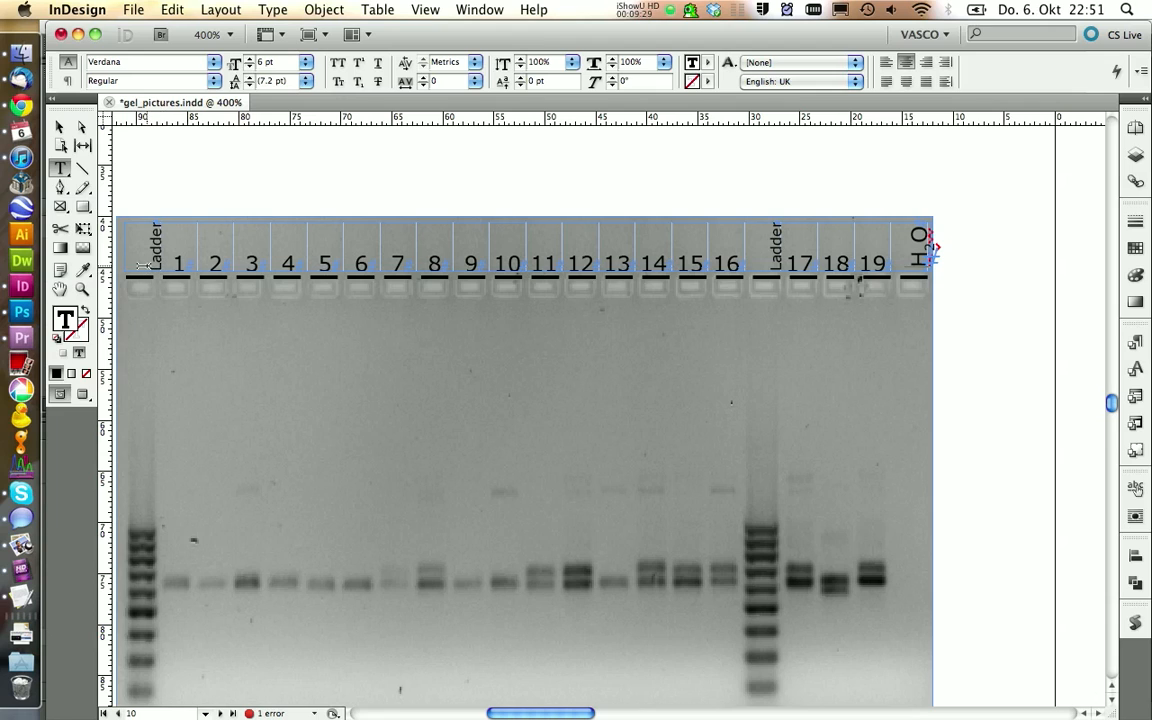
click(144, 248)
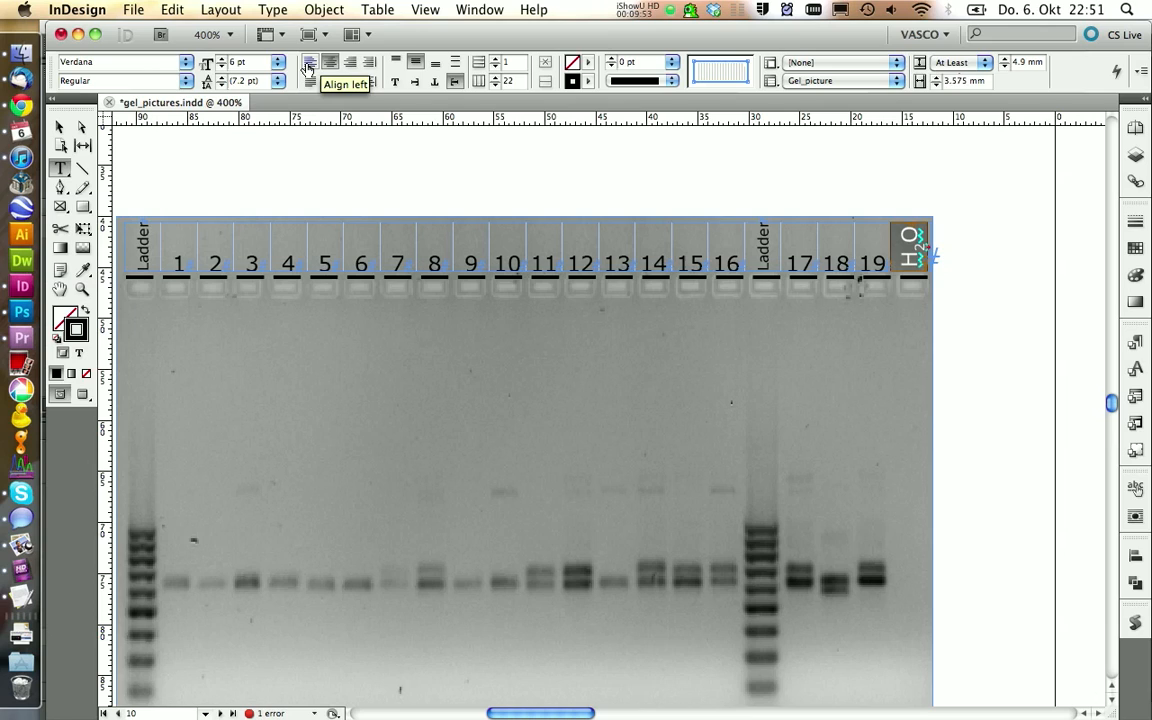
mouse_move(488, 138)
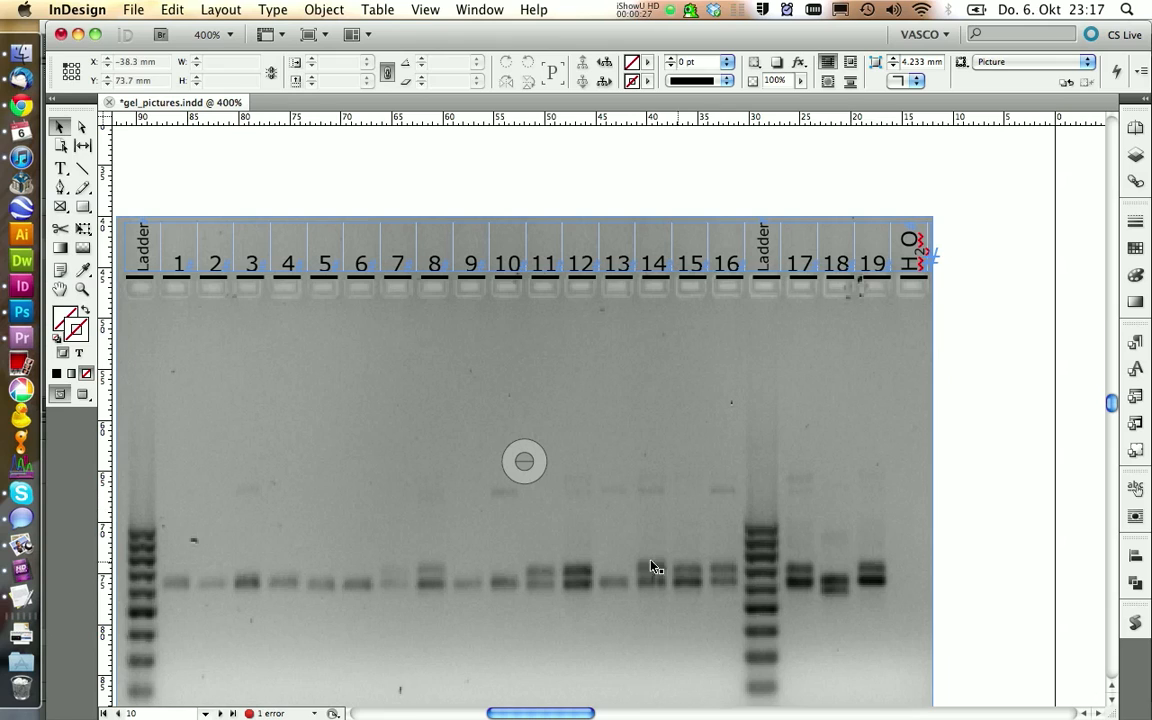
mouse_move(736, 580)
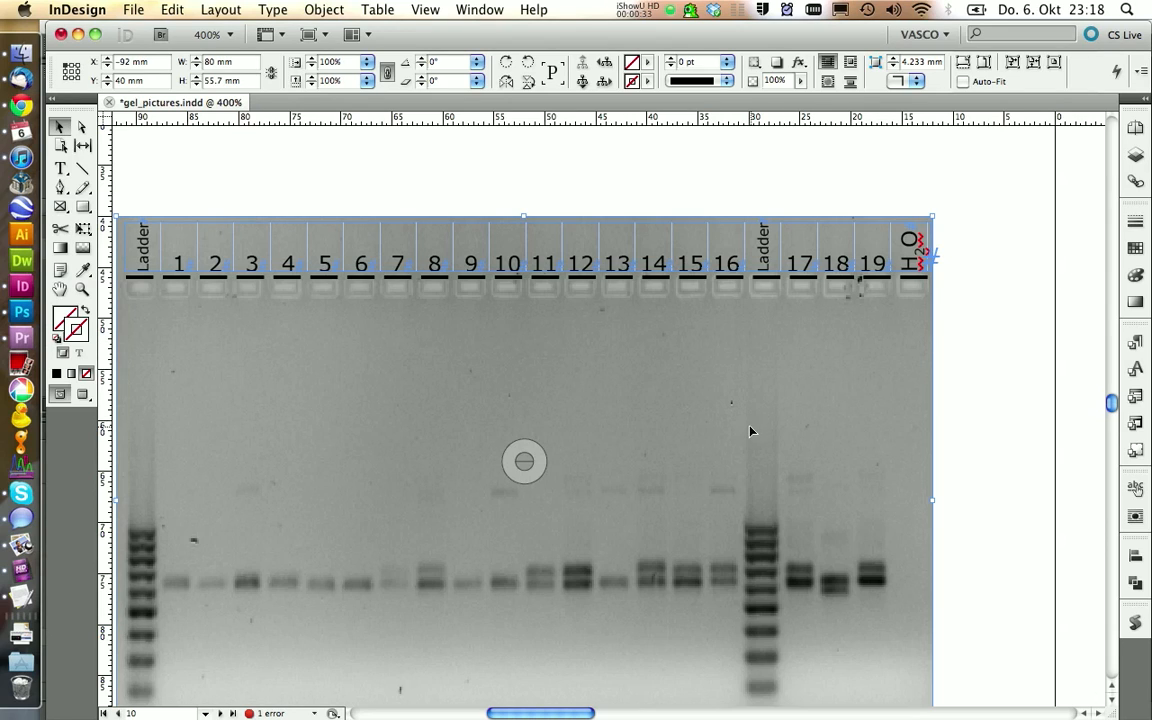
mouse_move(706, 584)
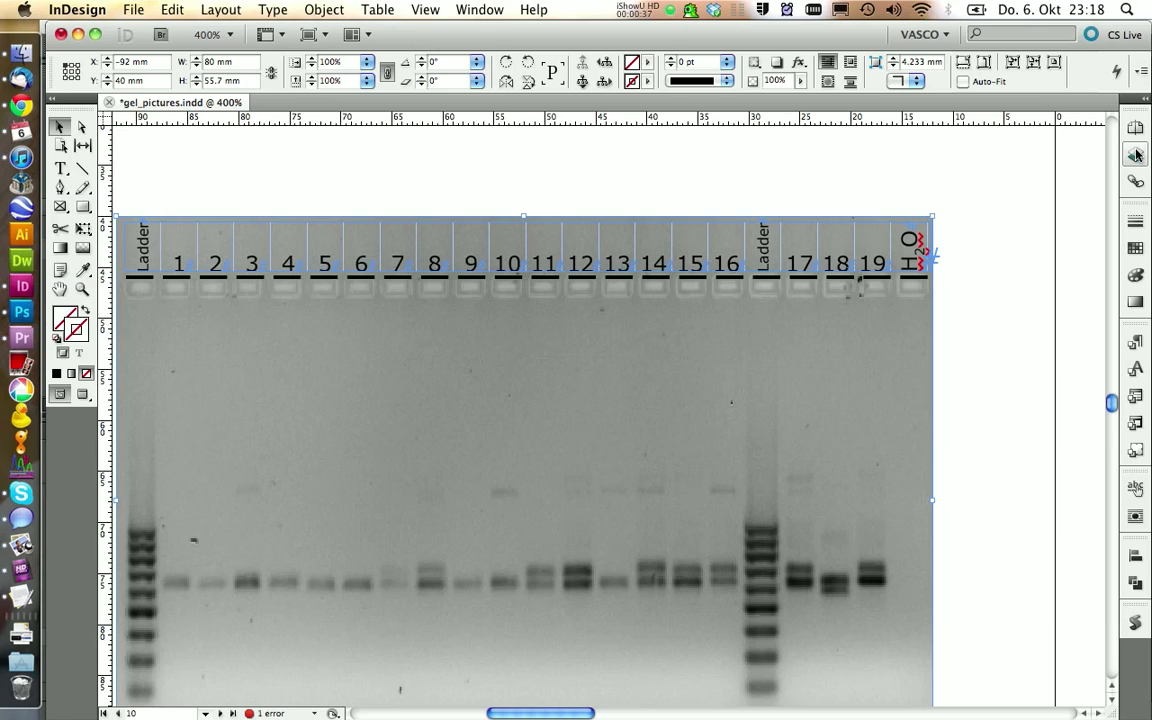
Add Layer 2 above Layer 1 in the Layers panel for the annotations.
click(1136, 154)
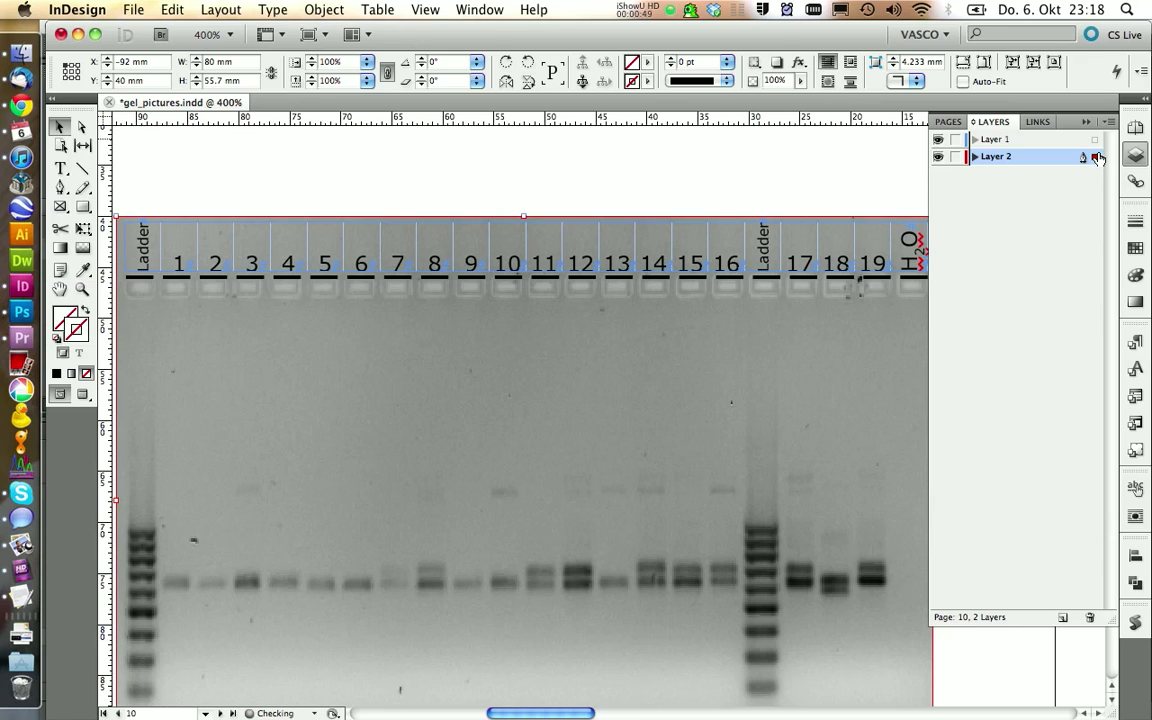
mouse_move(1092, 158)
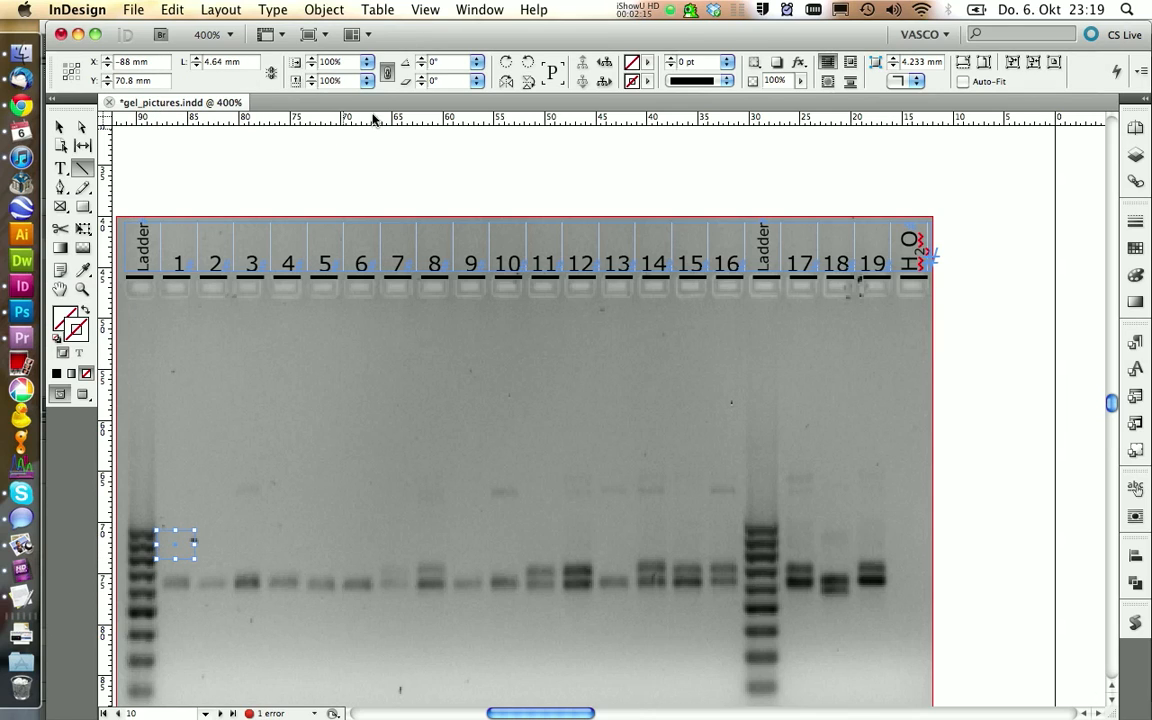
Thicken the two ladder-band lines and style the 400 label with Gel_pic_font.
click(728, 62)
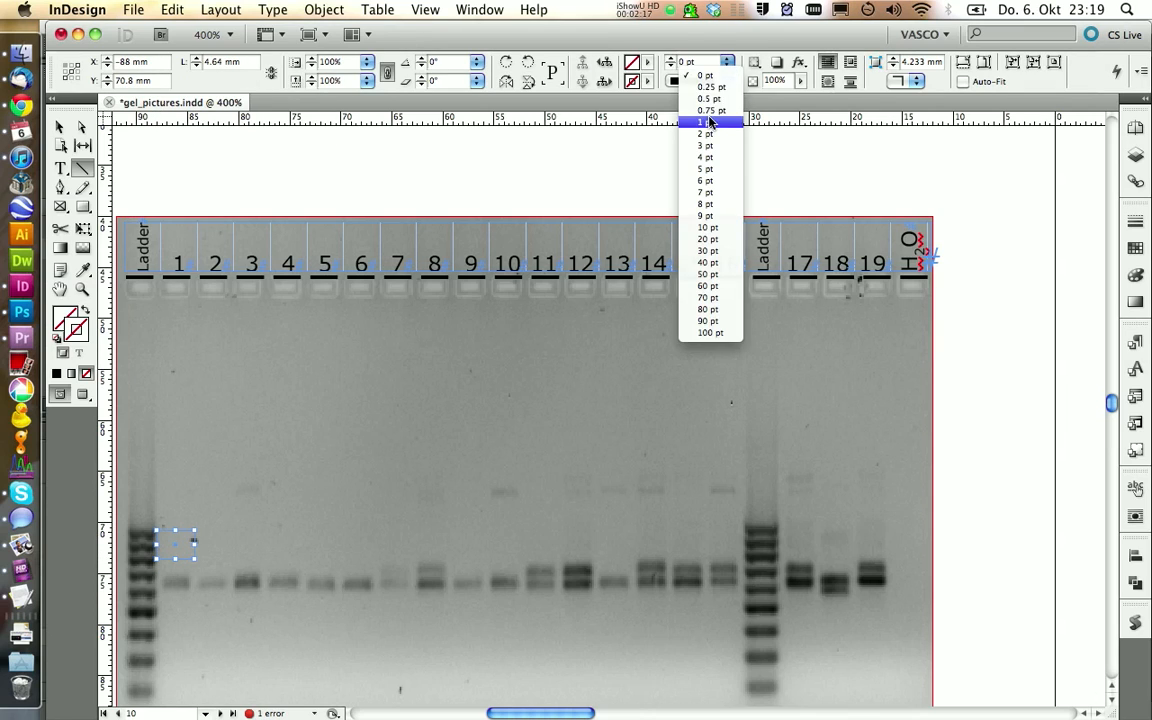
click(706, 110)
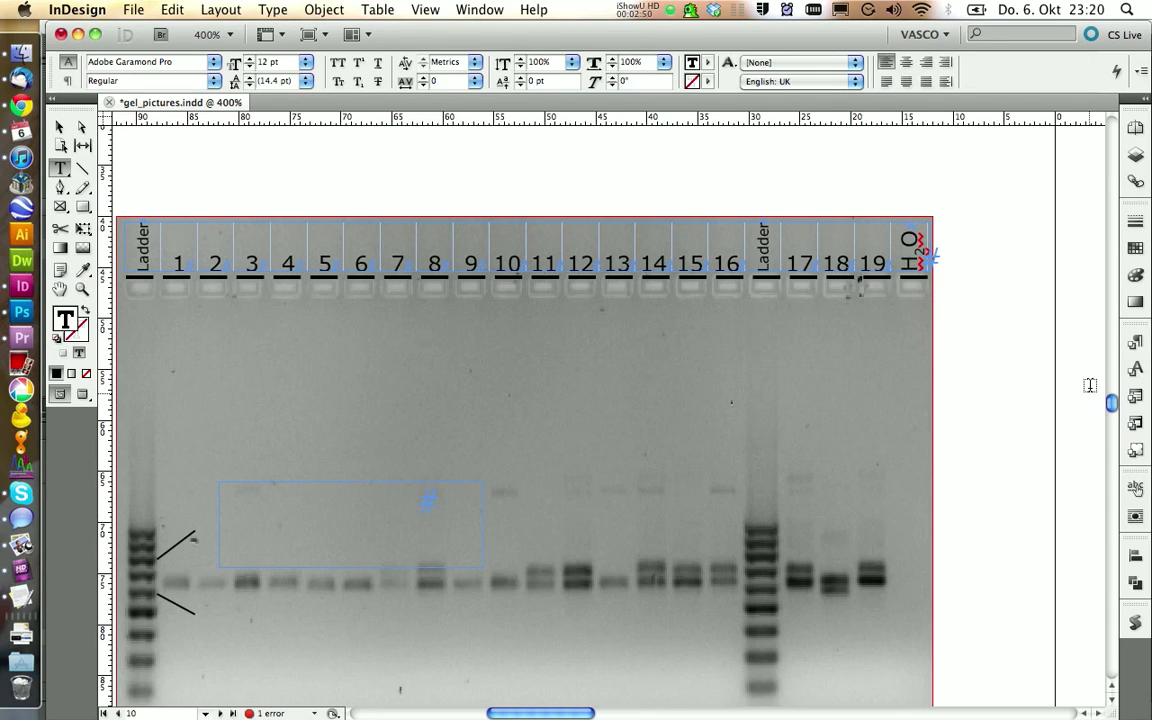
click(1136, 342)
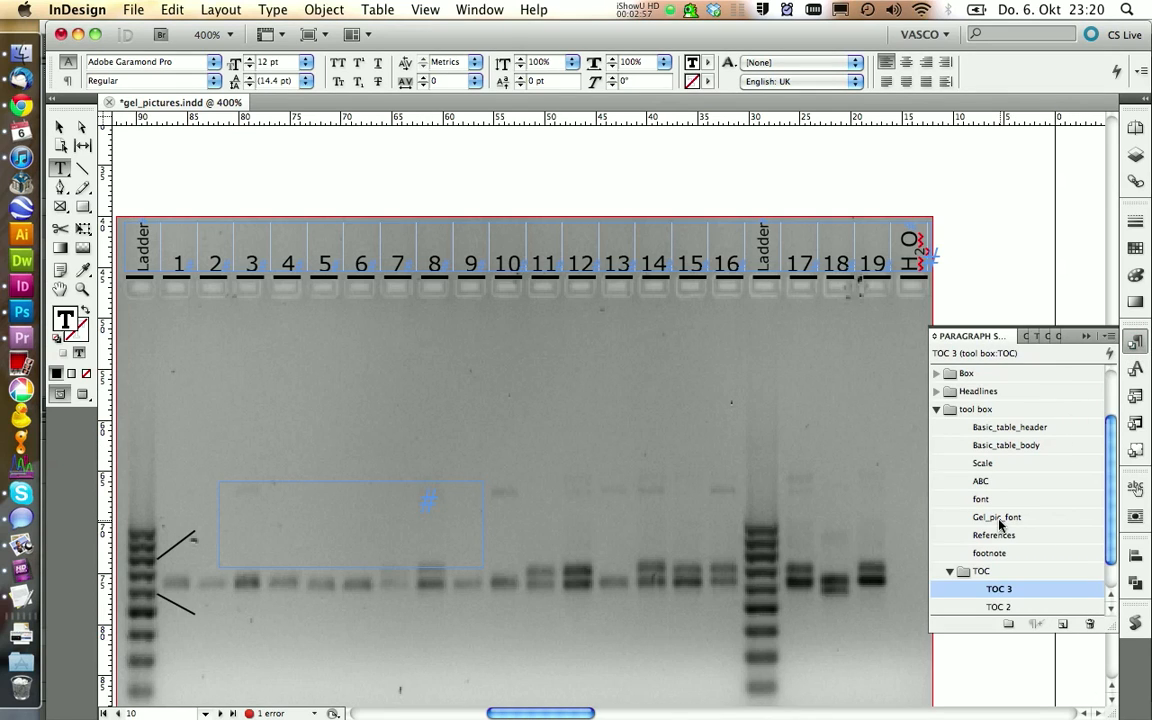
click(996, 516)
text(400)
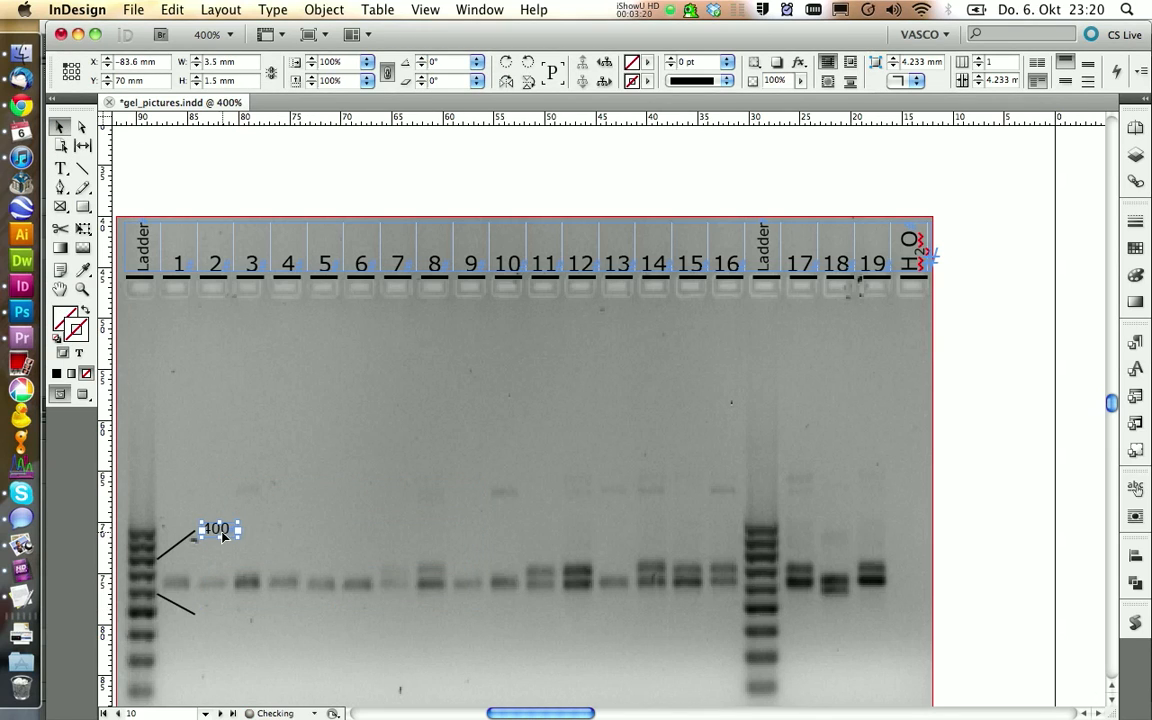
Alt-drag a copy of the label beside the lower line and change it to 300.
drag(218, 528, 564, 428)
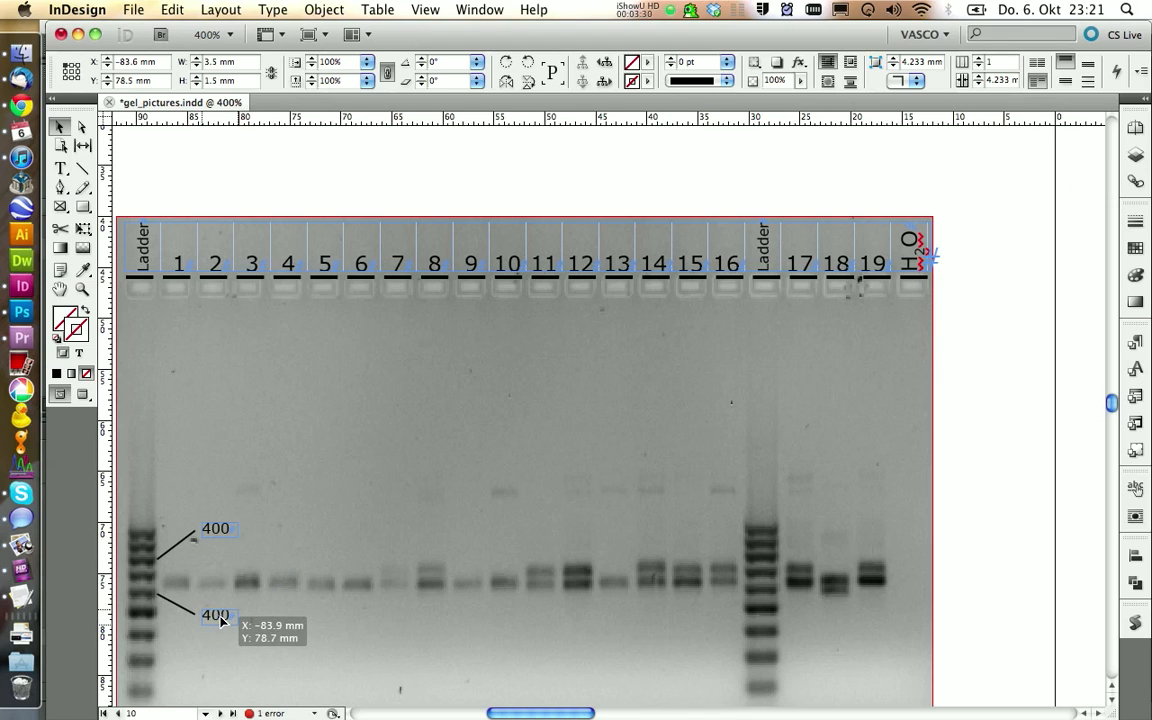
click(60, 168)
text(300)
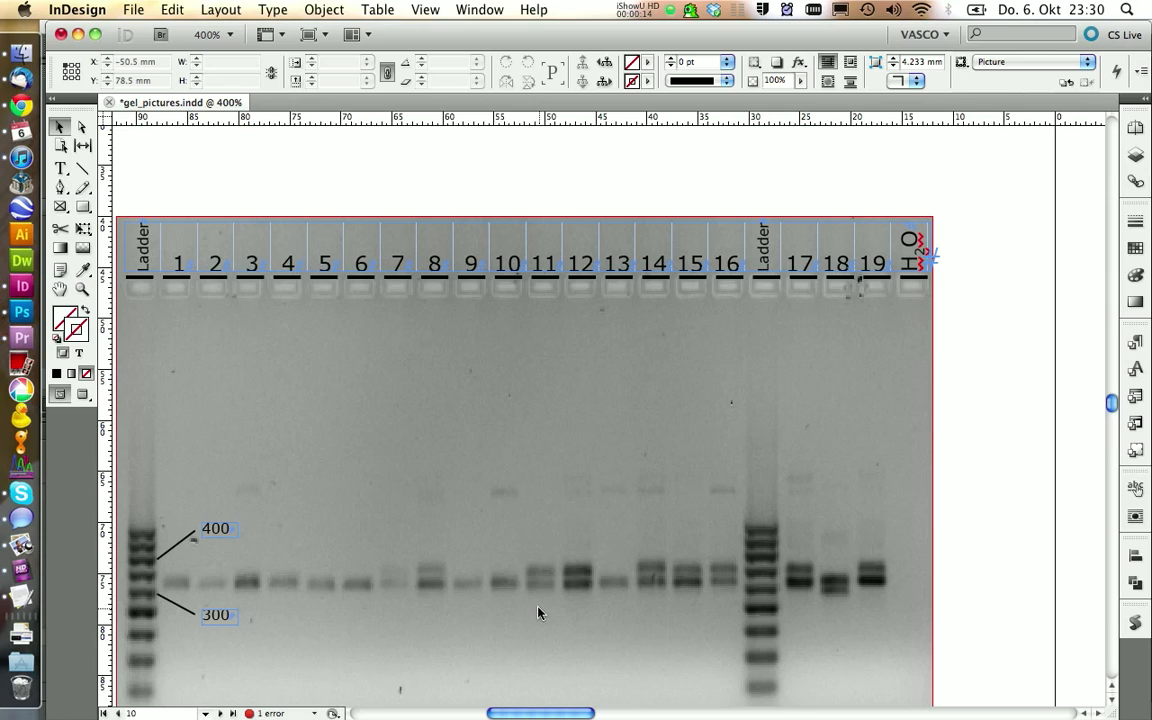
mouse_move(584, 580)
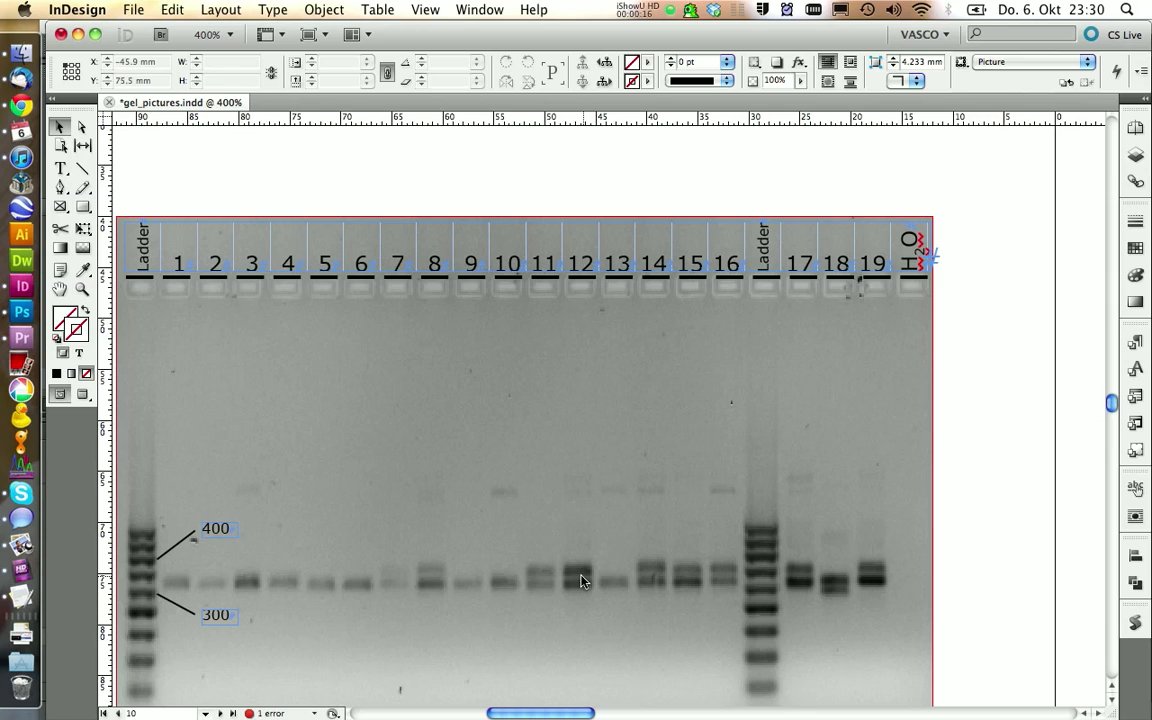
mouse_move(562, 586)
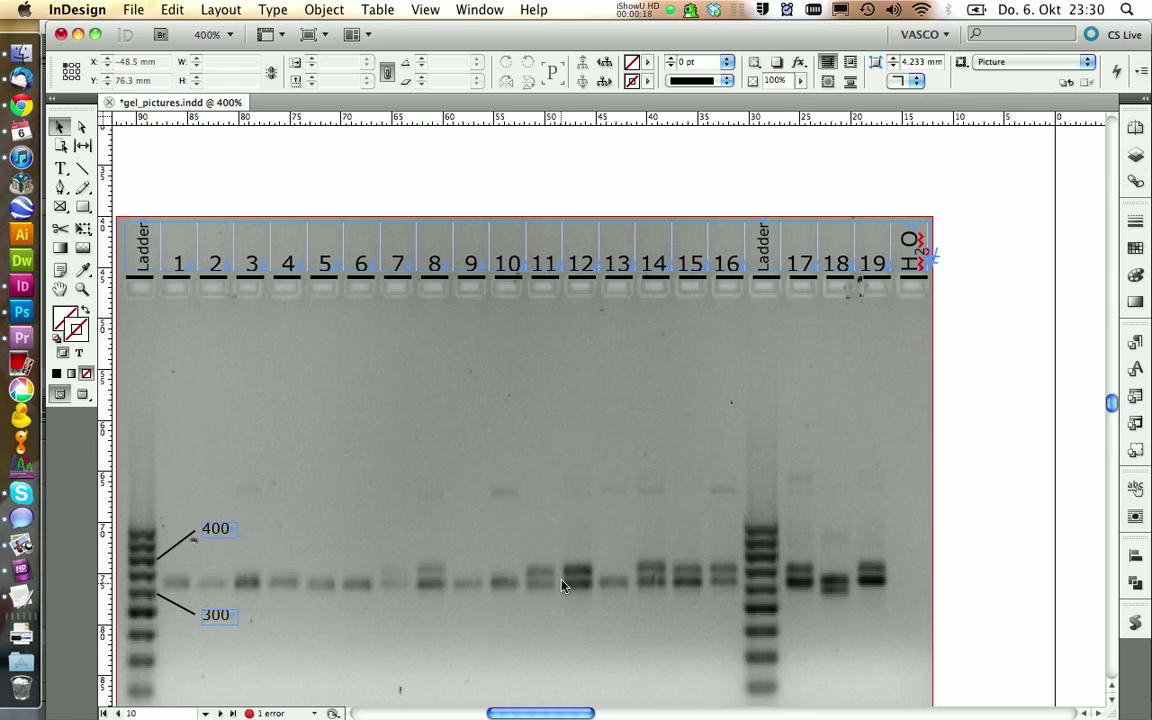
mouse_move(556, 556)
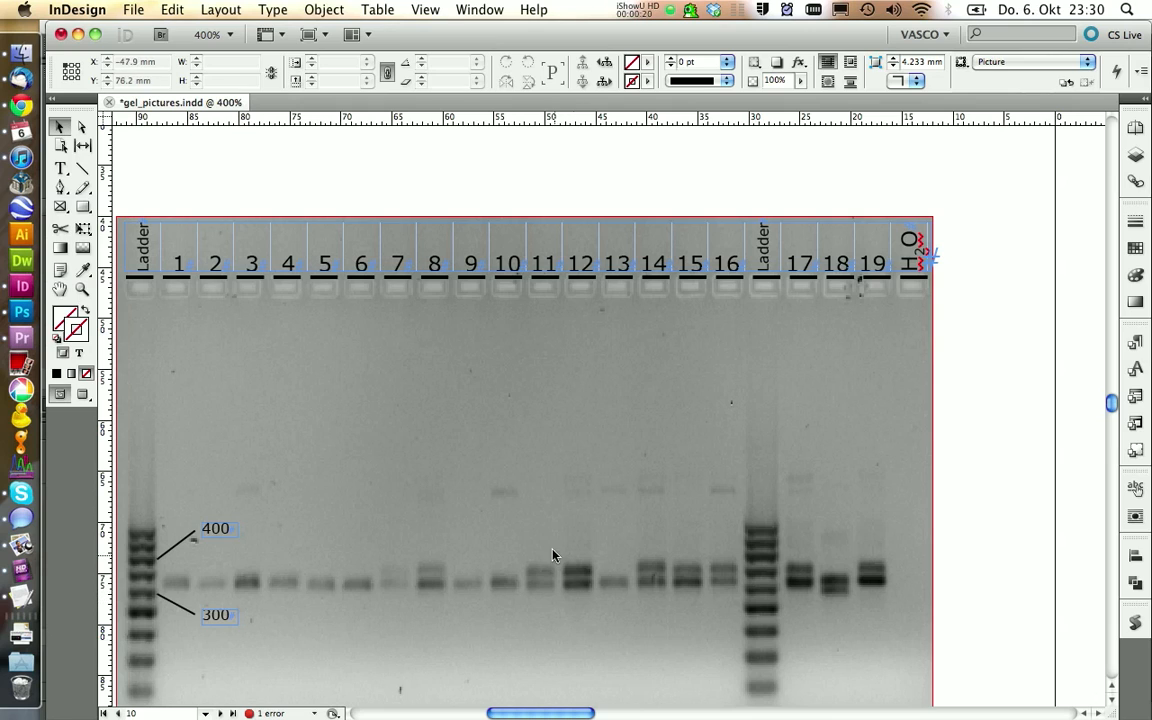
Add a '*' text frame over the gel in Gel_pic_font, Bold and filled white.
click(58, 168)
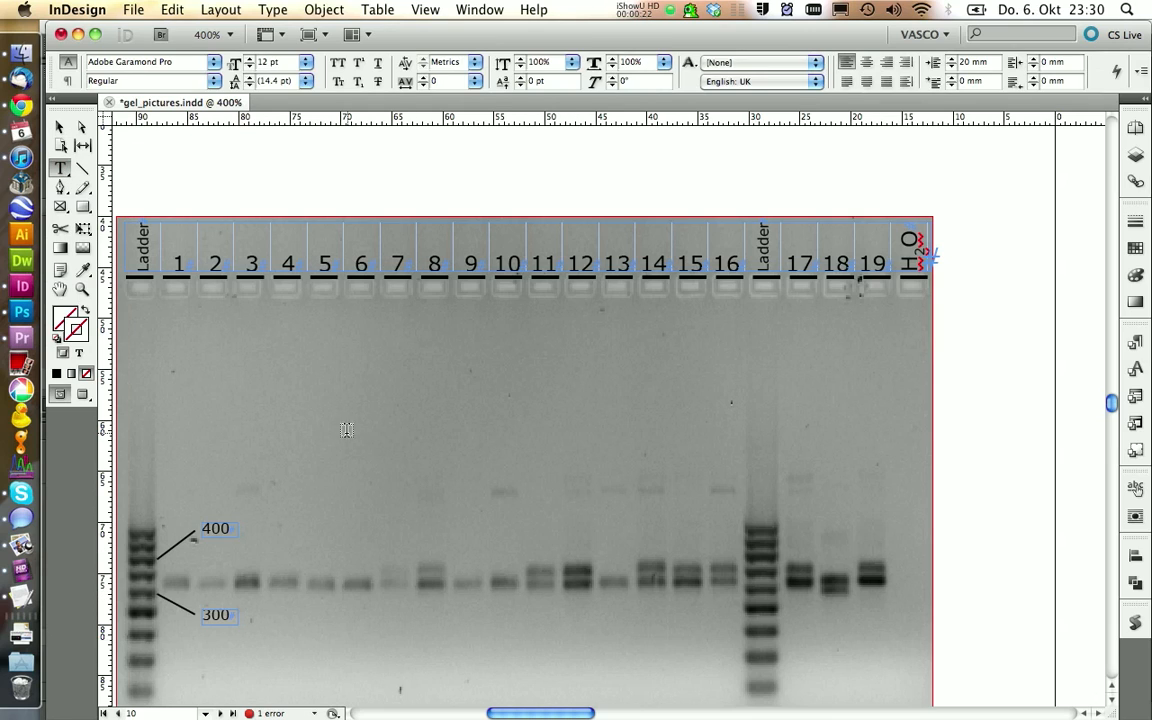
drag(348, 424, 482, 516)
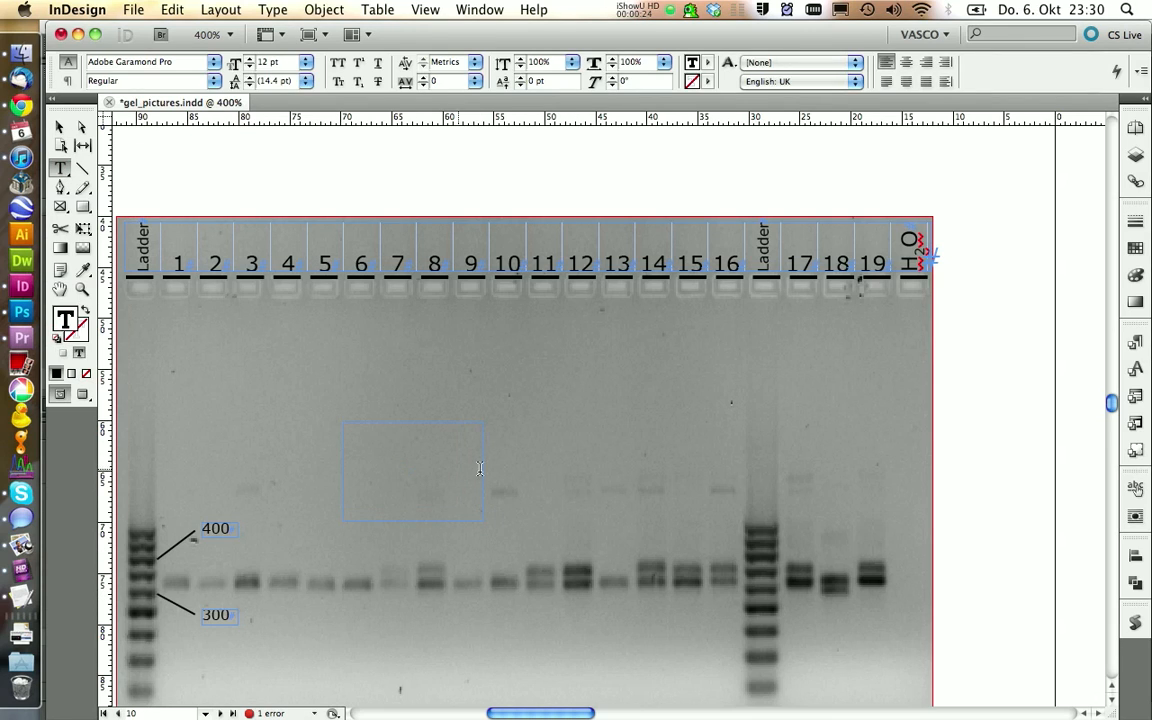
click(1136, 340)
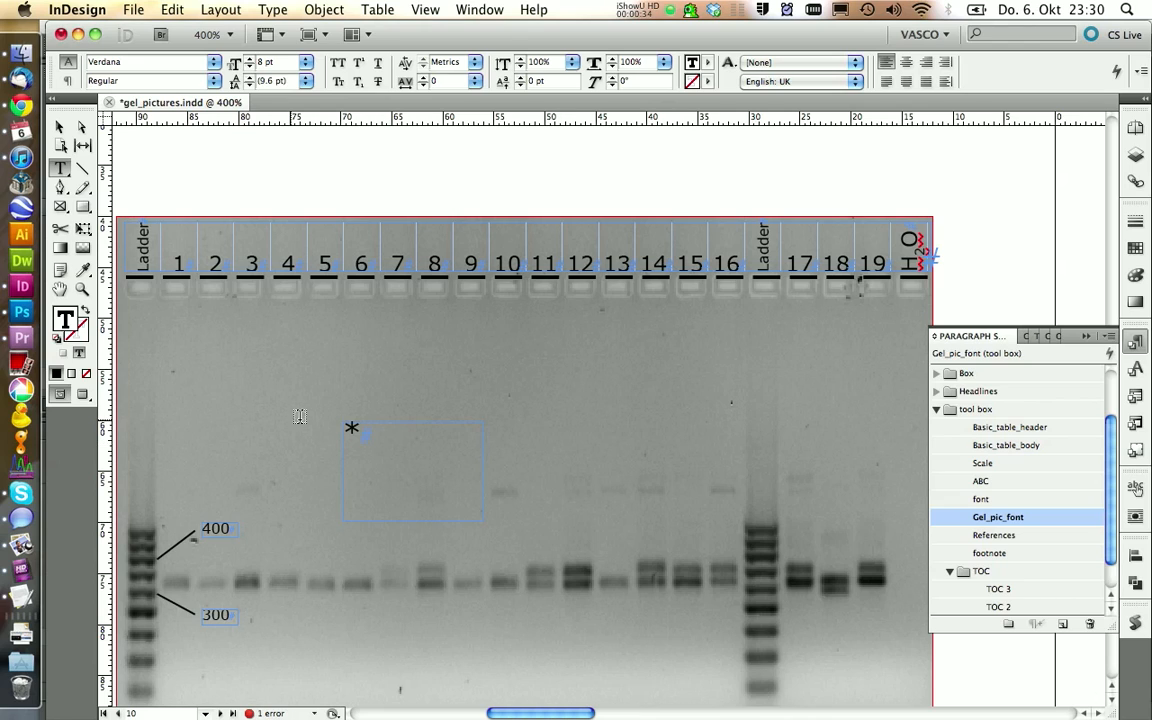
click(152, 80)
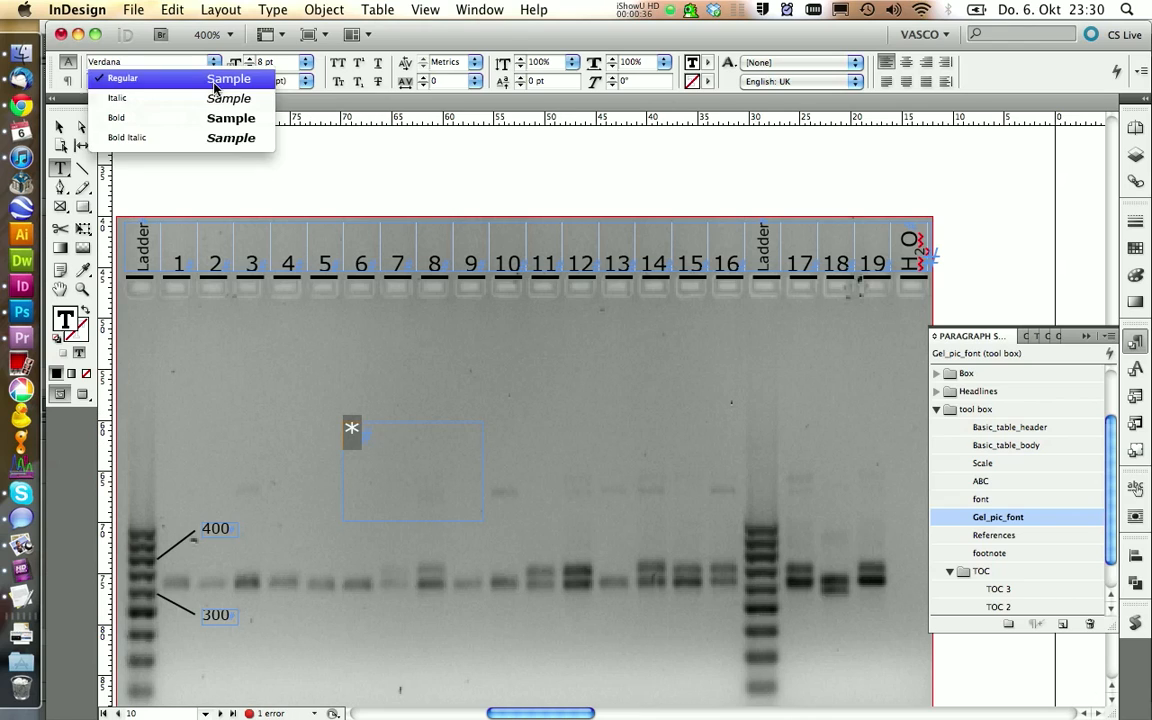
click(116, 118)
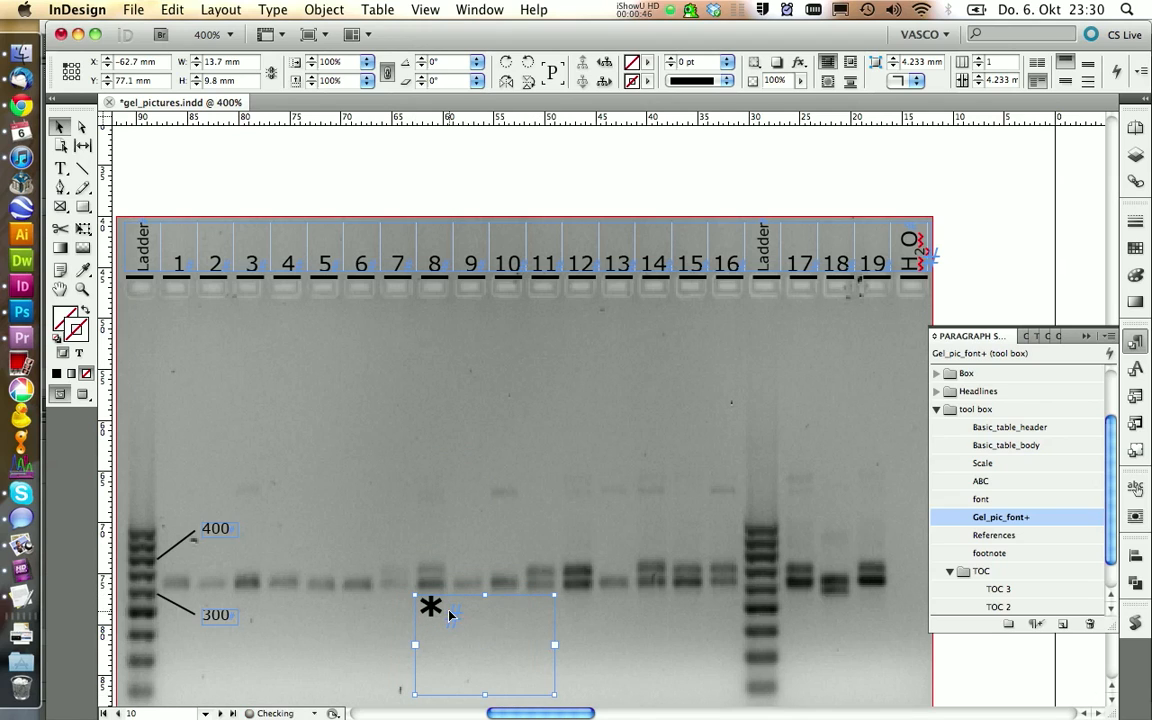
click(430, 610)
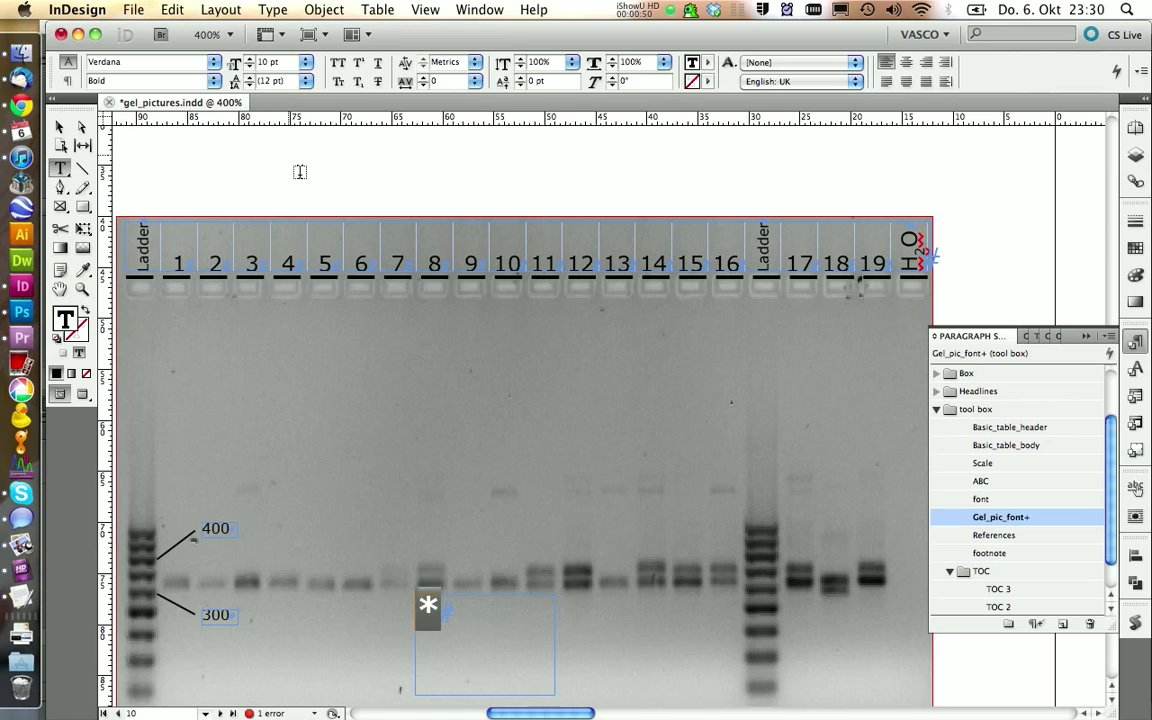
mouse_move(266, 190)
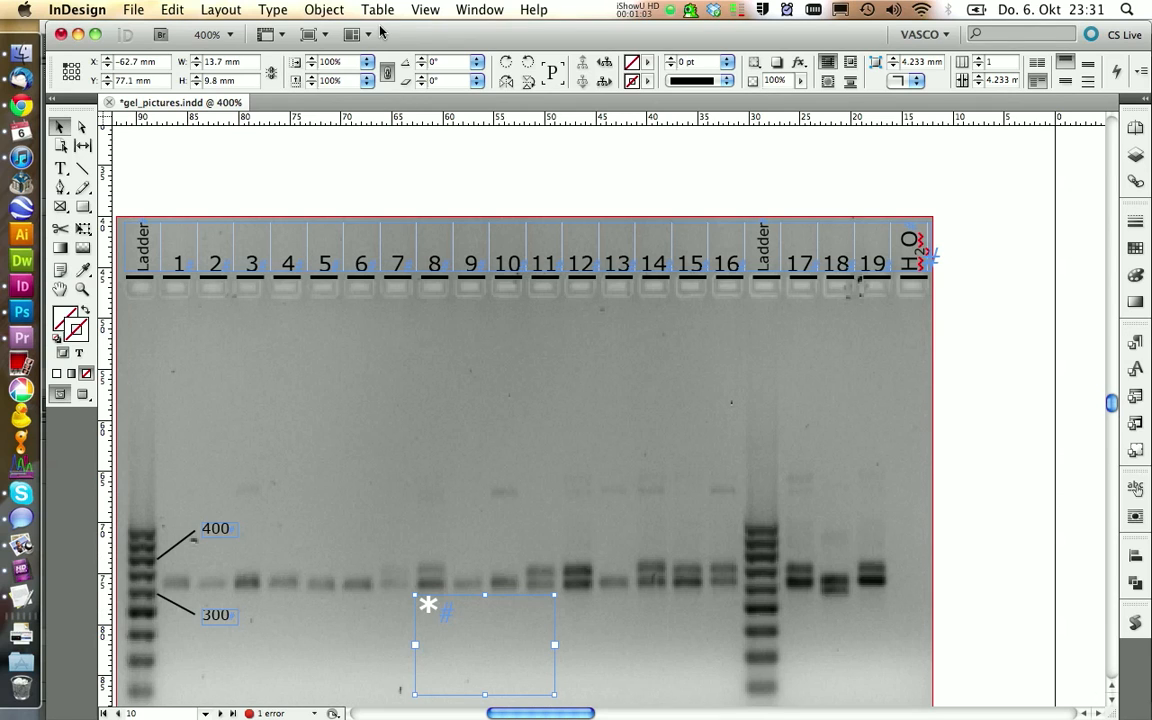
Copy the white asterisk repeatedly to place one under each lane from 7 to 19.
click(272, 8)
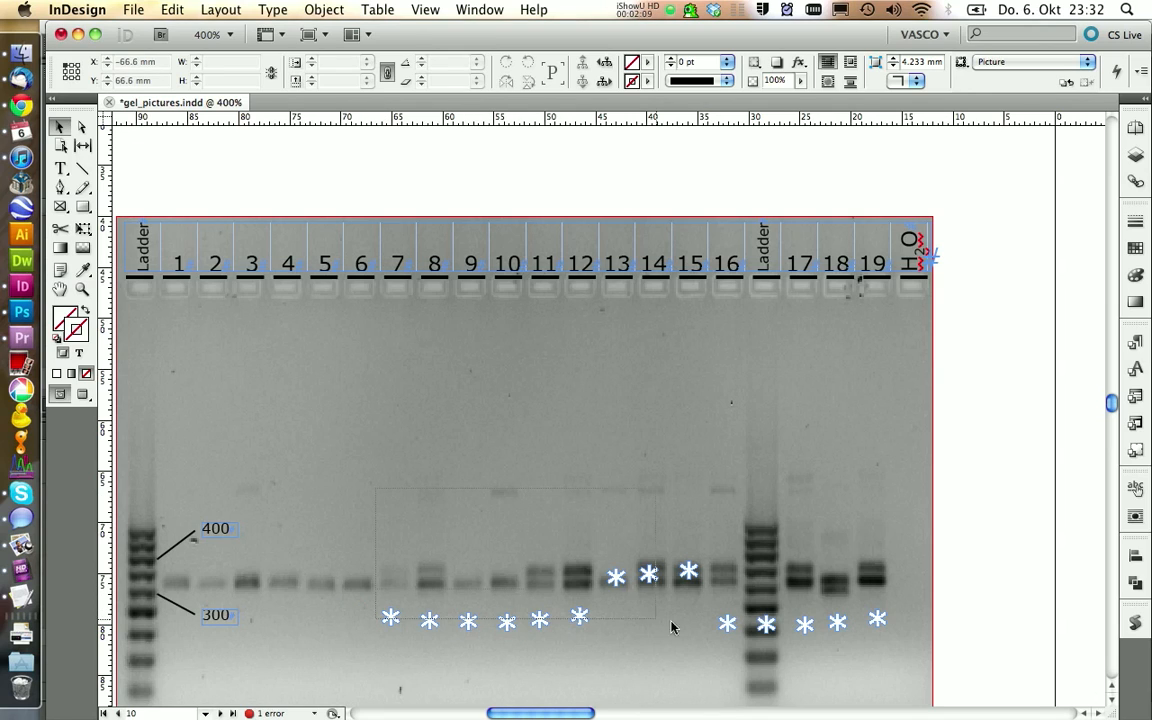
Select all asterisks in the Align panel, align their bottoms and distribute horizontal centres.
click(1136, 556)
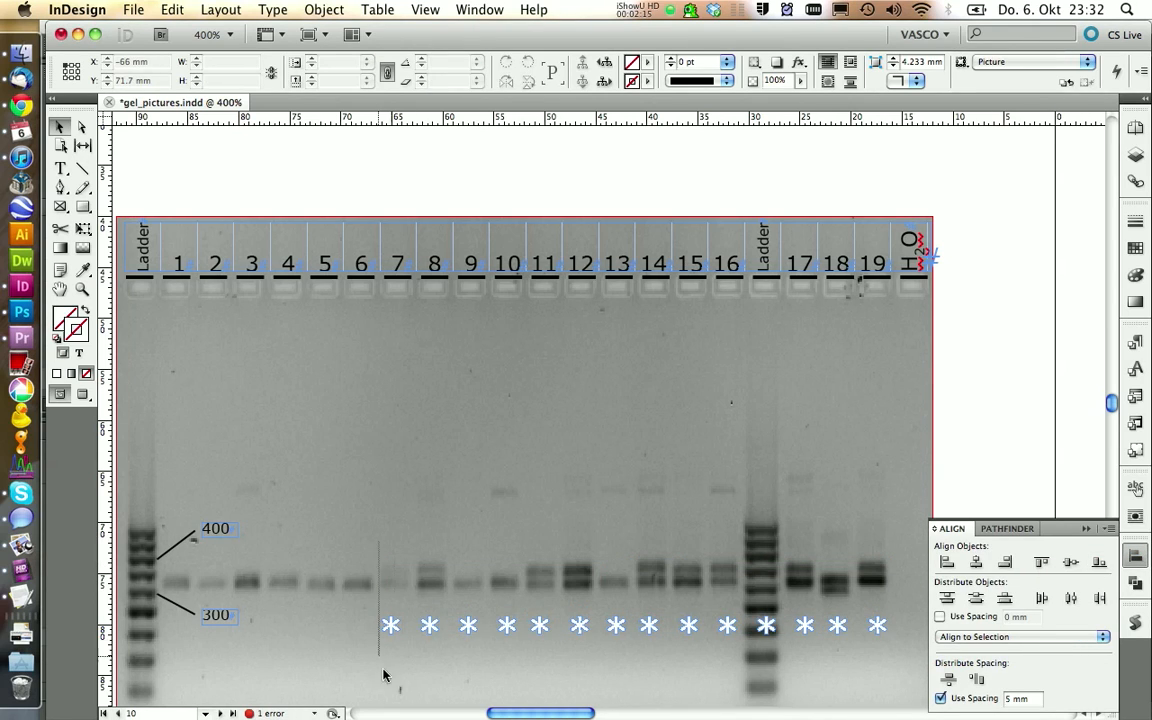
click(390, 624)
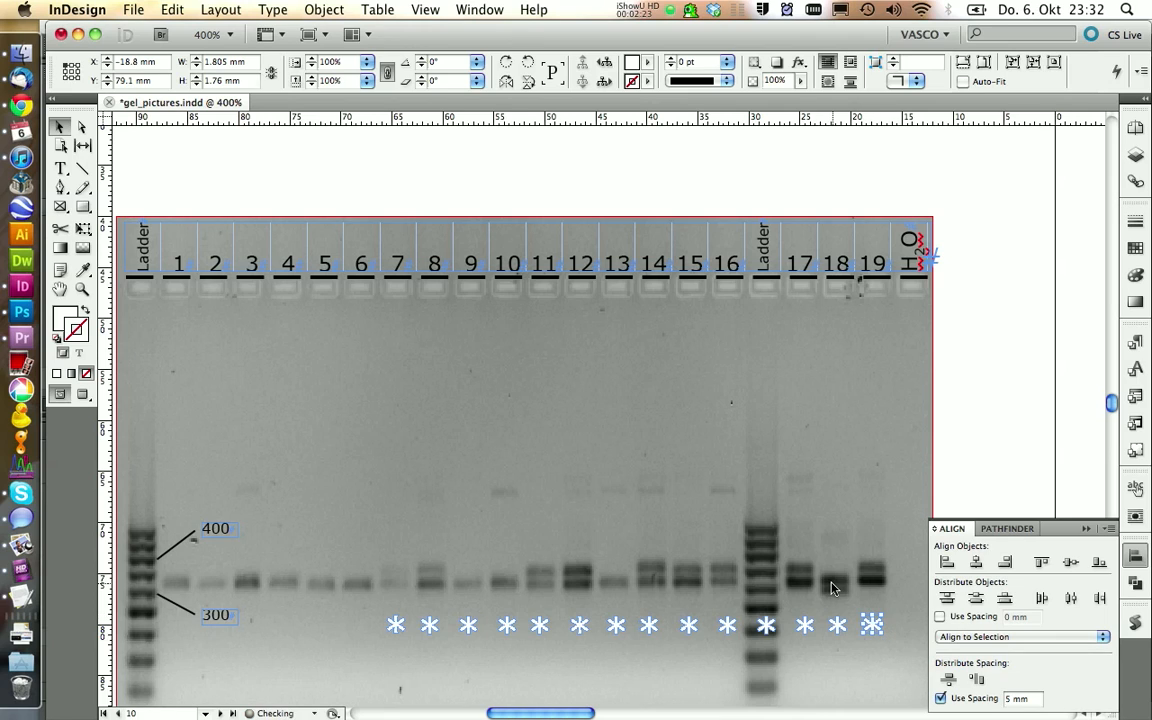
click(1040, 596)
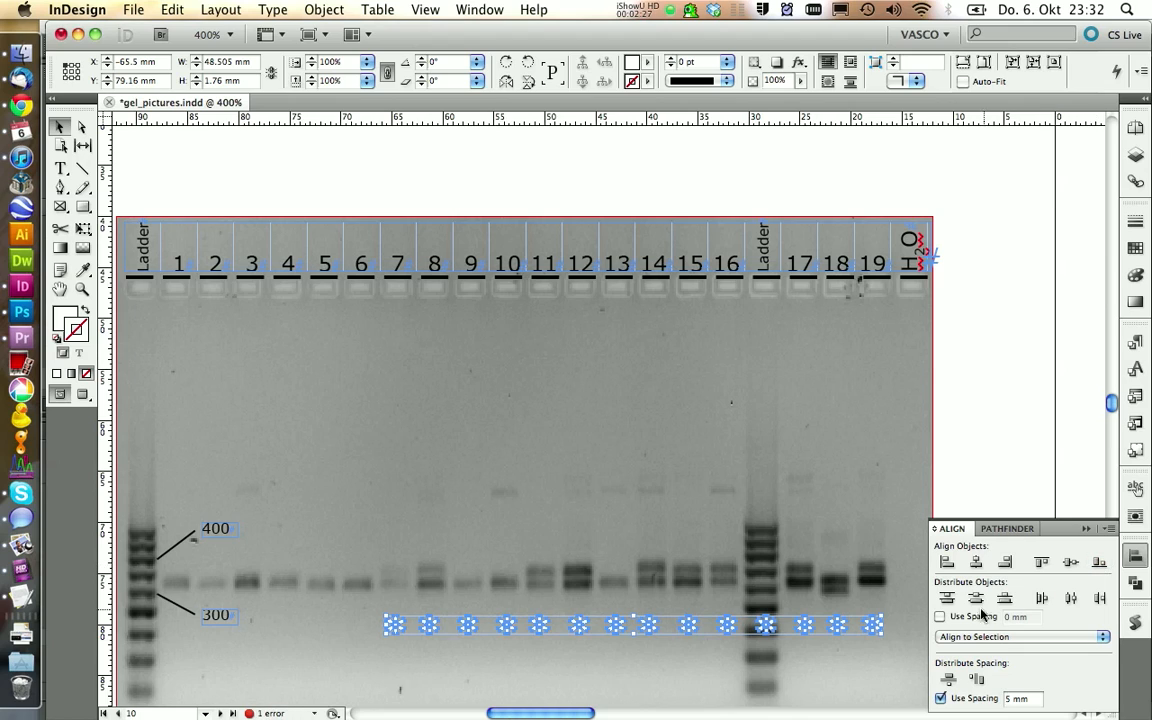
mouse_move(1070, 596)
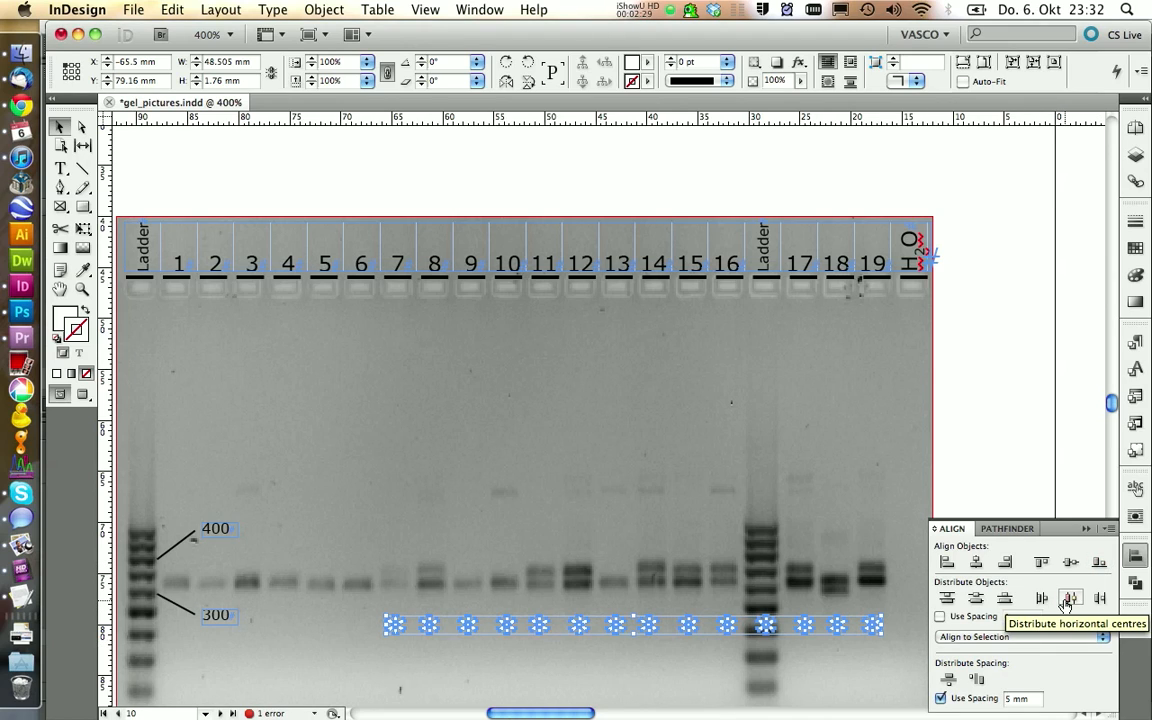
click(1072, 598)
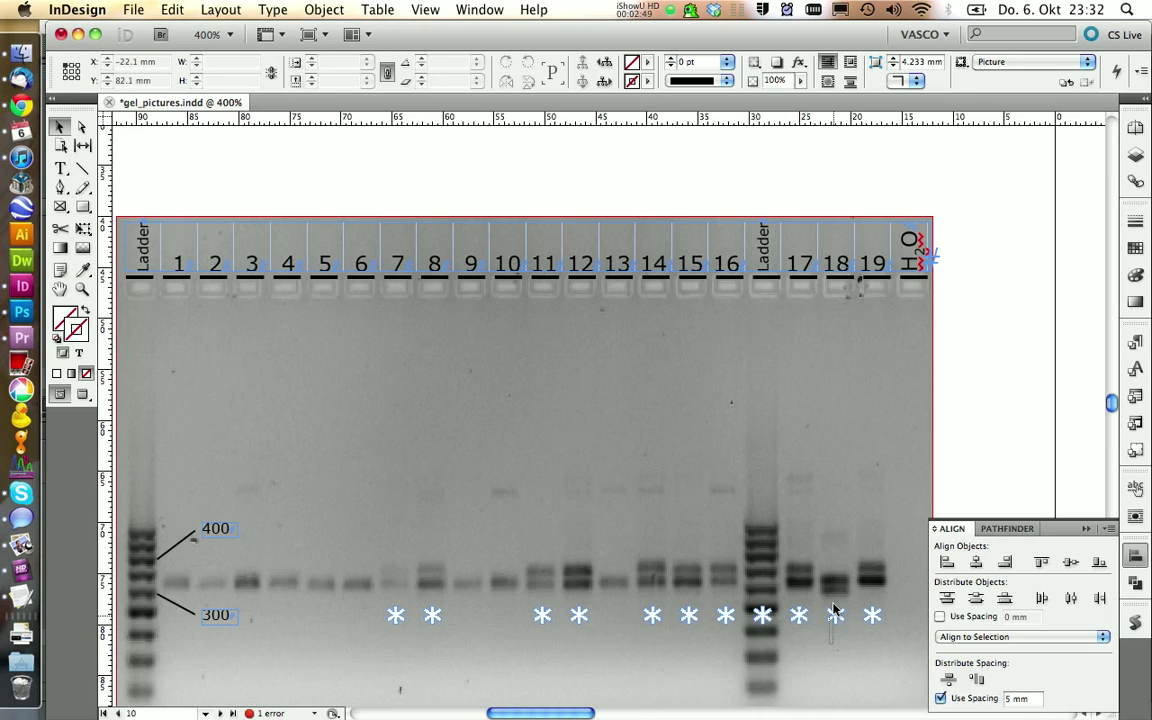
Recolour the lane 18 asterisk and remove those under lanes 9, 10 and 13.
click(836, 616)
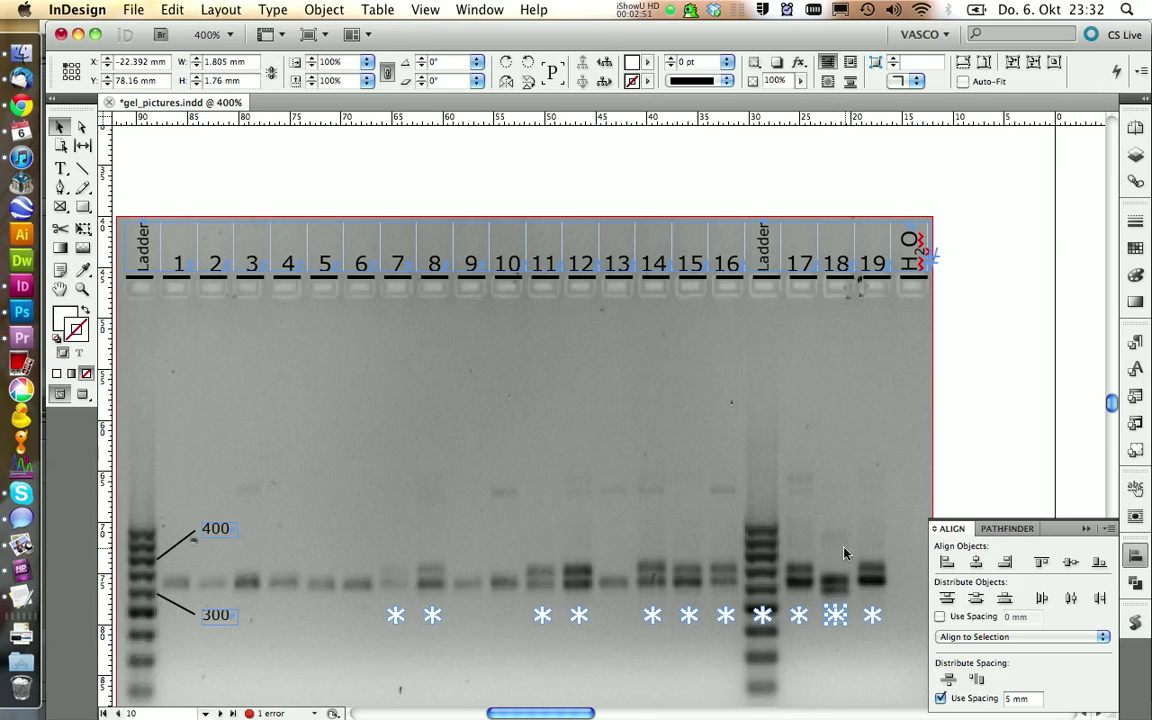
mouse_move(848, 598)
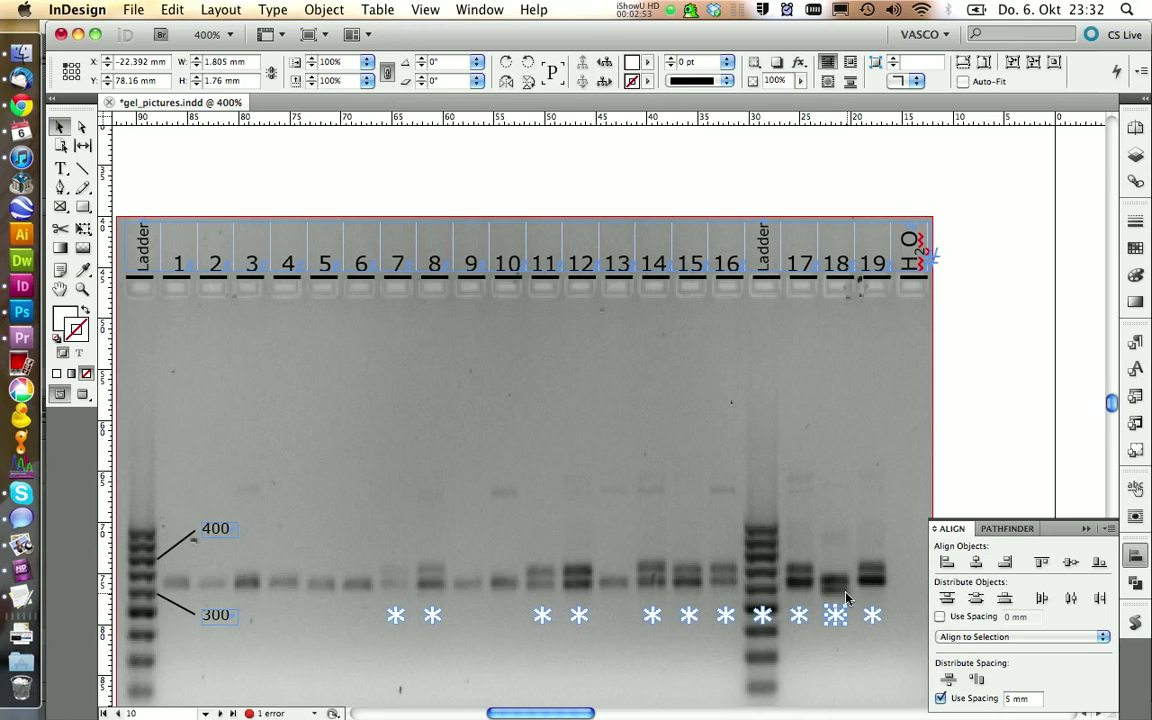
mouse_move(530, 160)
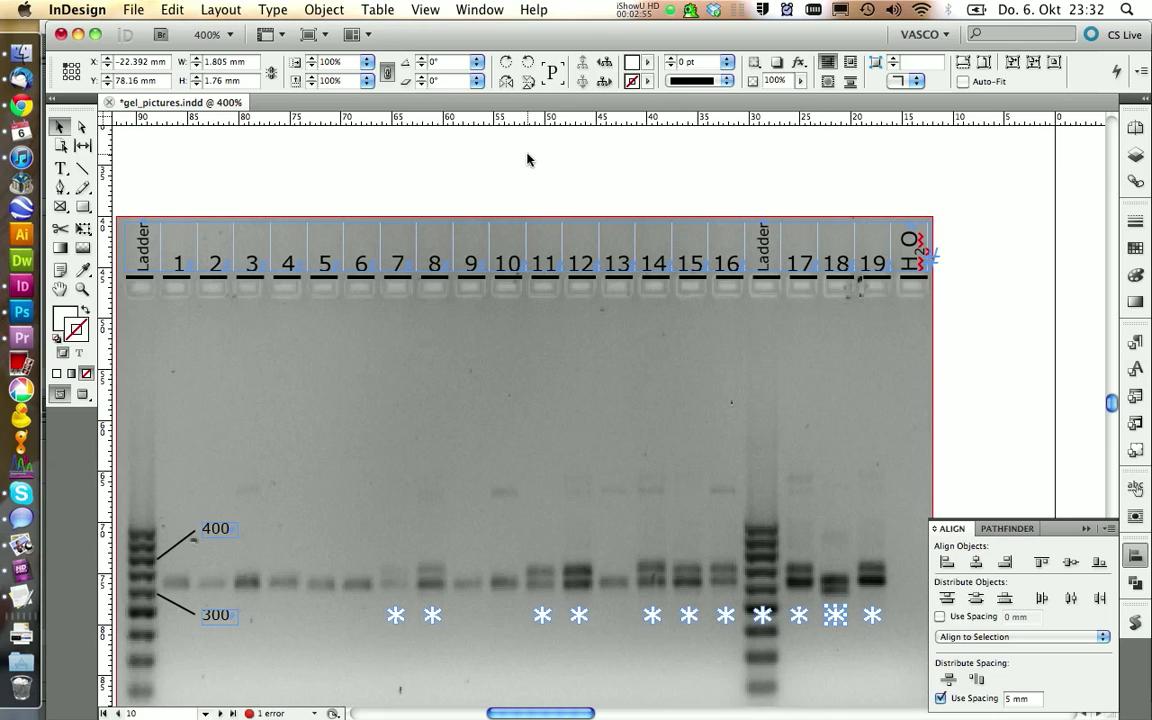
click(642, 62)
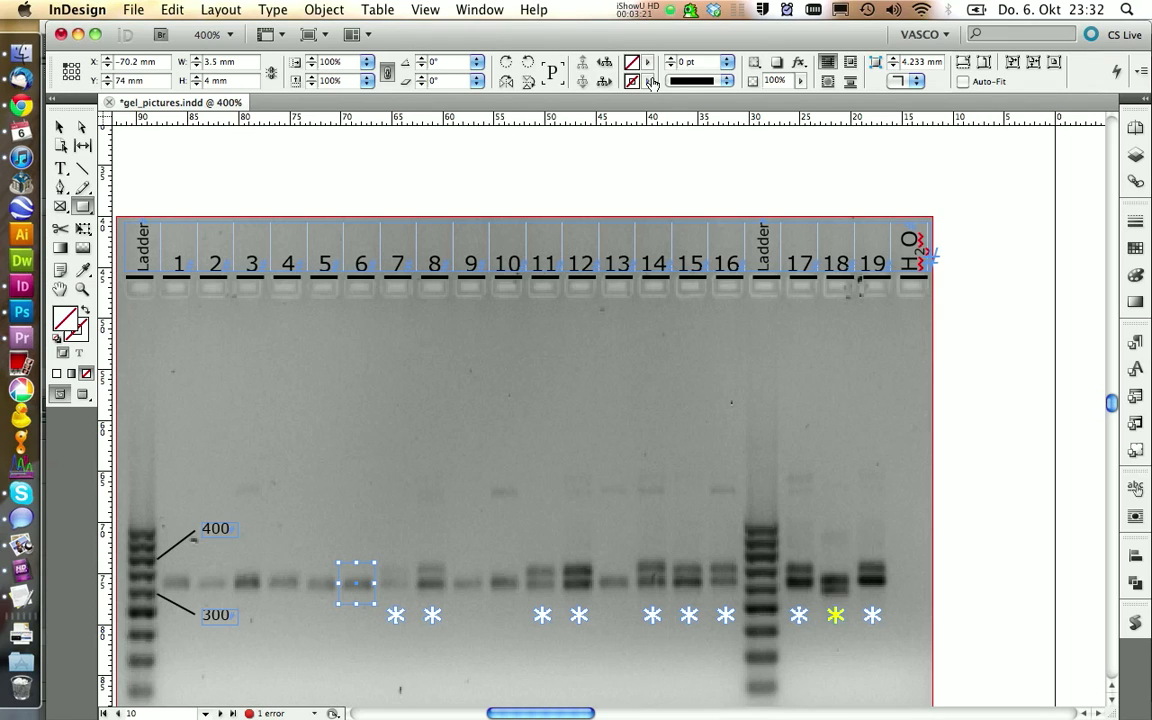
Give the rectangle around the lane 6 band a green stroke from the Control panel swatches.
click(648, 80)
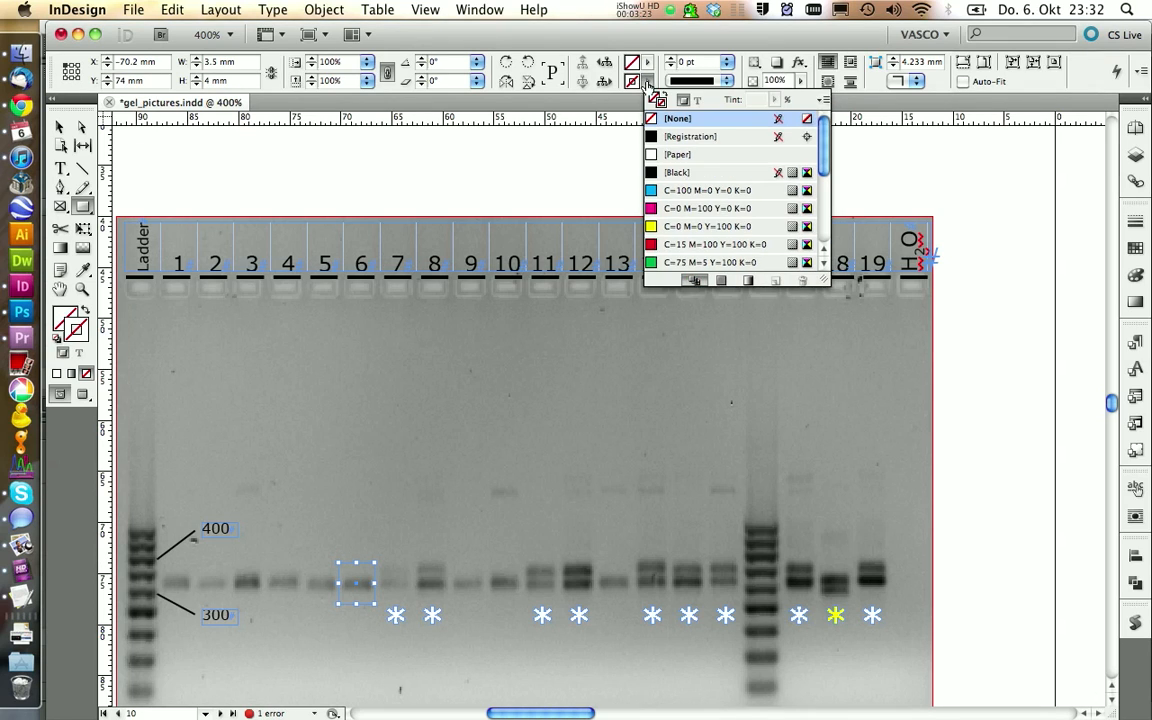
click(710, 262)
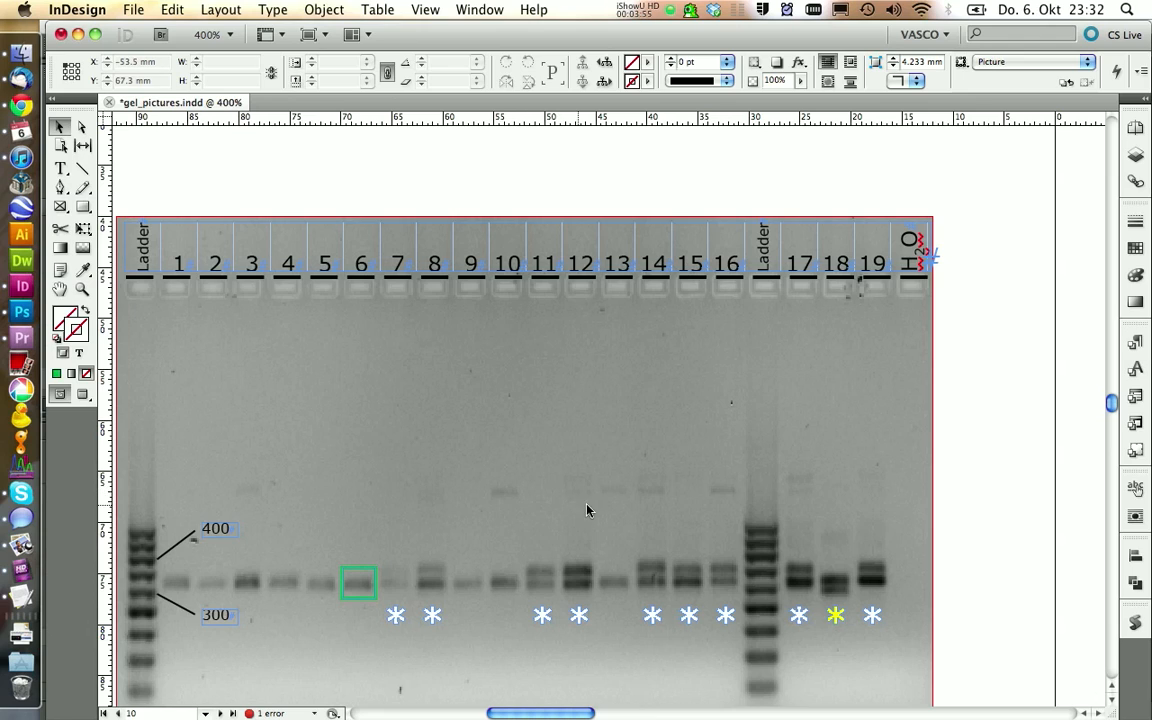
mouse_move(808, 496)
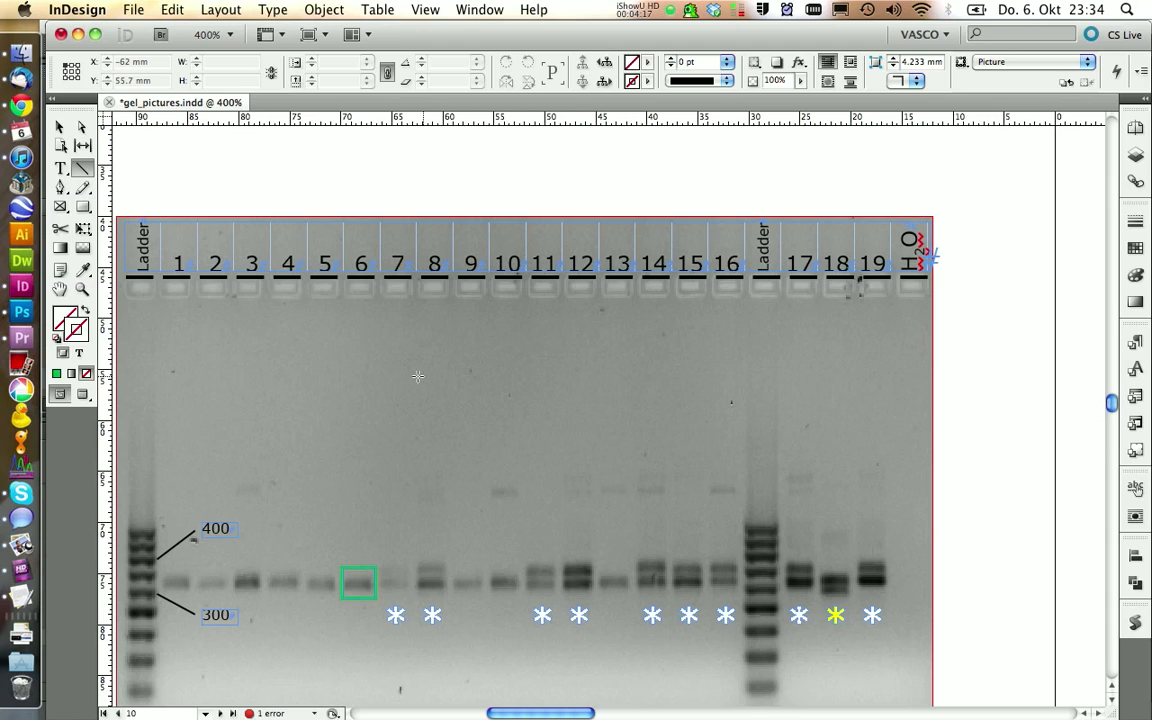
Draw a line above lanes 7 to 9 and give it a Triangle end arrowhead.
drag(418, 378, 492, 378)
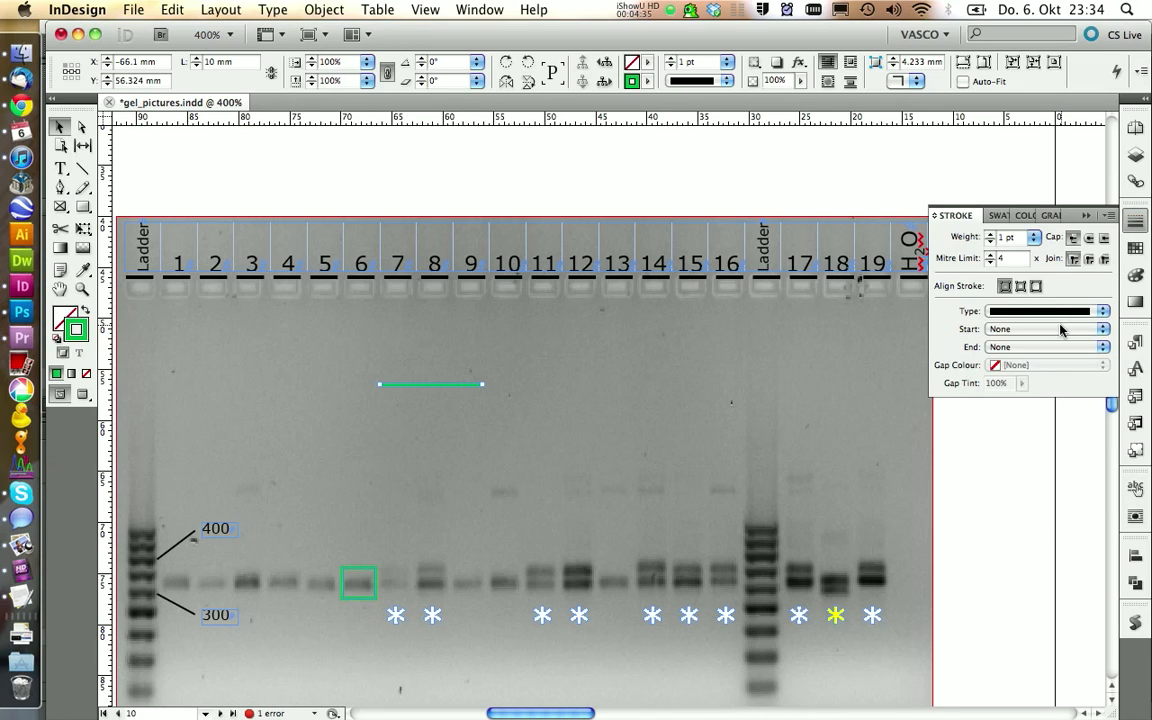
click(1104, 328)
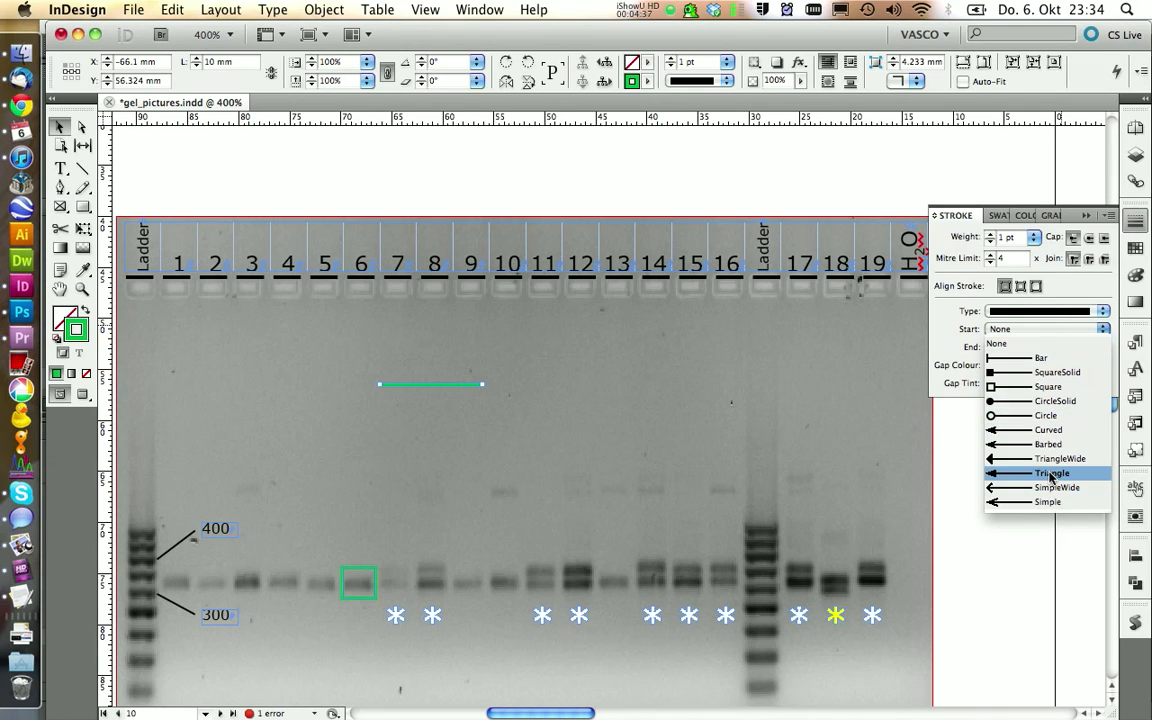
click(1052, 472)
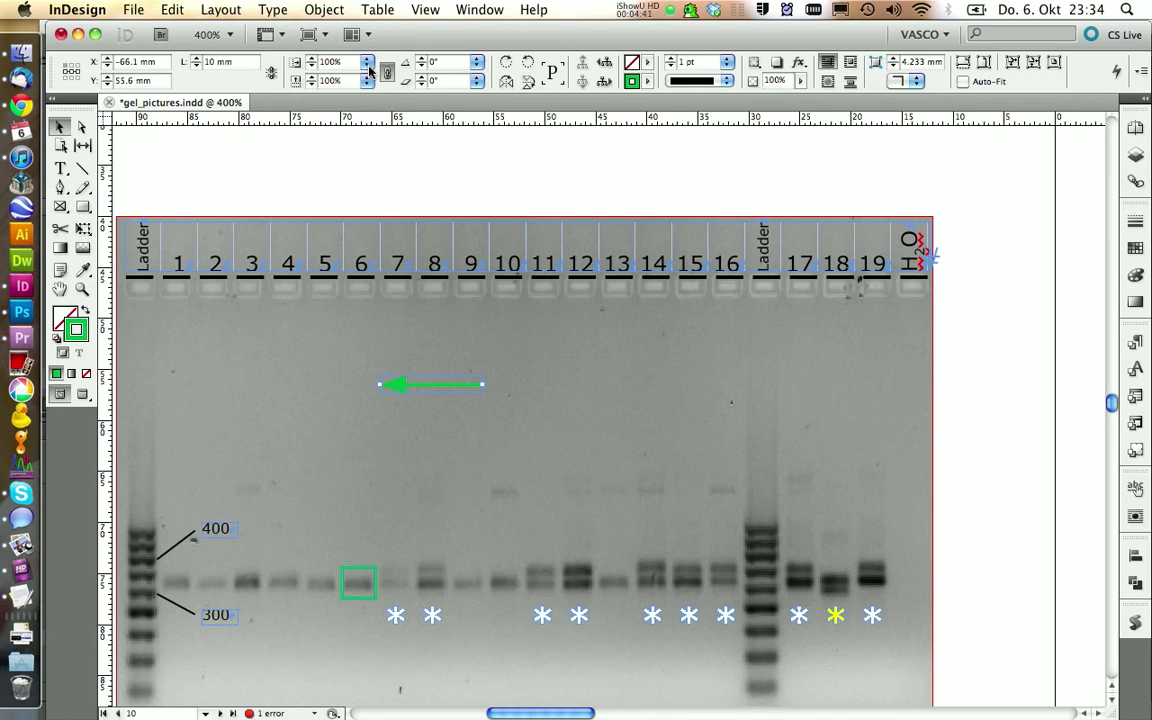
Shorten the arrow and rotate it 135° to point diagonally down at the faint band.
click(368, 62)
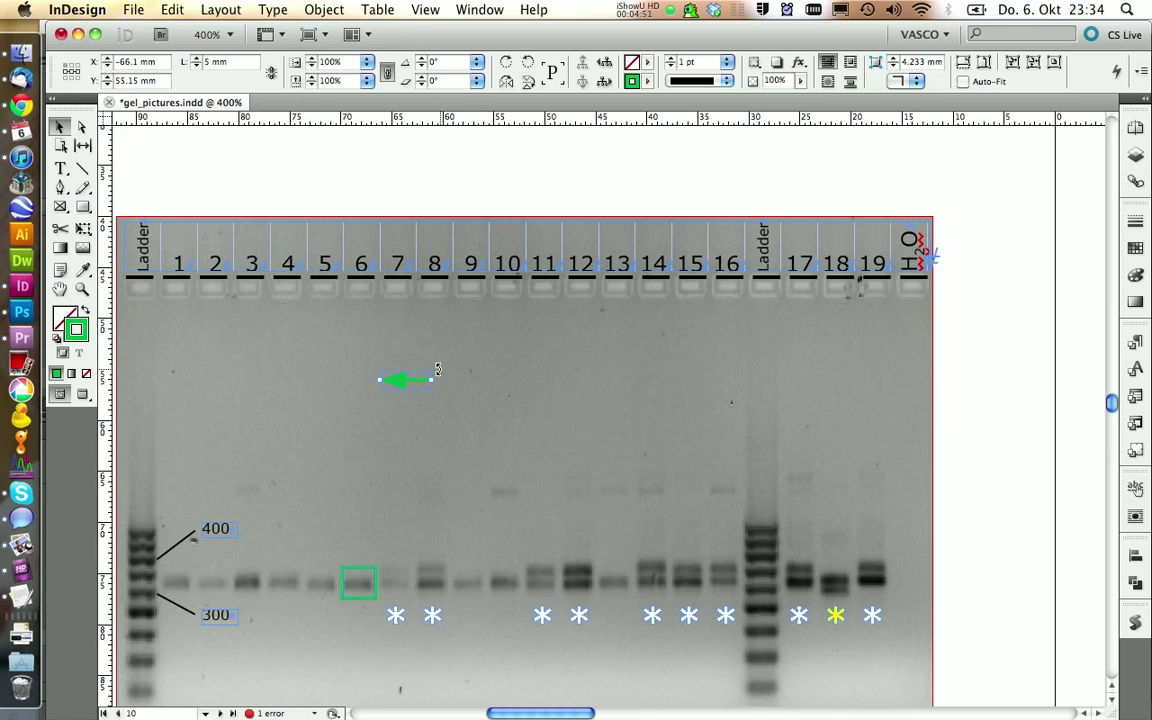
drag(436, 368, 410, 384)
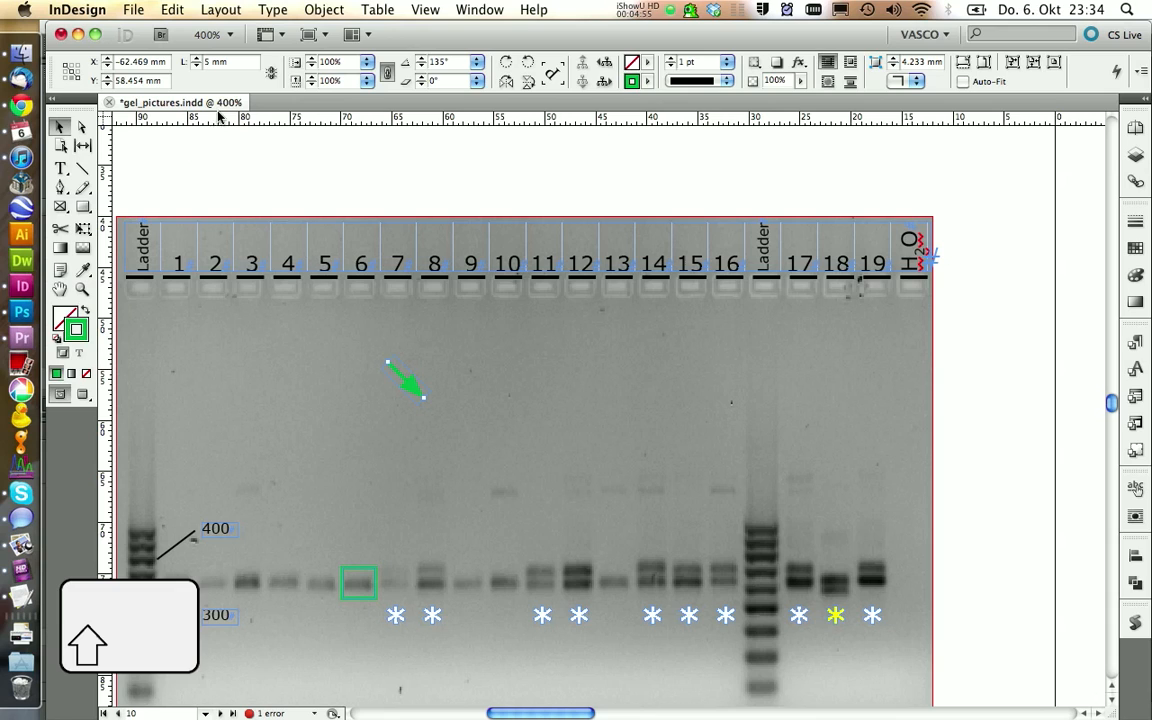
click(648, 80)
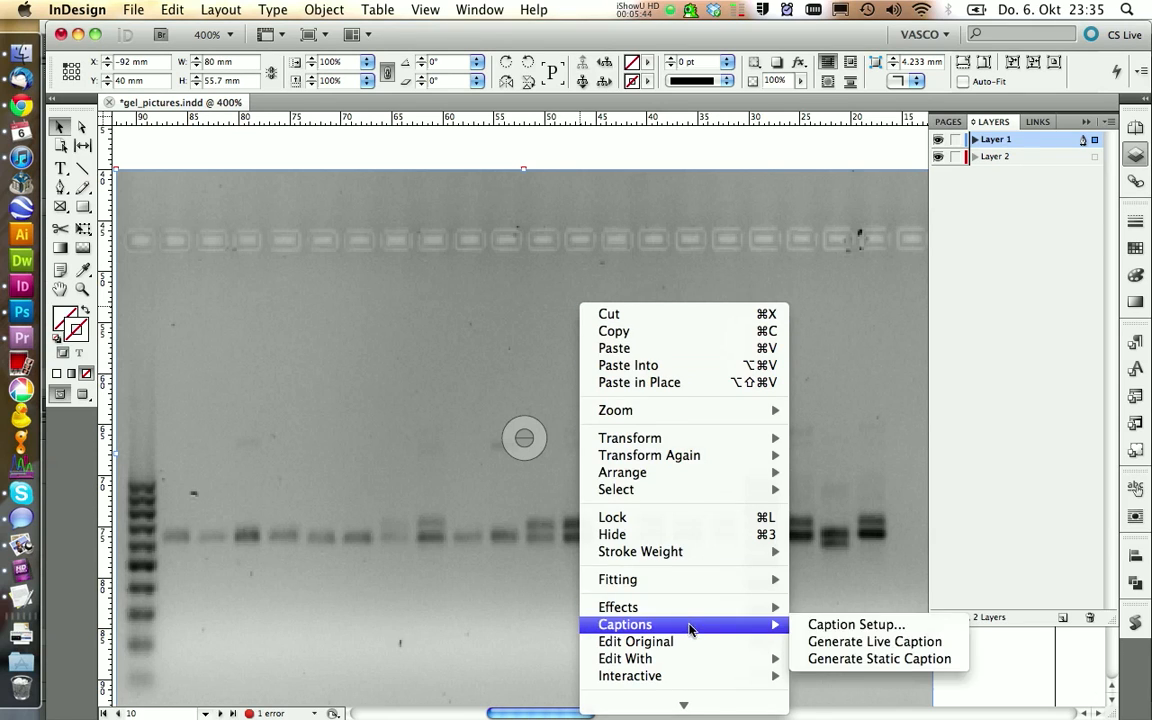
mouse_move(622, 472)
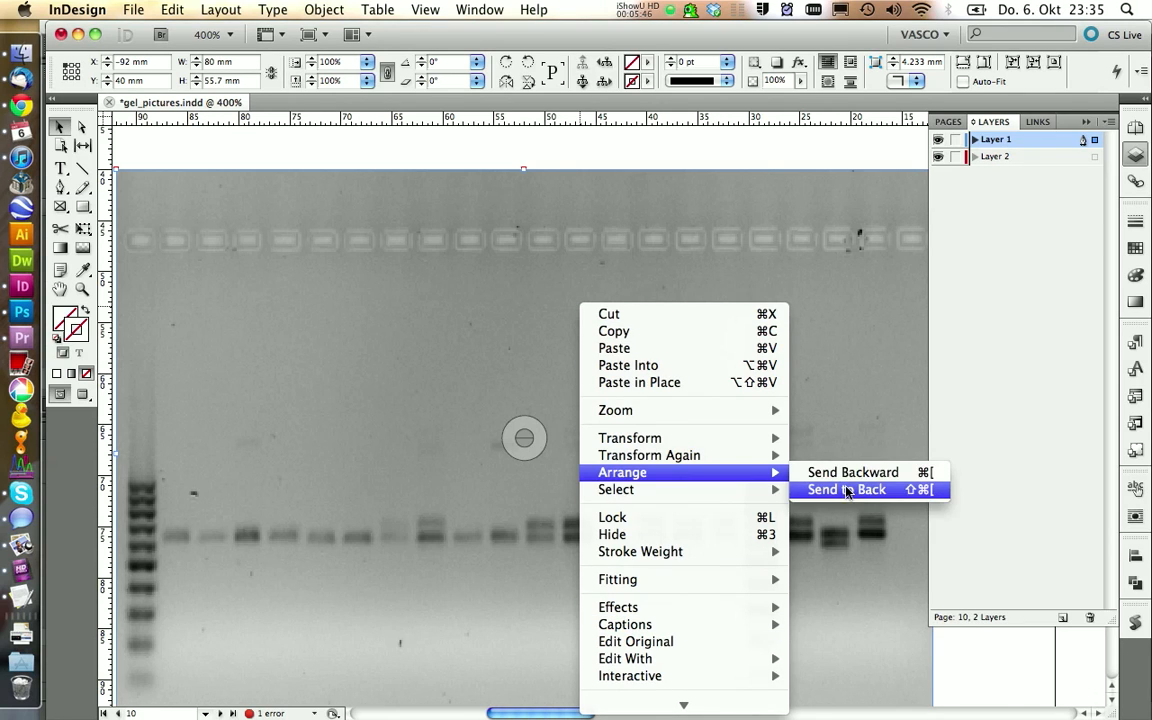
Send the gel picture to the back so the labels, stars and arrows sit on top.
click(846, 488)
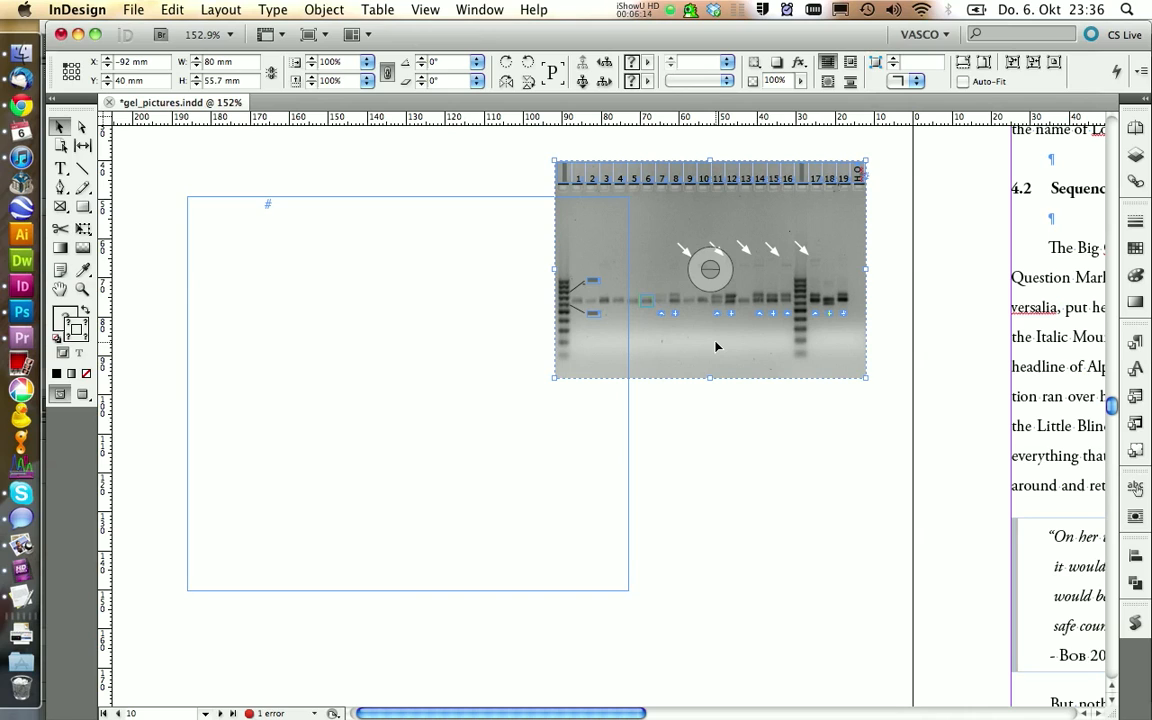
Paste the grouped gel into the text frame and give the line below it the Figure Numbering style.
click(172, 8)
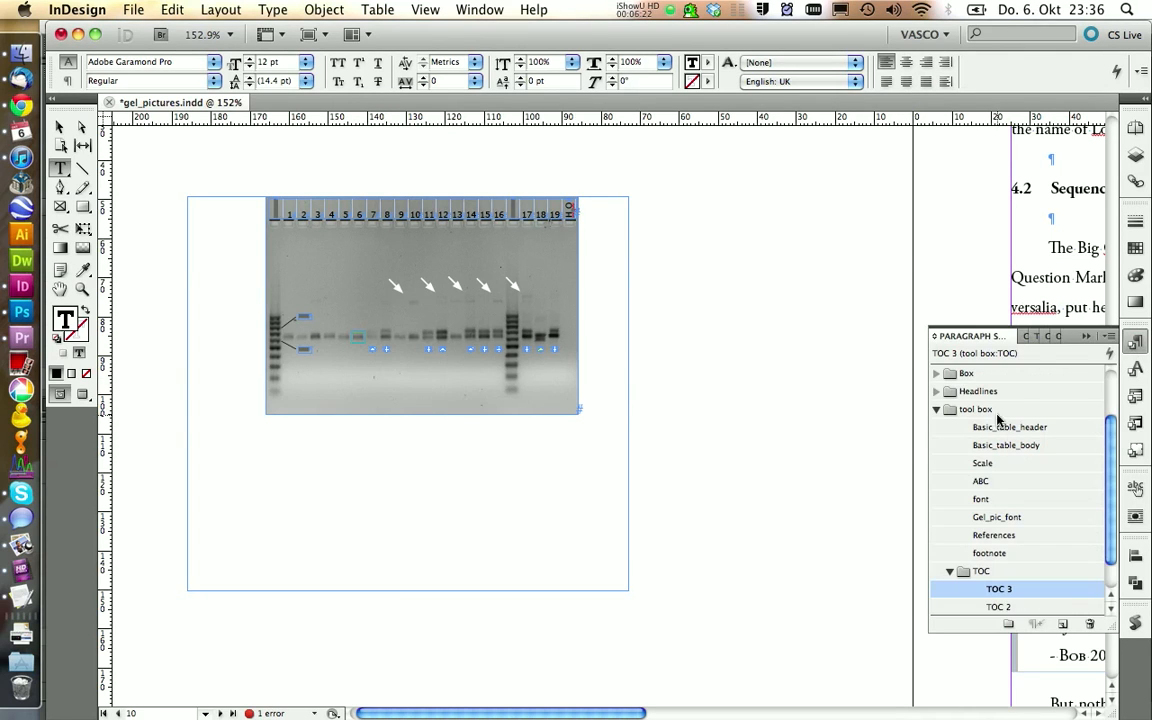
click(980, 500)
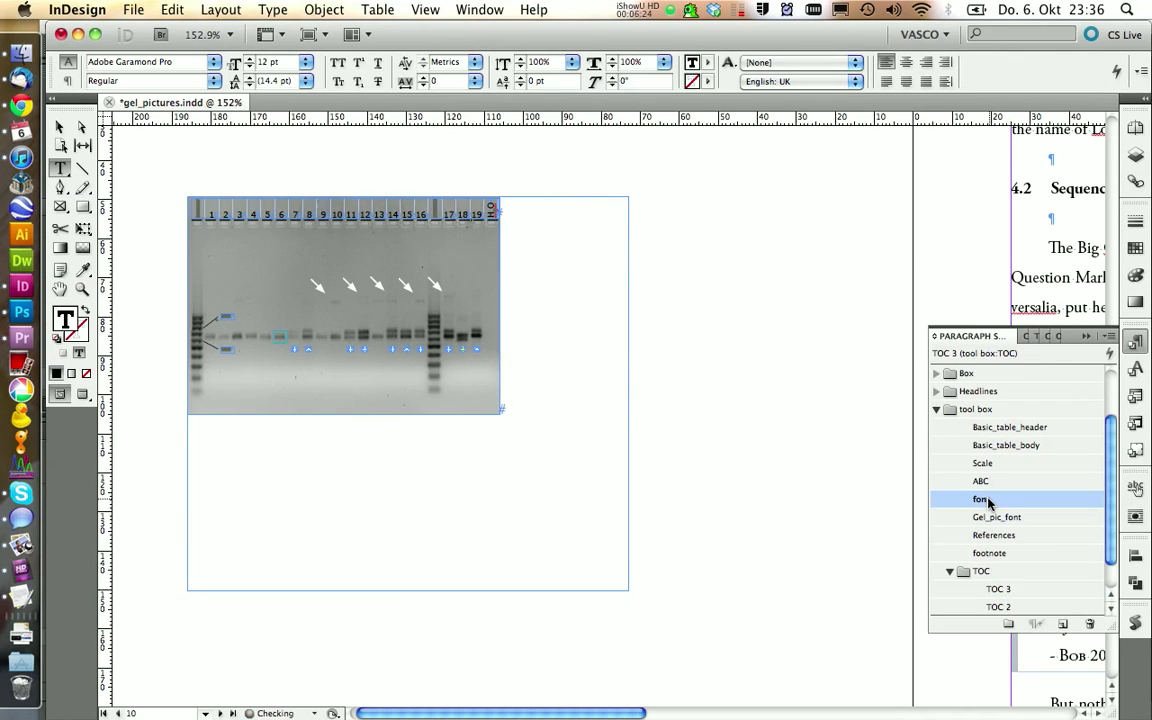
click(980, 498)
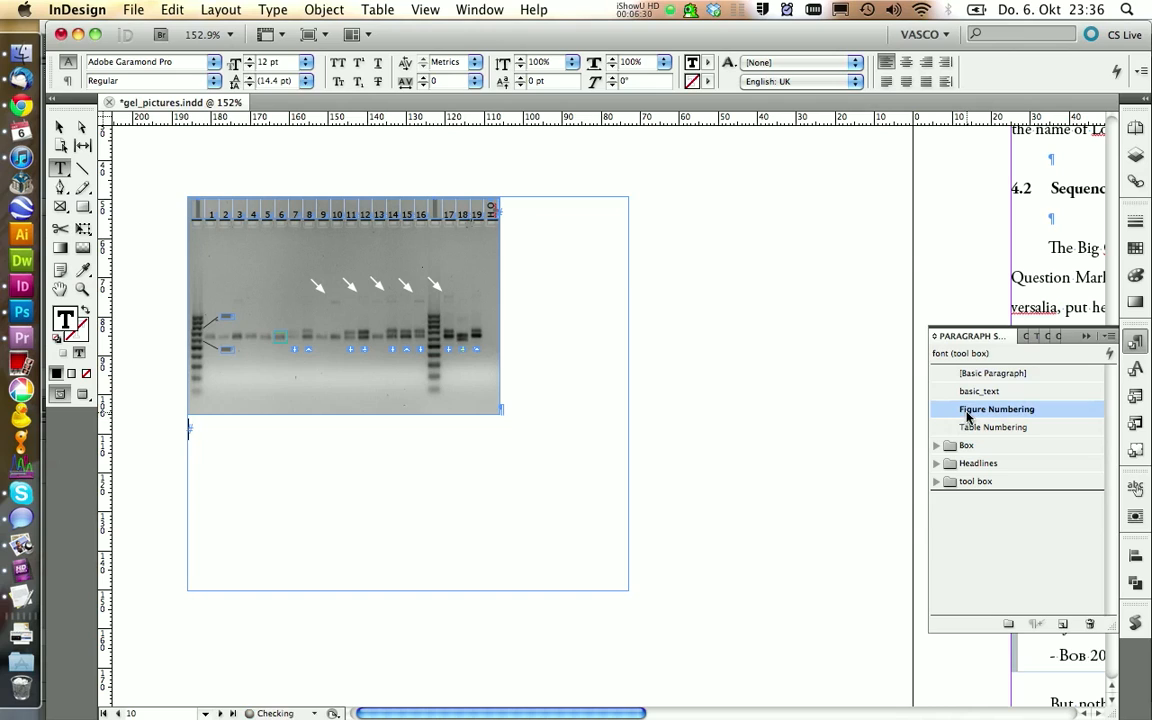
click(996, 408)
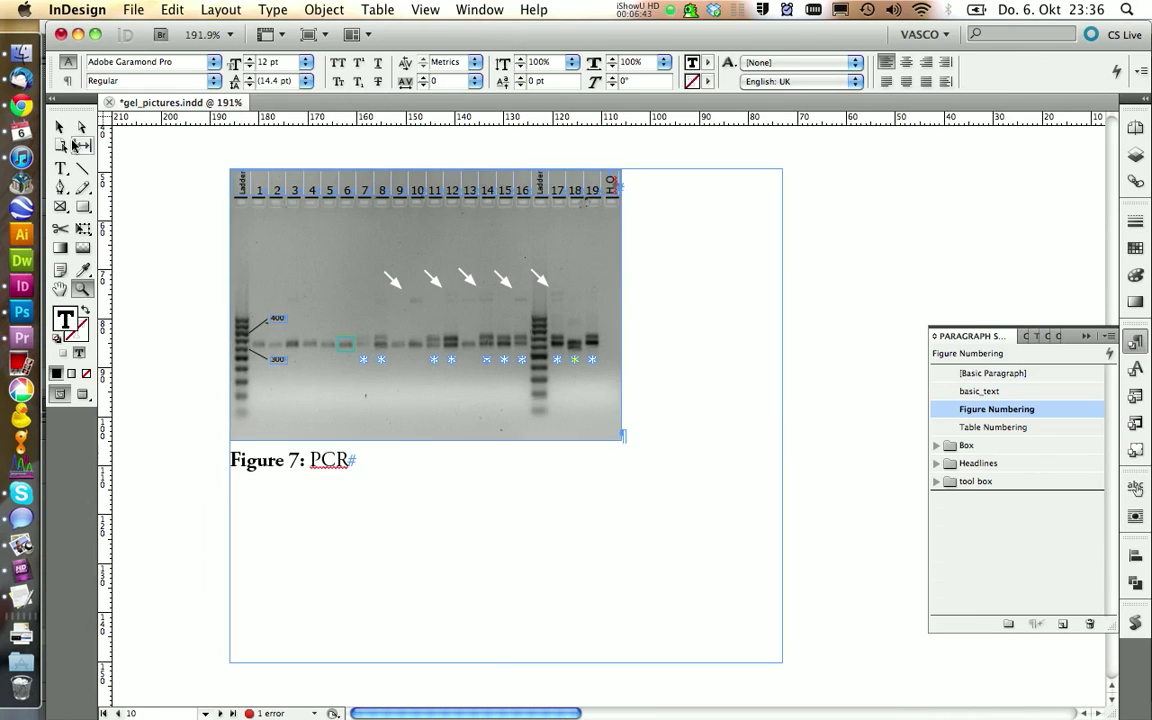
Write the Figure 7 caption explaining the stars, white arrows, green box and 50bp ladder.
text(35 result)
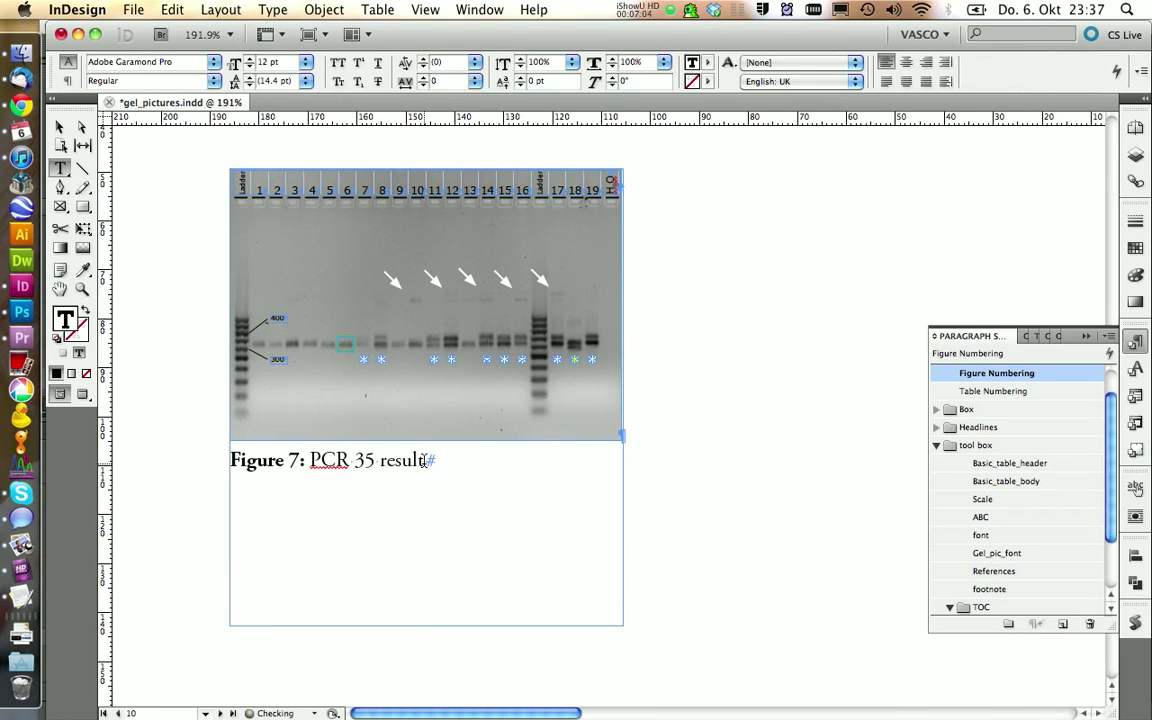
text(50bp ladder.)
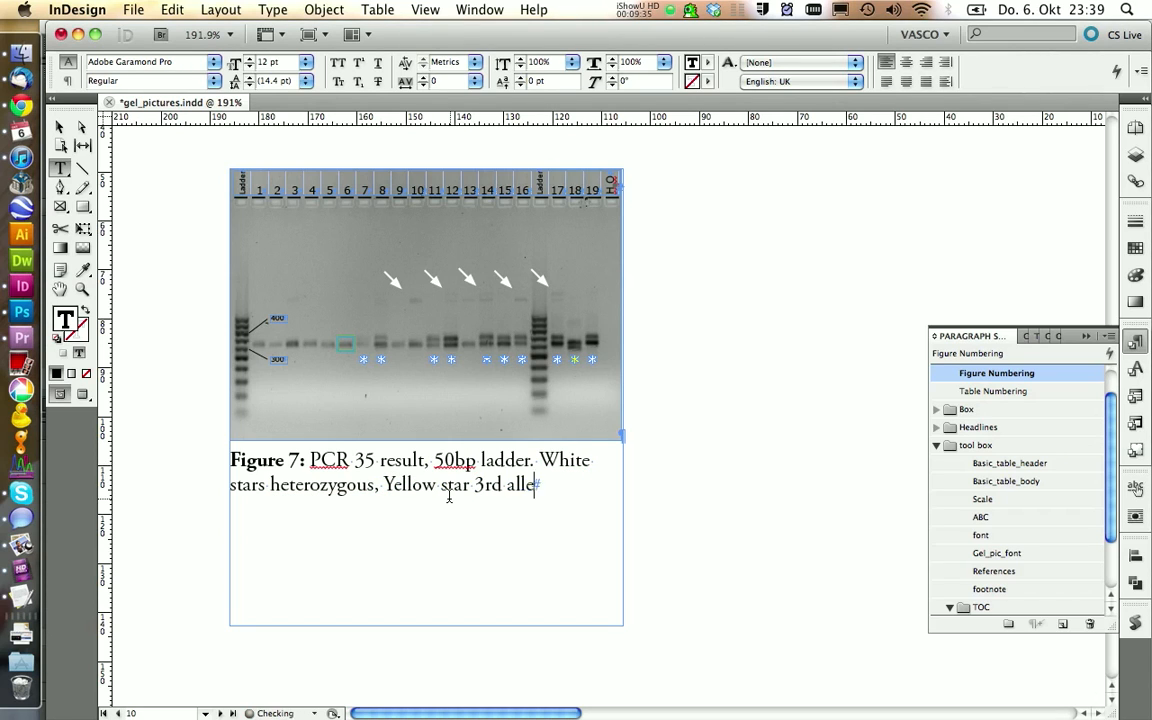
text(White arrows fainth)
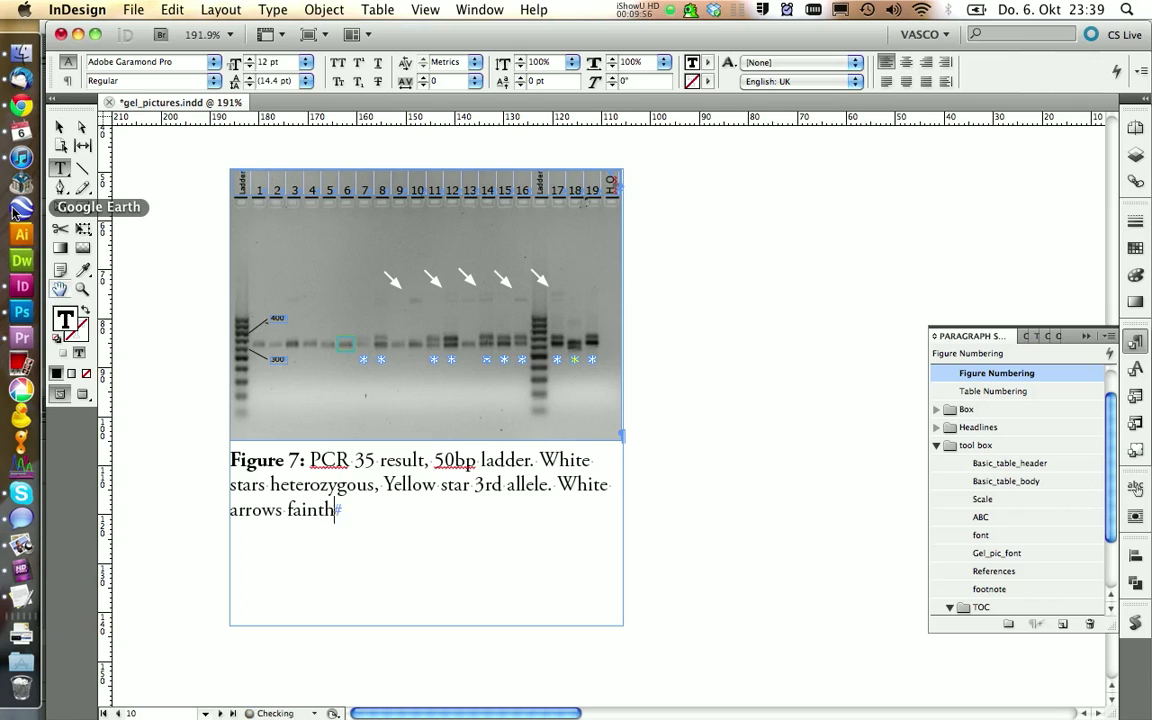
text(bands. Green box, sequ)
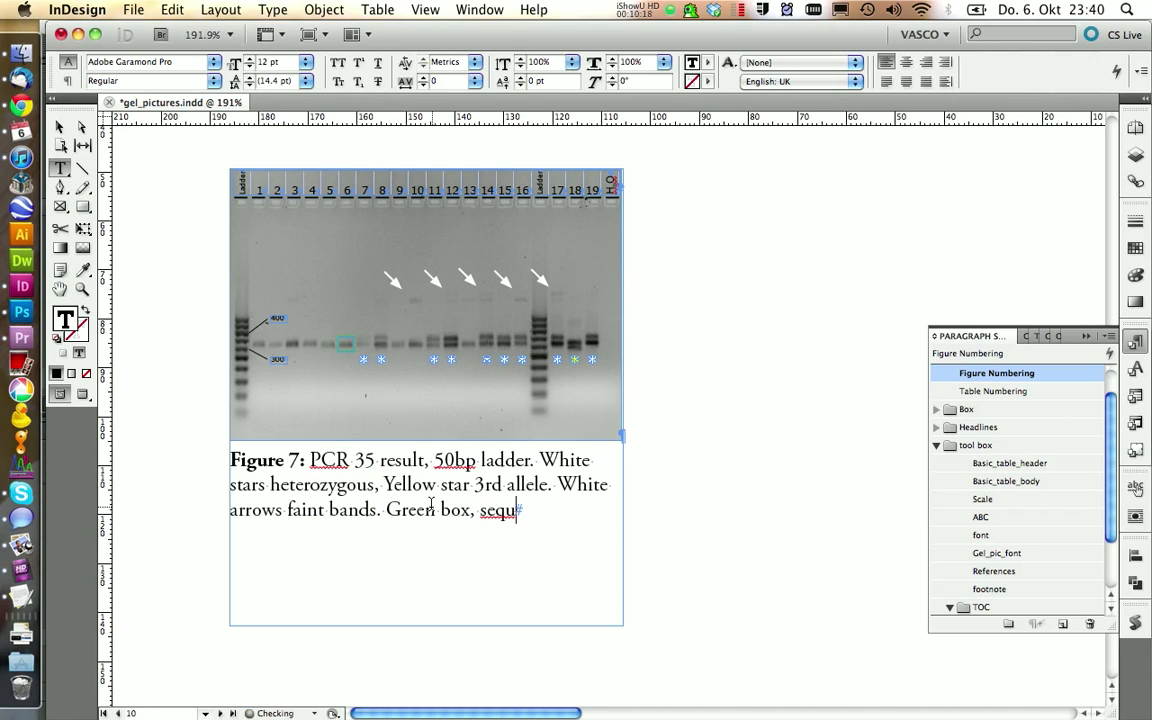
Turn on Overprint Preview and zoom in to check the figure and caption.
click(424, 8)
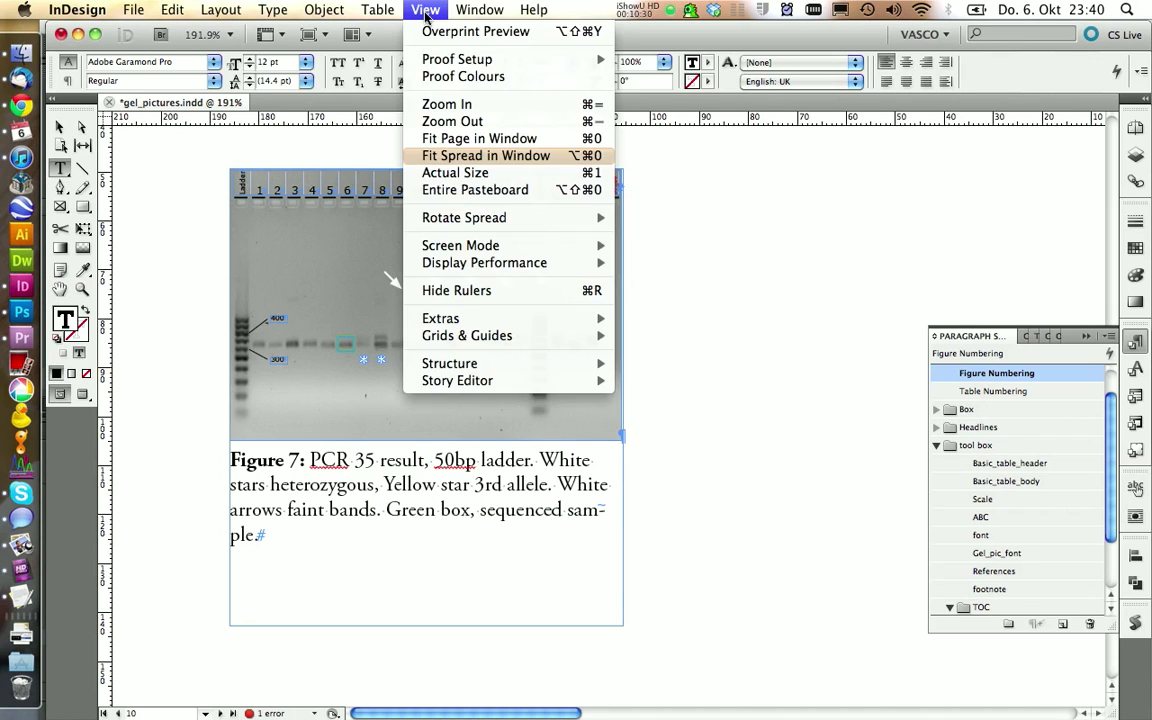
click(476, 32)
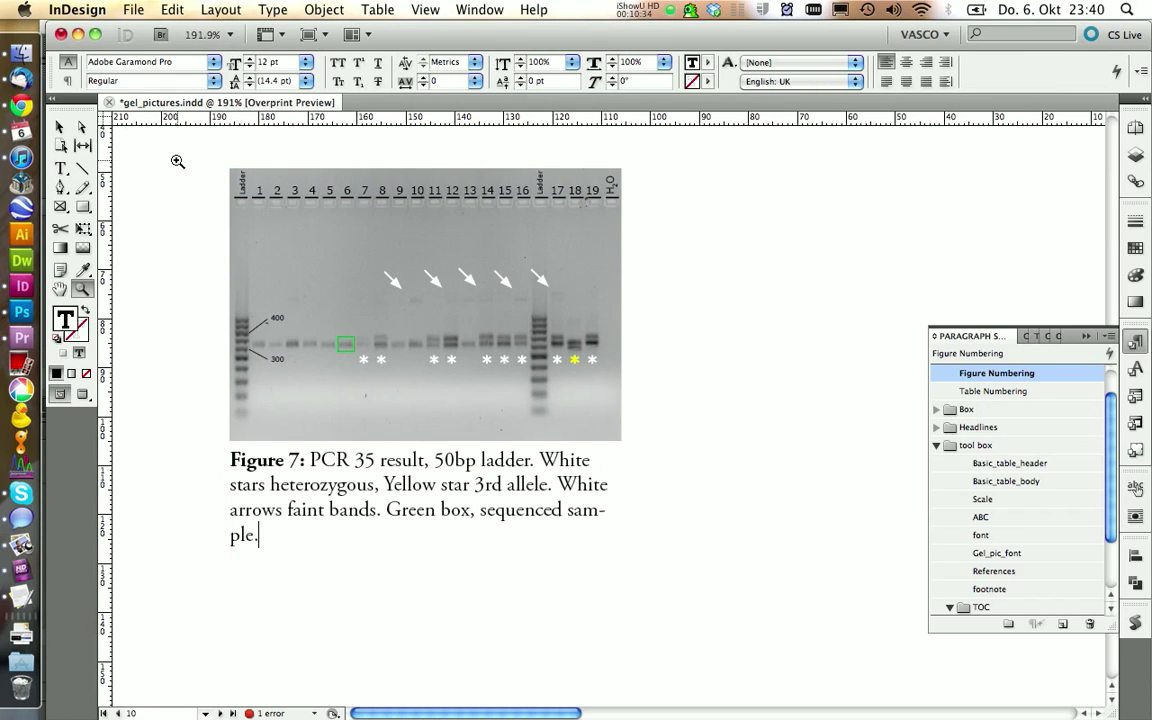
click(688, 552)
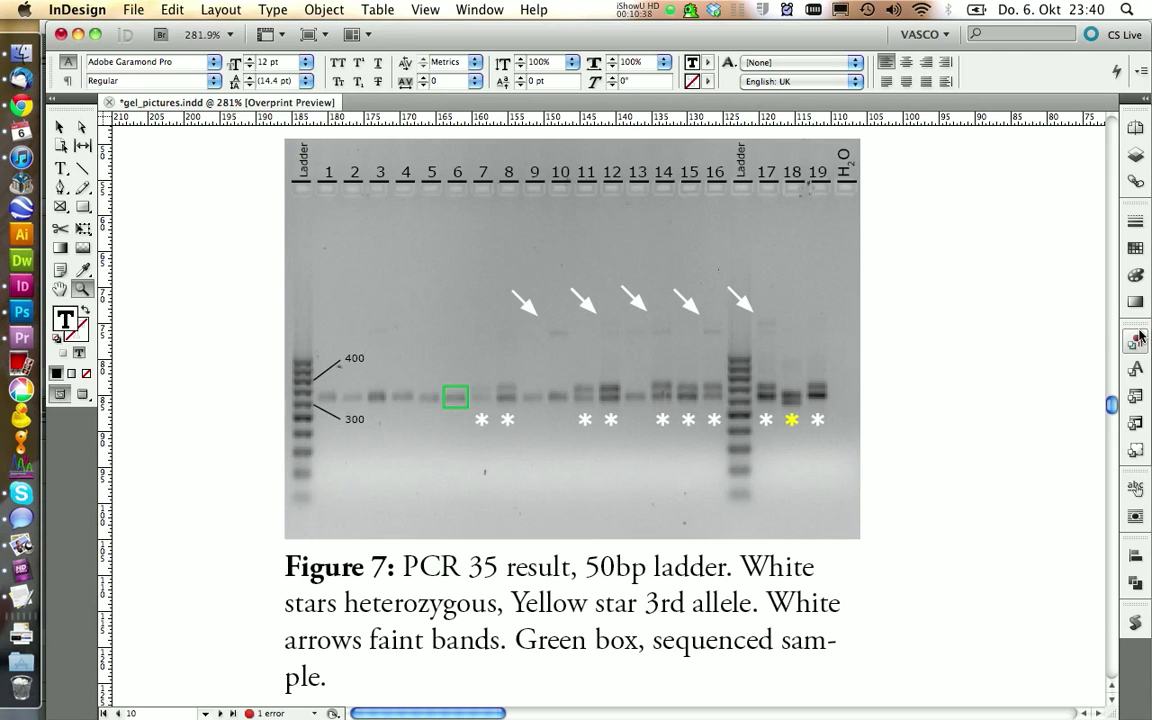
mouse_move(984, 500)
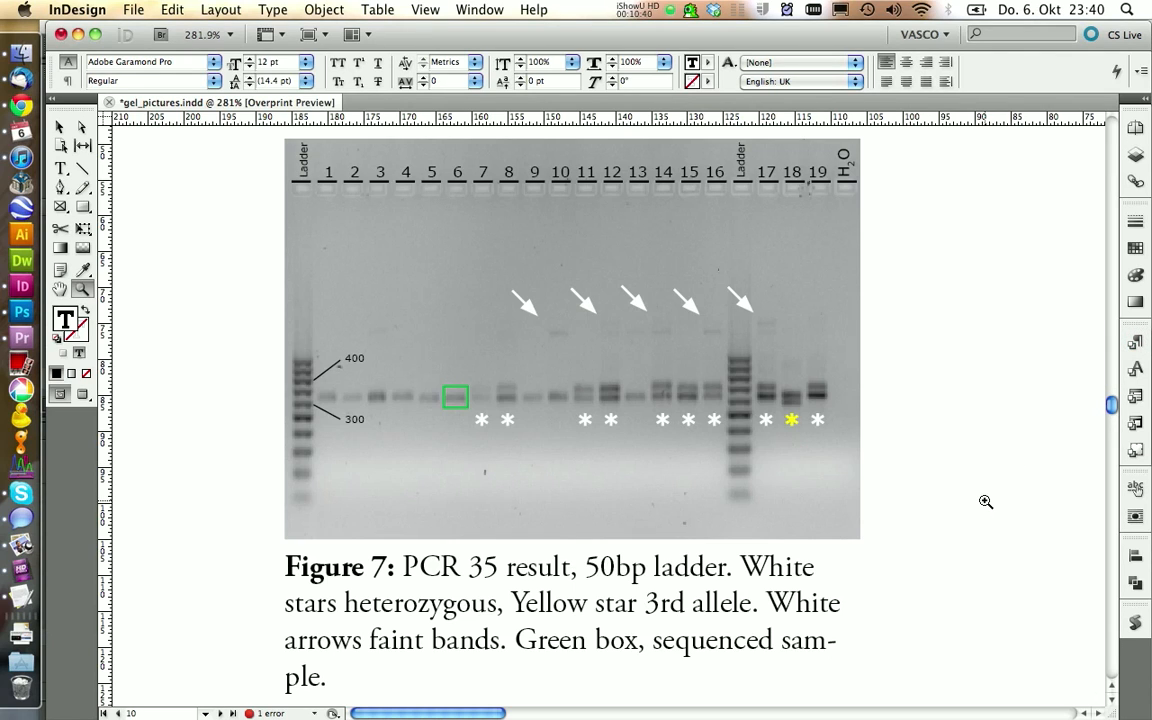
click(424, 8)
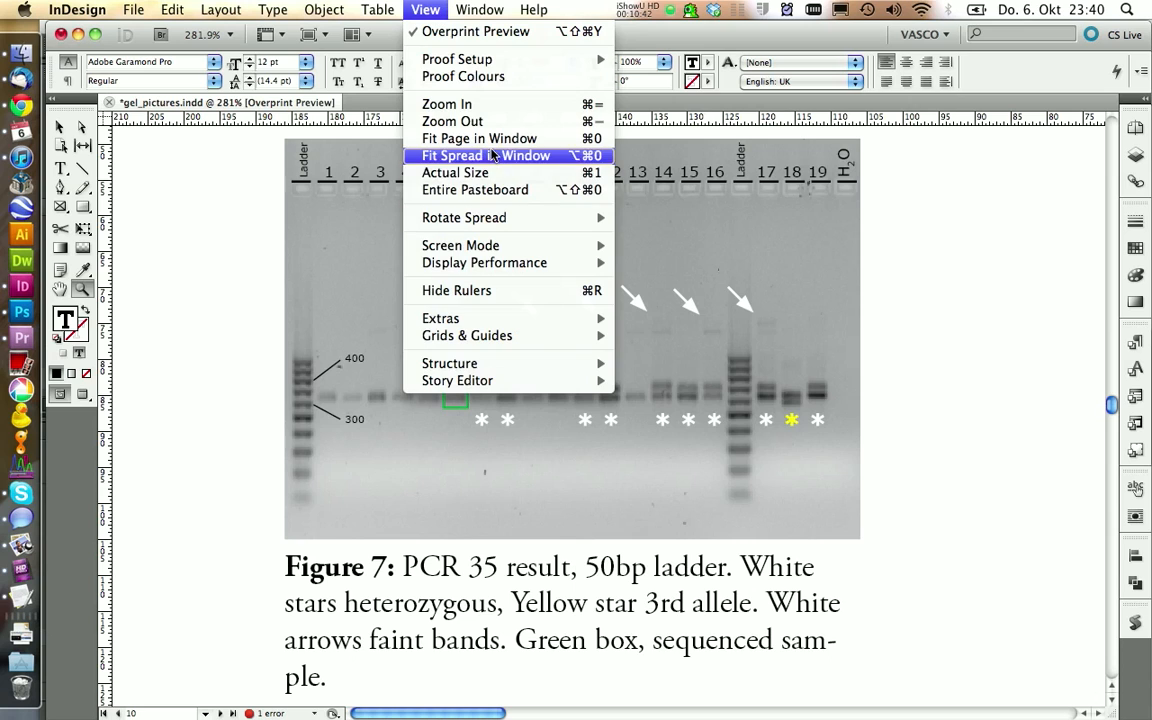
Anchor the figure in the Sequencing results paragraph with Custom position, X offset 0 mm and Y offset -1 mm.
click(480, 138)
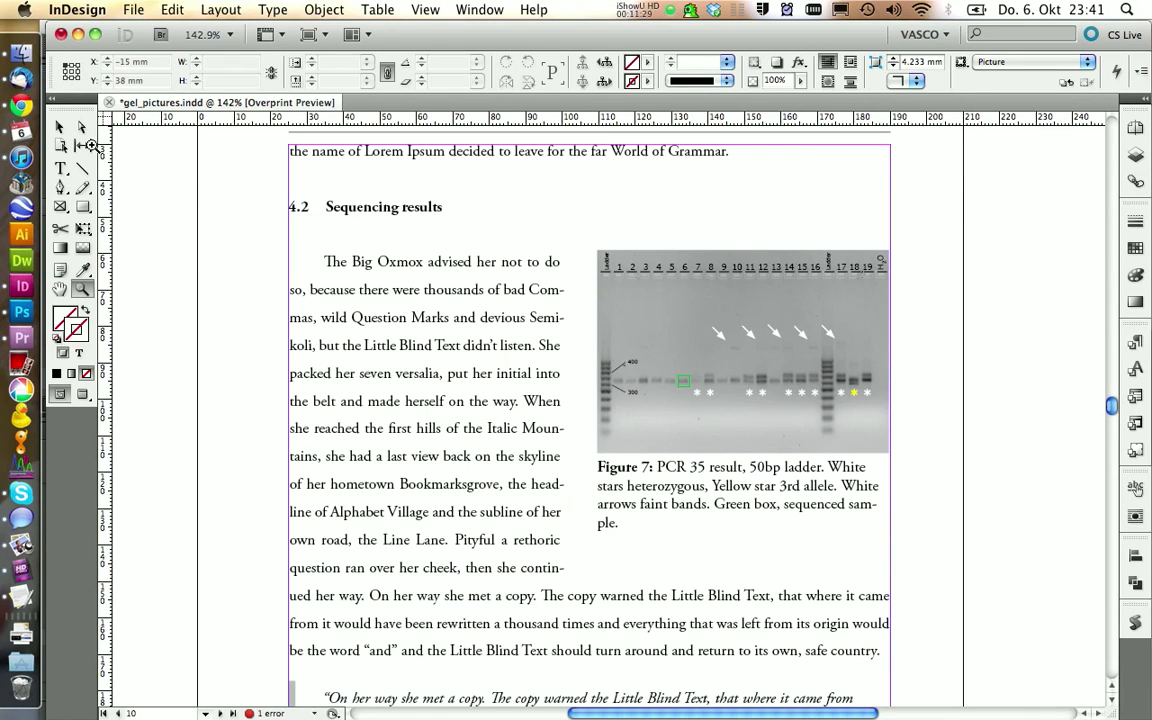
click(660, 500)
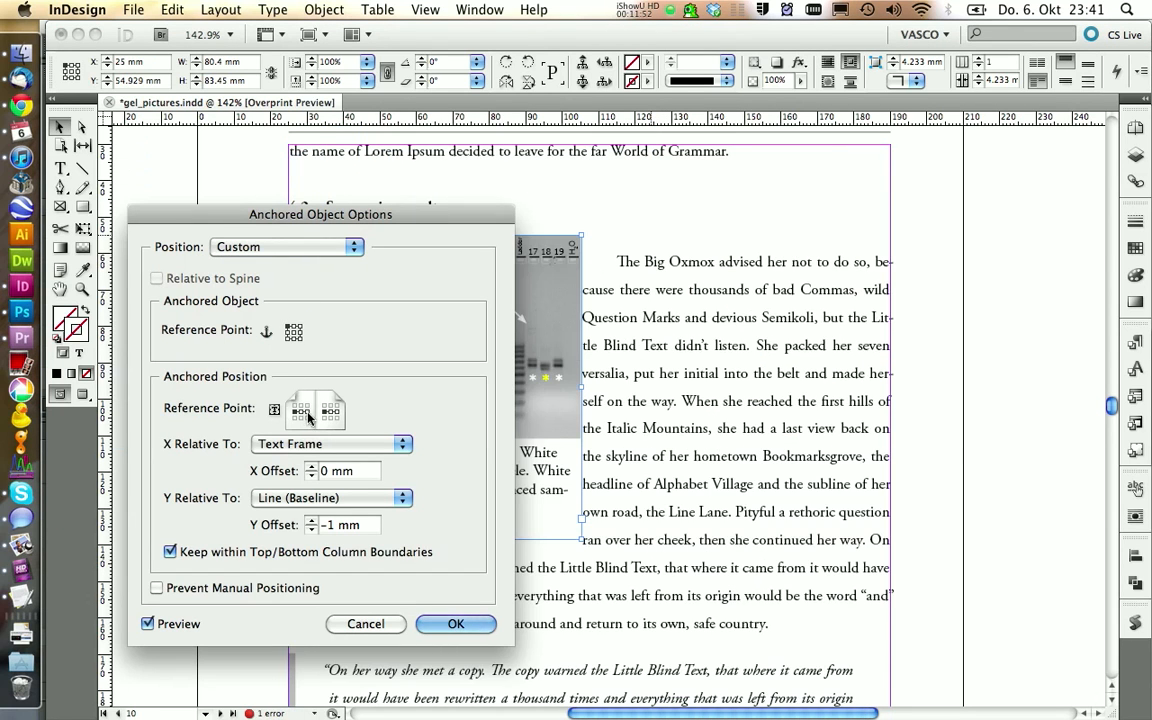
click(456, 624)
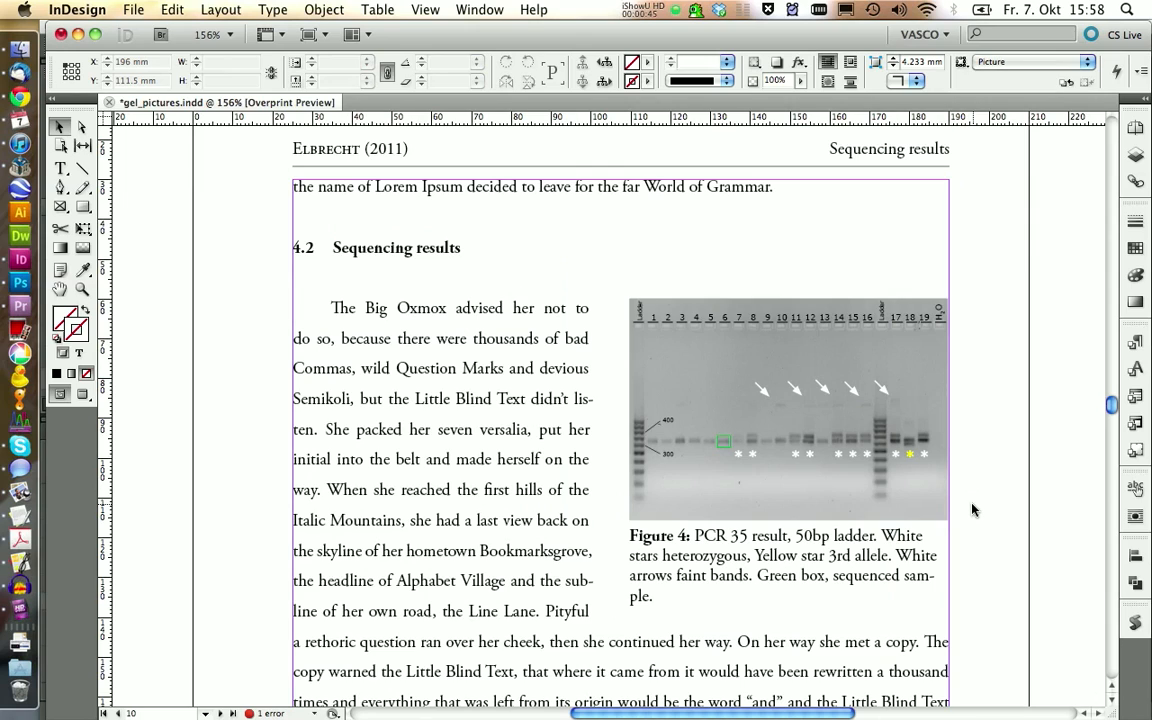
Apply the Picture object style to the anchored gel figure frame via the Object Styles panel.
click(788, 408)
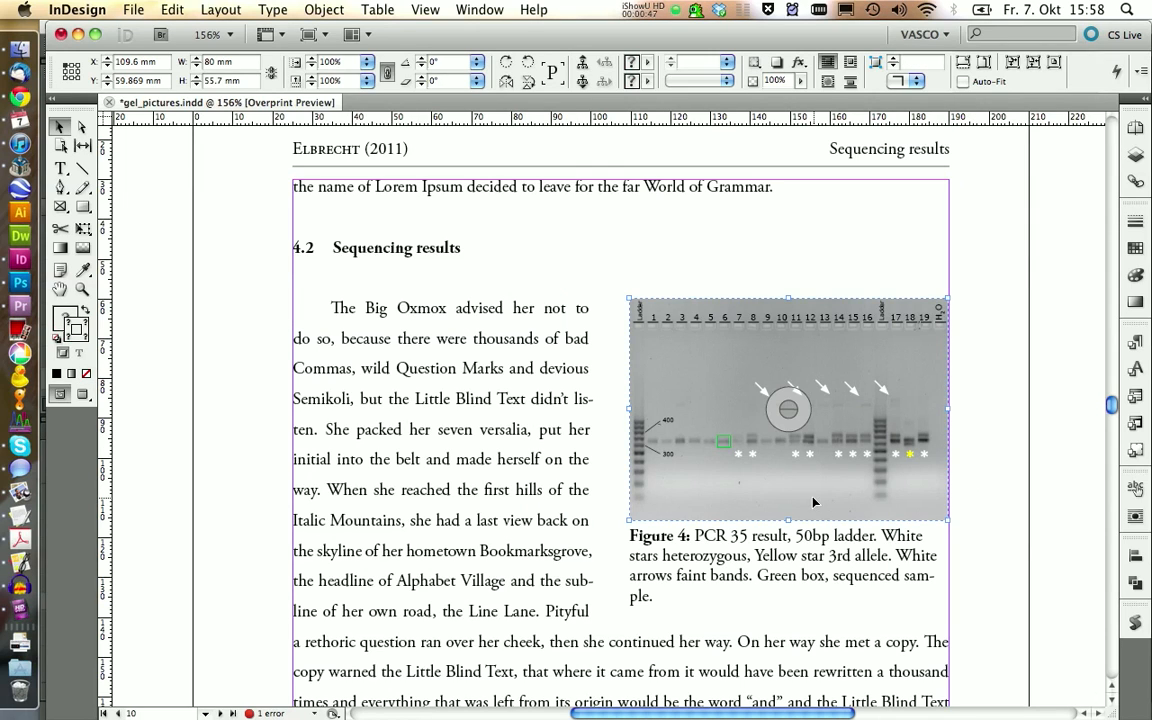
click(1136, 450)
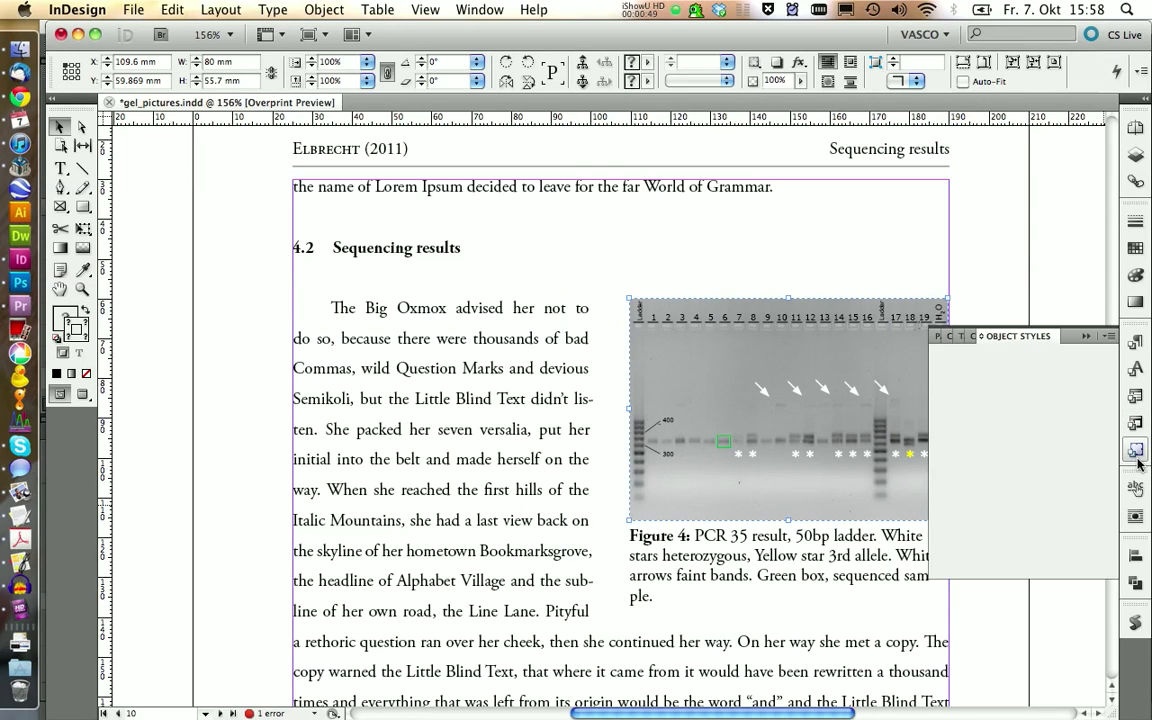
click(1136, 448)
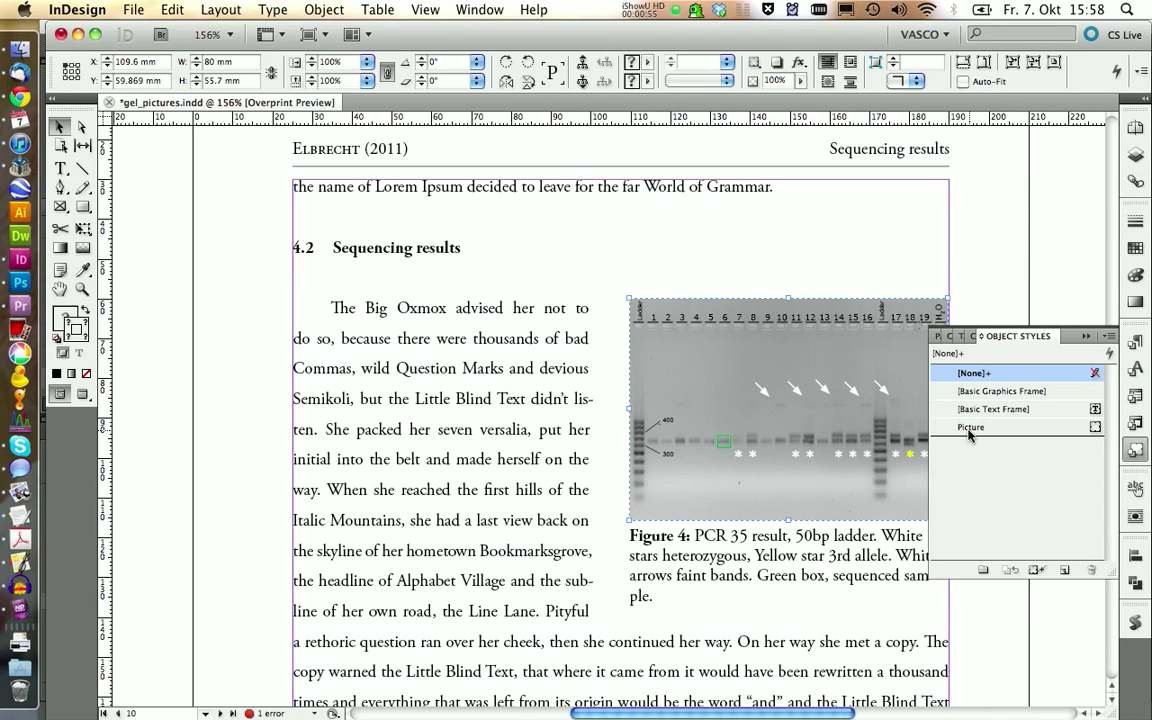
click(970, 428)
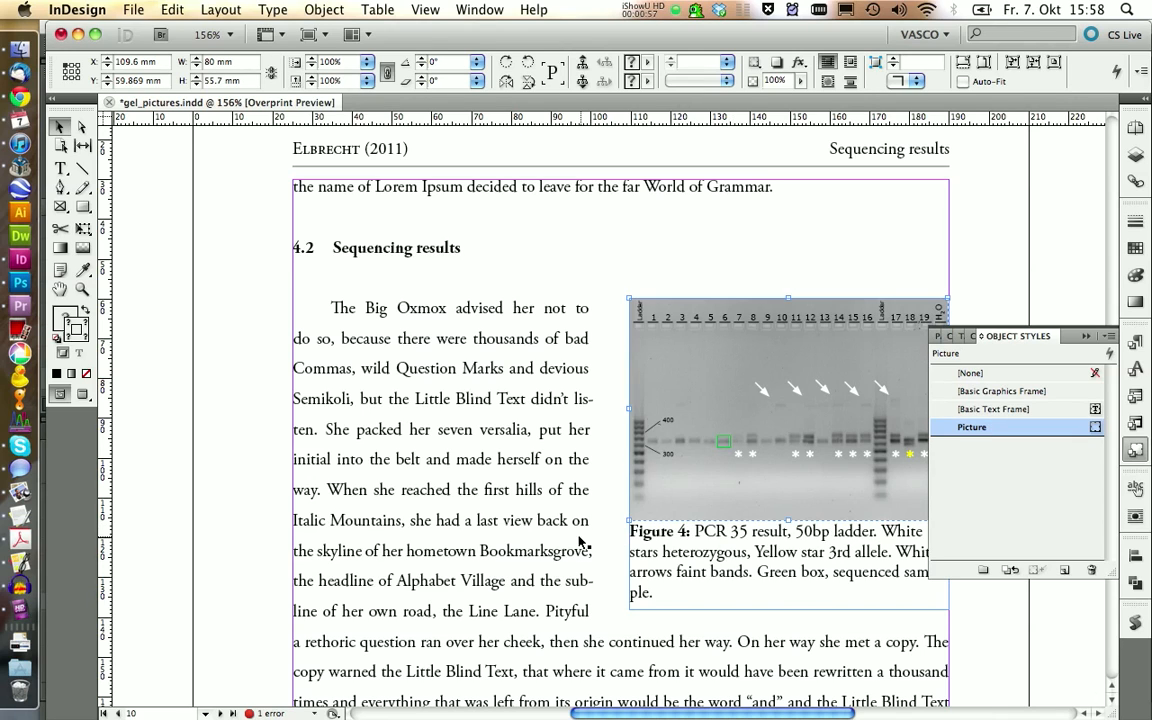